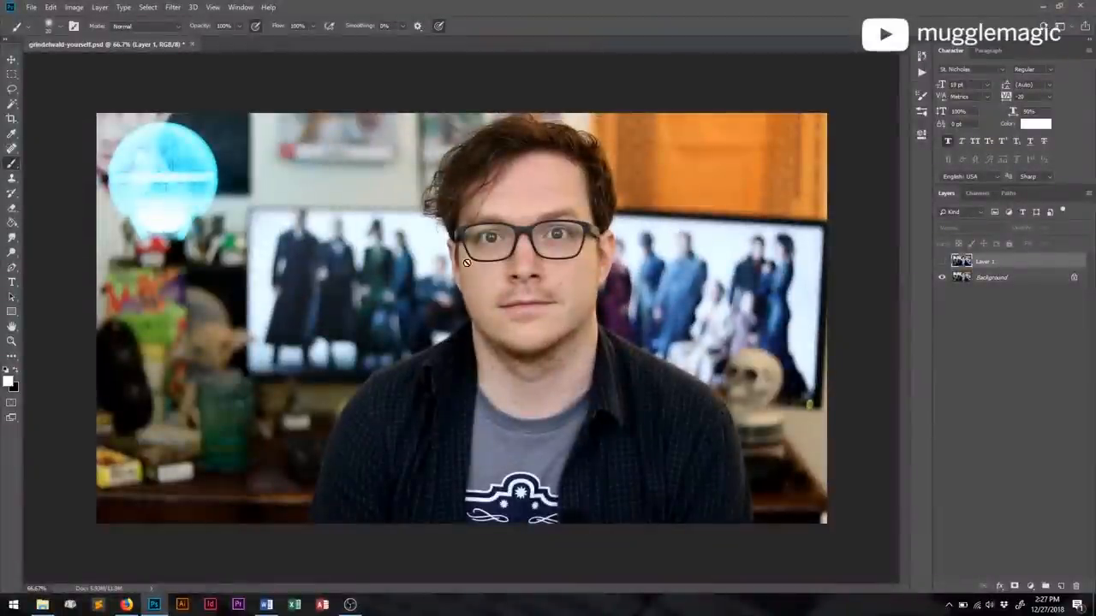
mouse_move(874, 361)
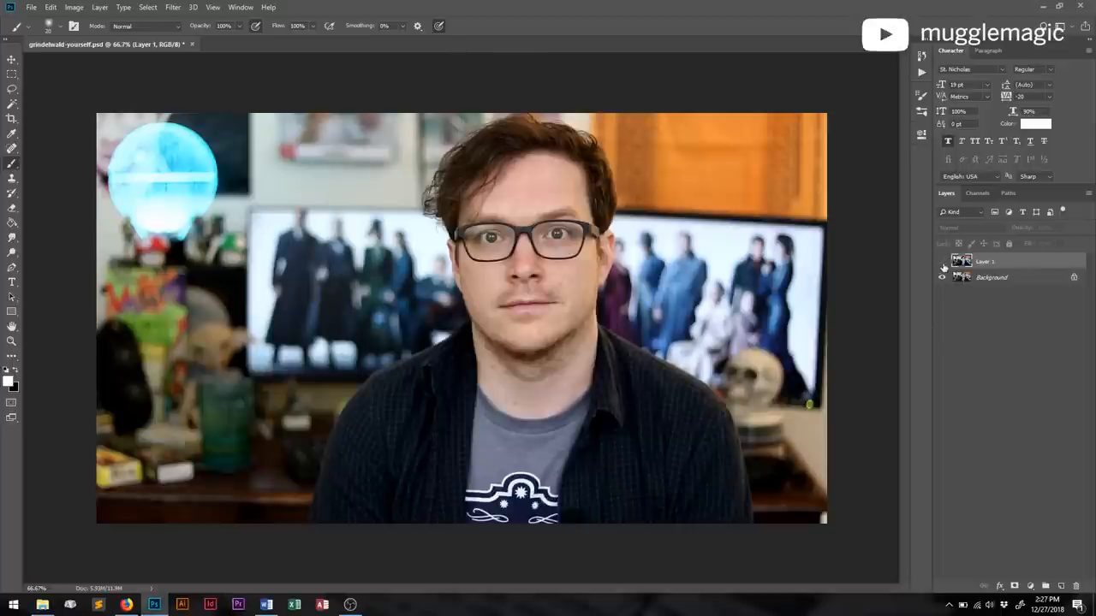
Make Layer 1 visible to reveal the pale-eyed, grey-mustached, bluish Grindelwald edit
click(942, 261)
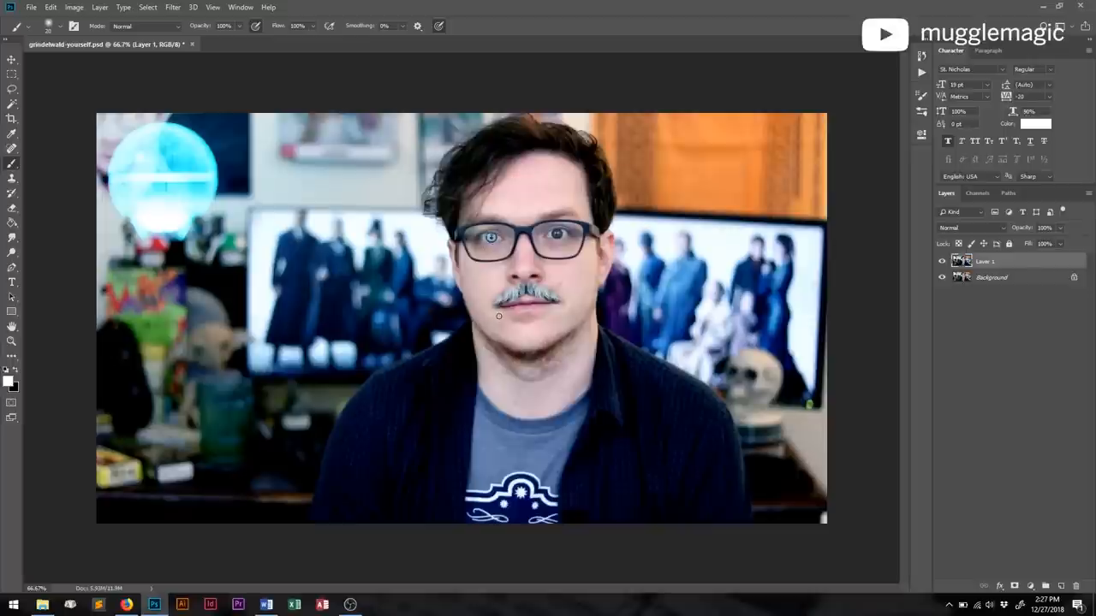
mouse_move(493, 361)
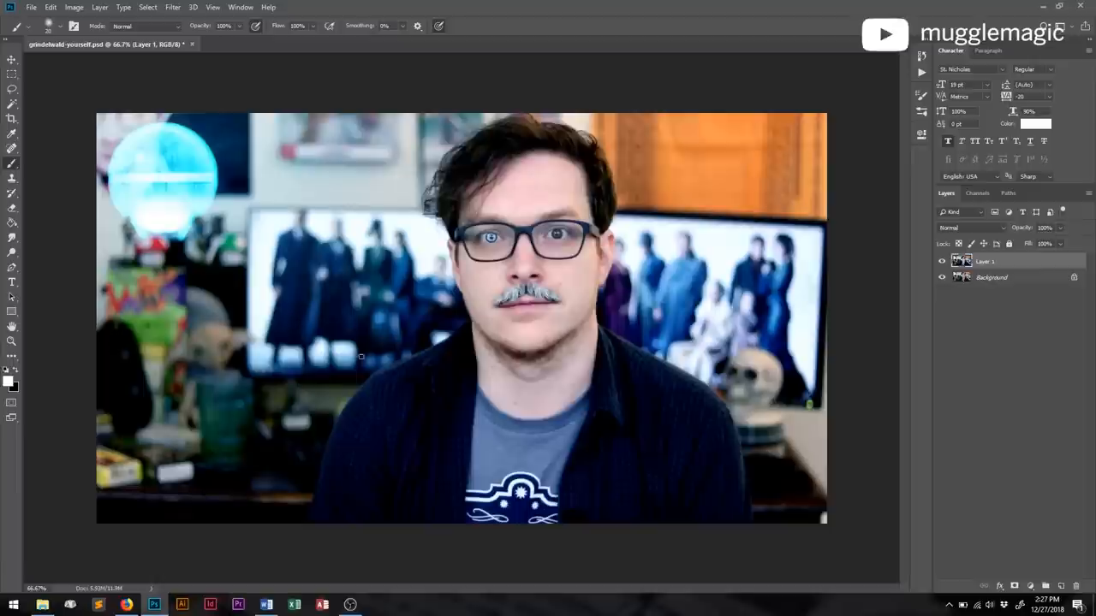
mouse_move(316, 422)
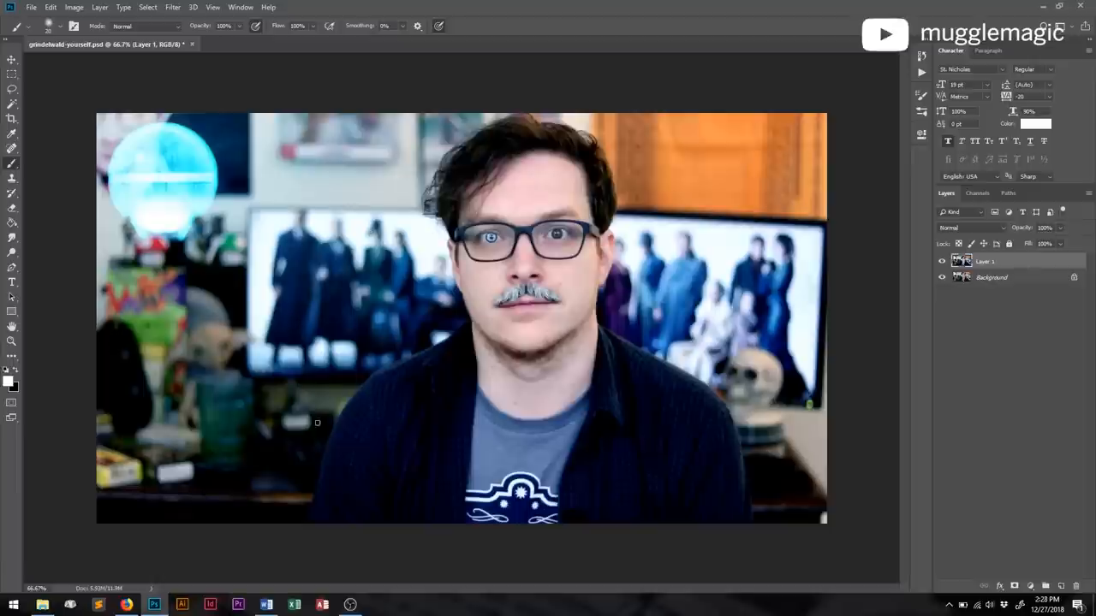
mouse_move(392, 424)
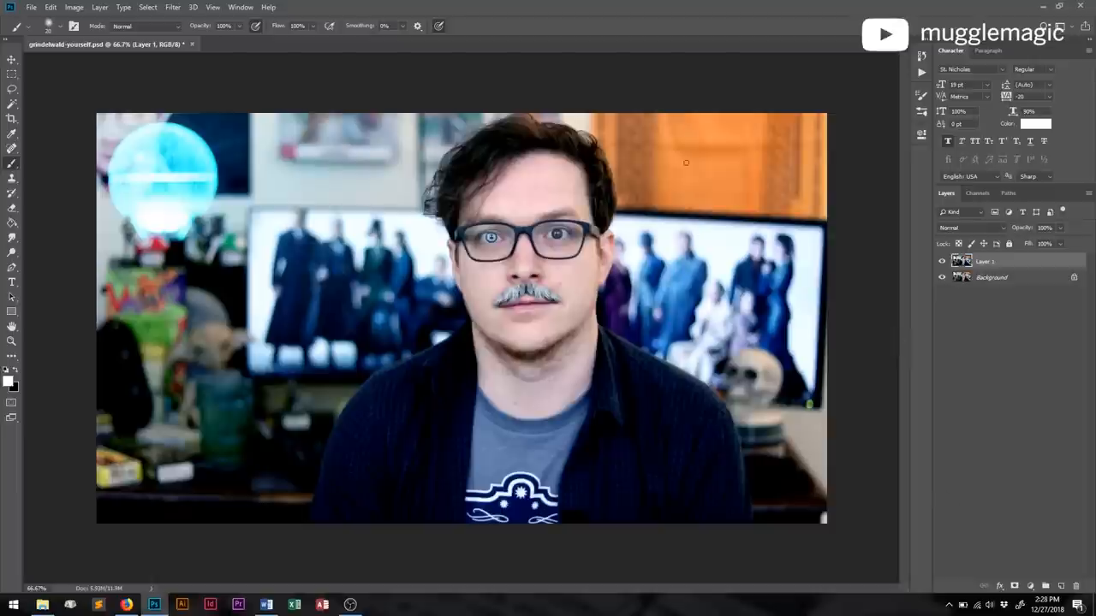
mouse_move(400, 453)
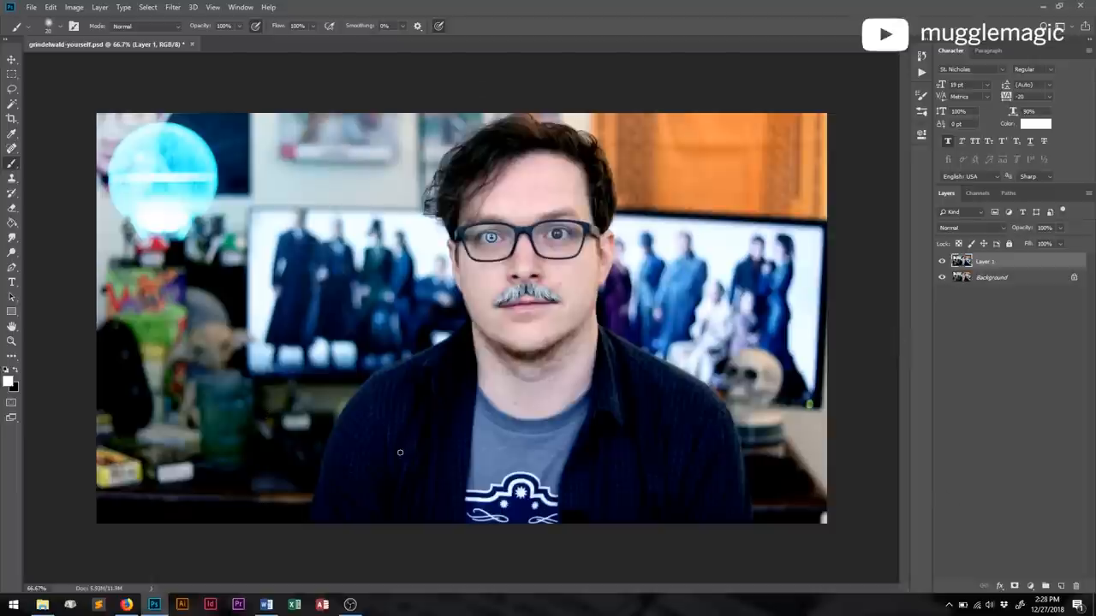
mouse_move(400, 504)
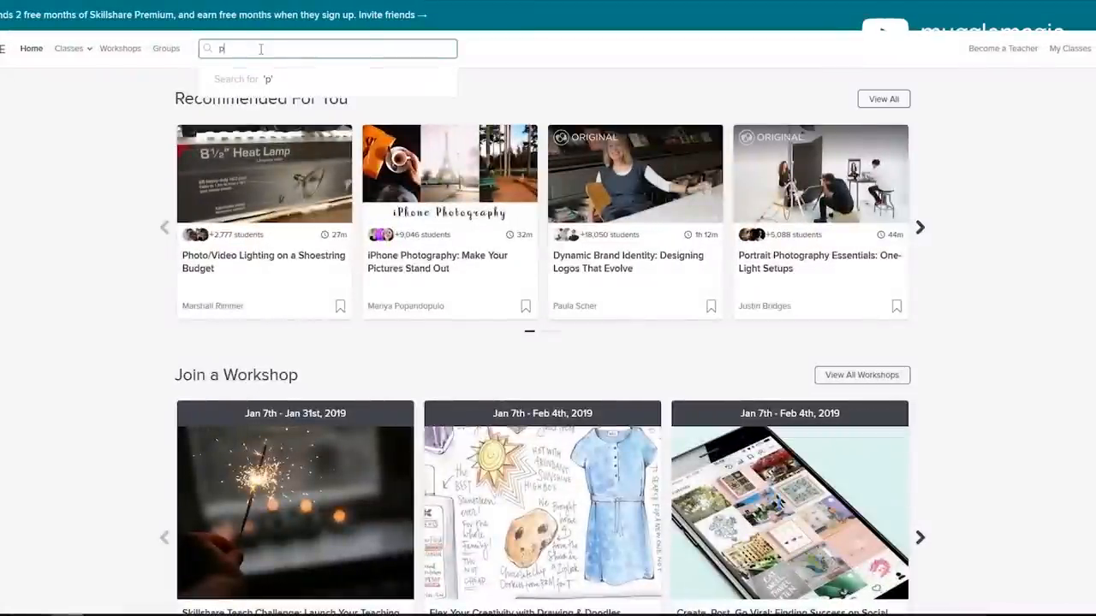
Search Skillshare for 'photoshop' and scroll through the class results
text(hotoshop)
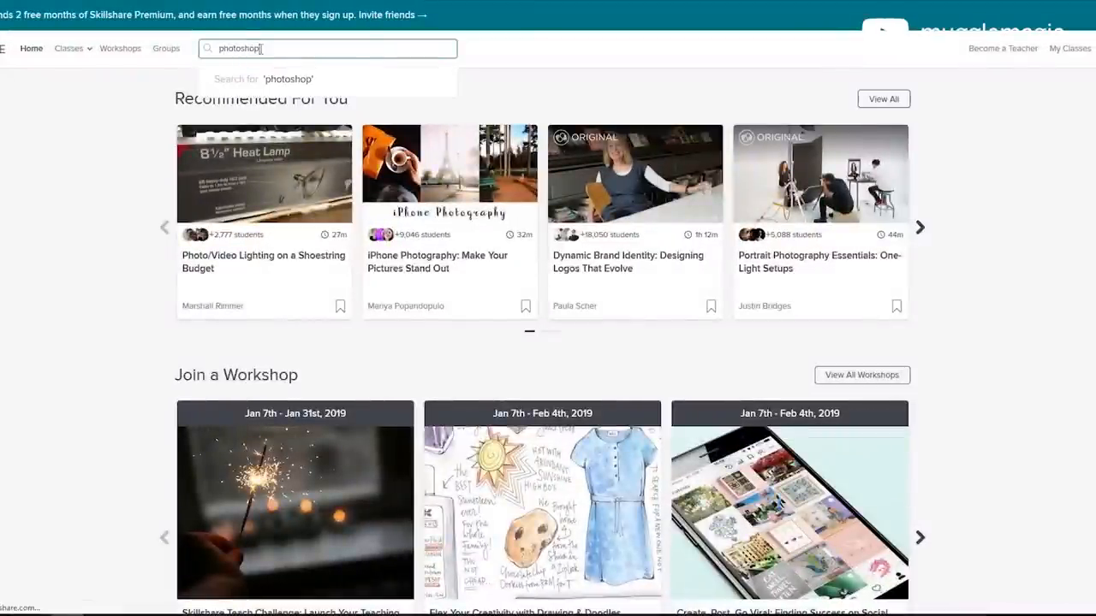
key(Return)
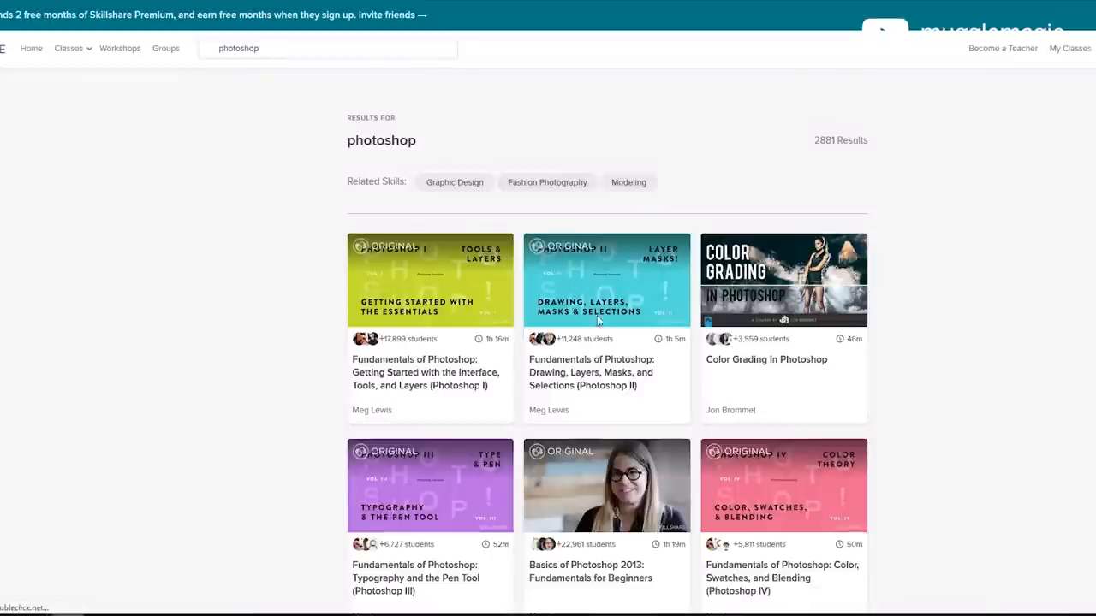
scroll(down, 3)
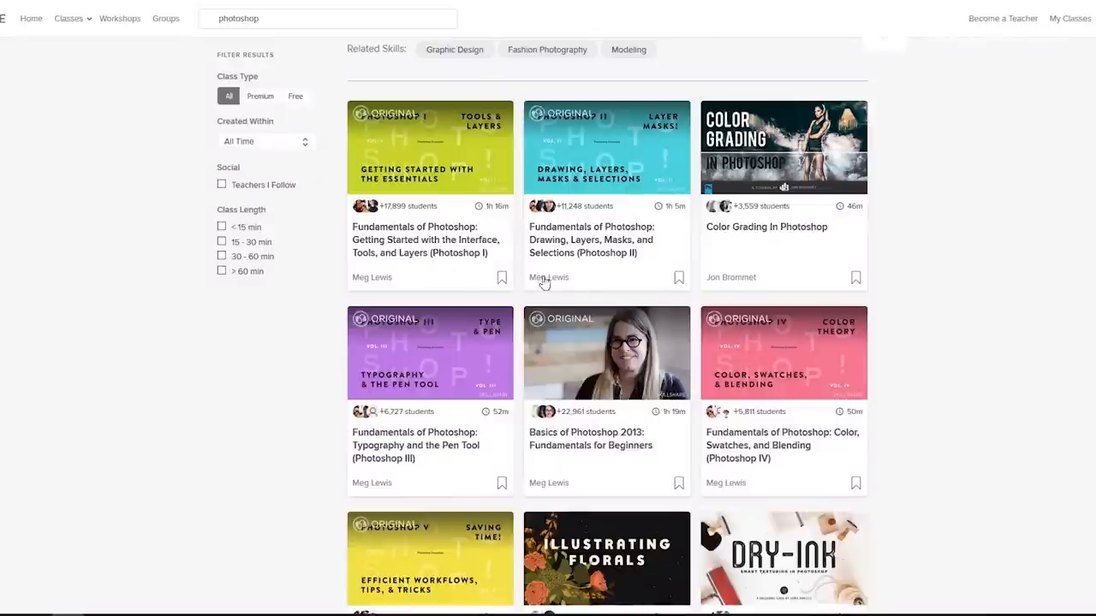
mouse_move(461, 250)
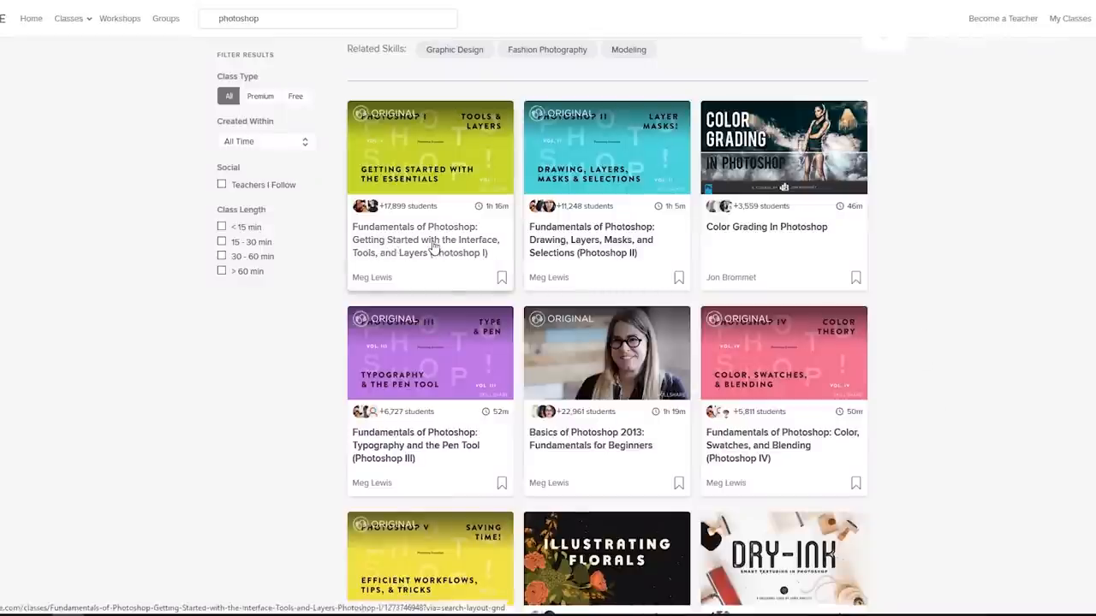
Open the Fundamentals of Photoshop: Getting Started class and play its trailer
click(429, 147)
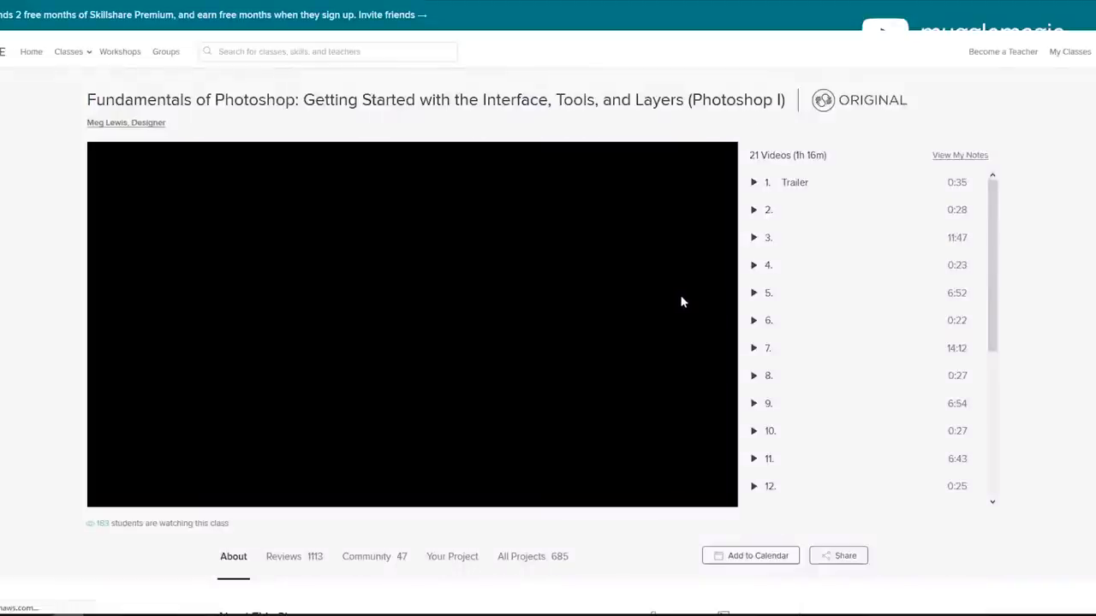
click(411, 324)
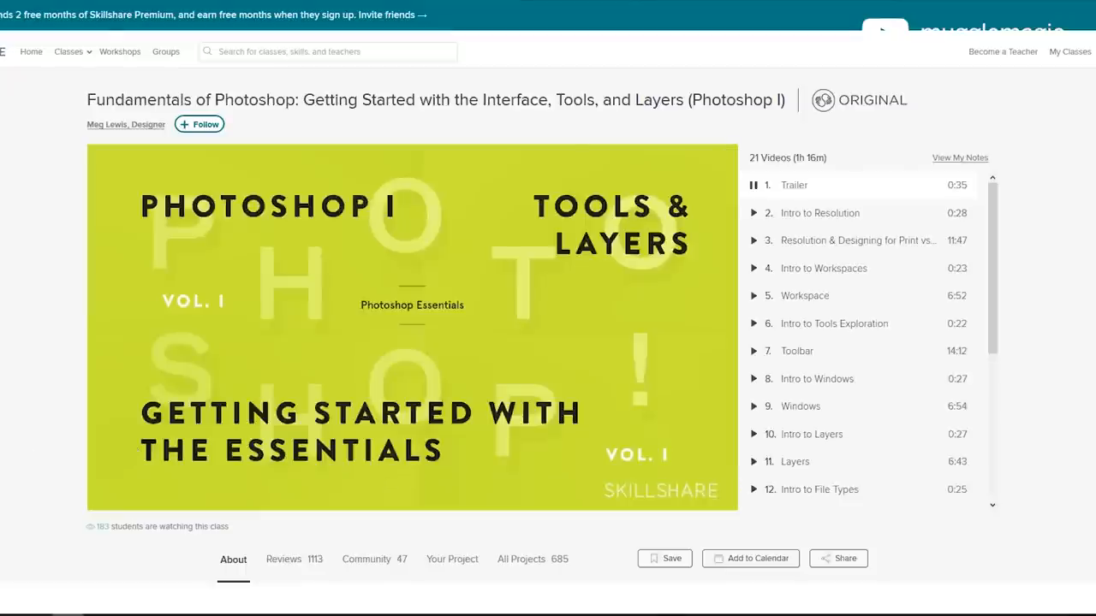
click(411, 328)
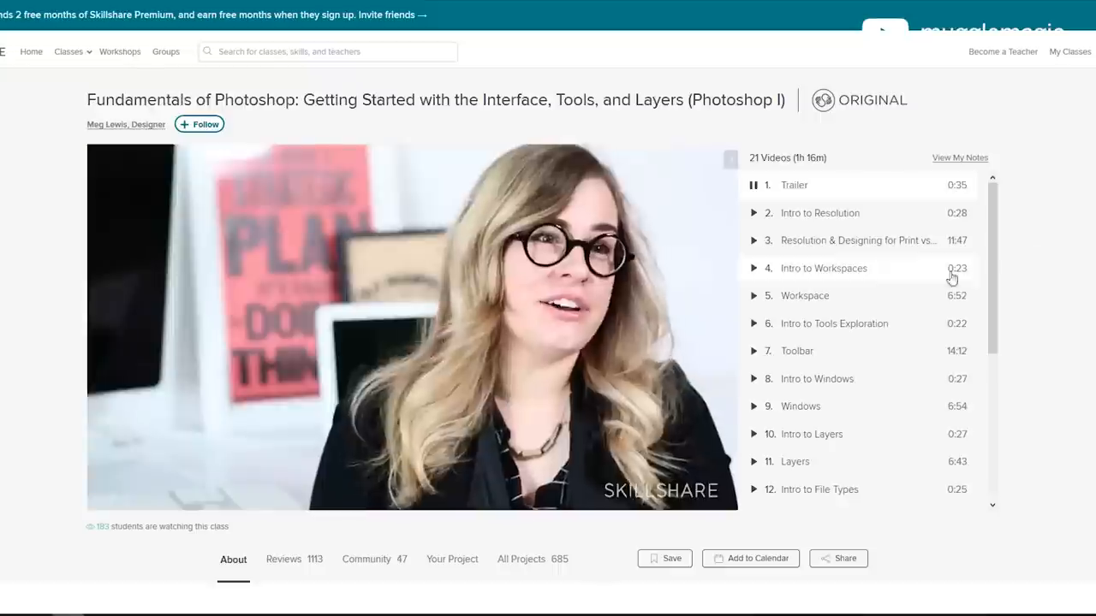
Scroll through the class's lesson list and About section
scroll(down, 3)
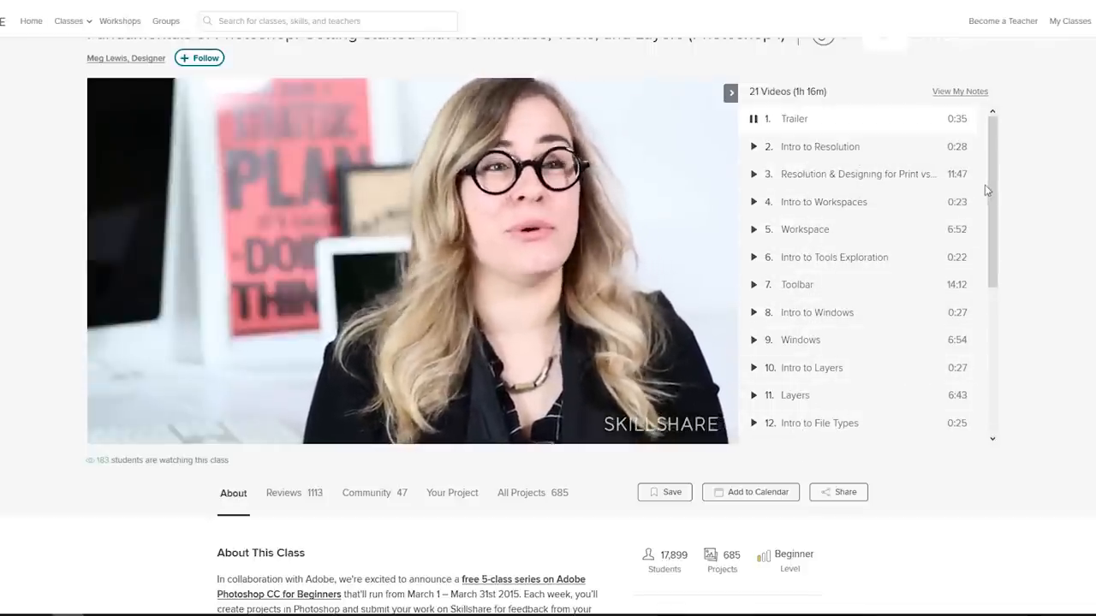
scroll(down, 3)
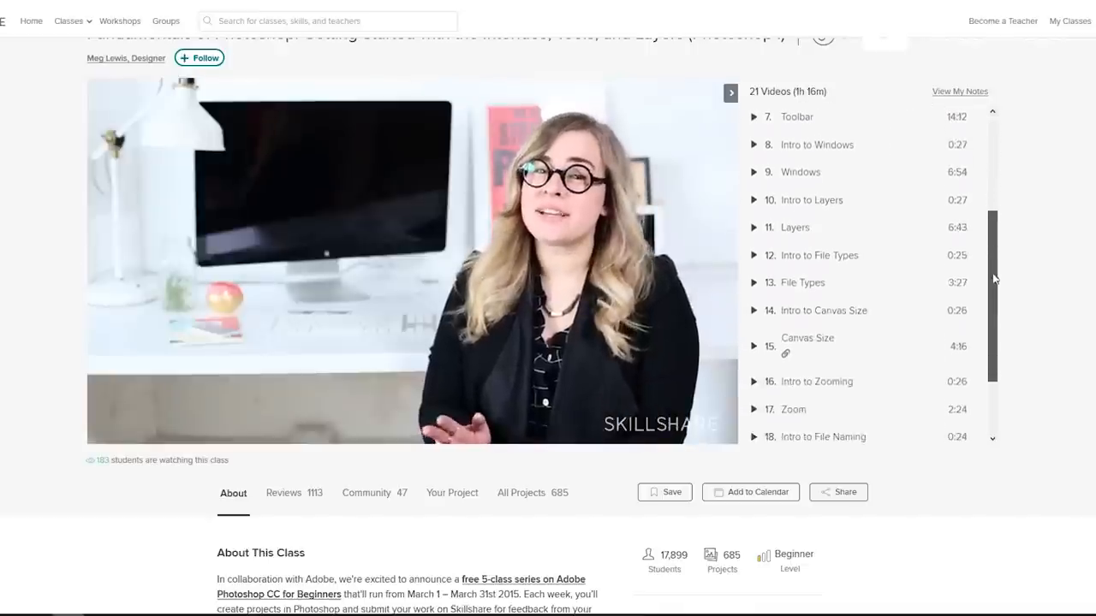
scroll(down, 3)
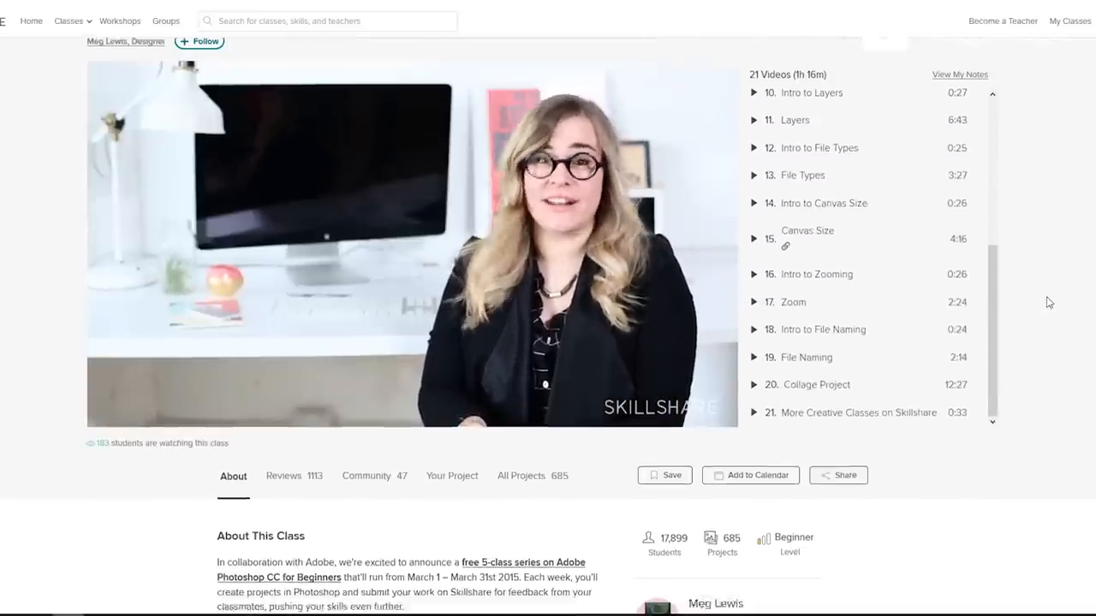
scroll(down, 3)
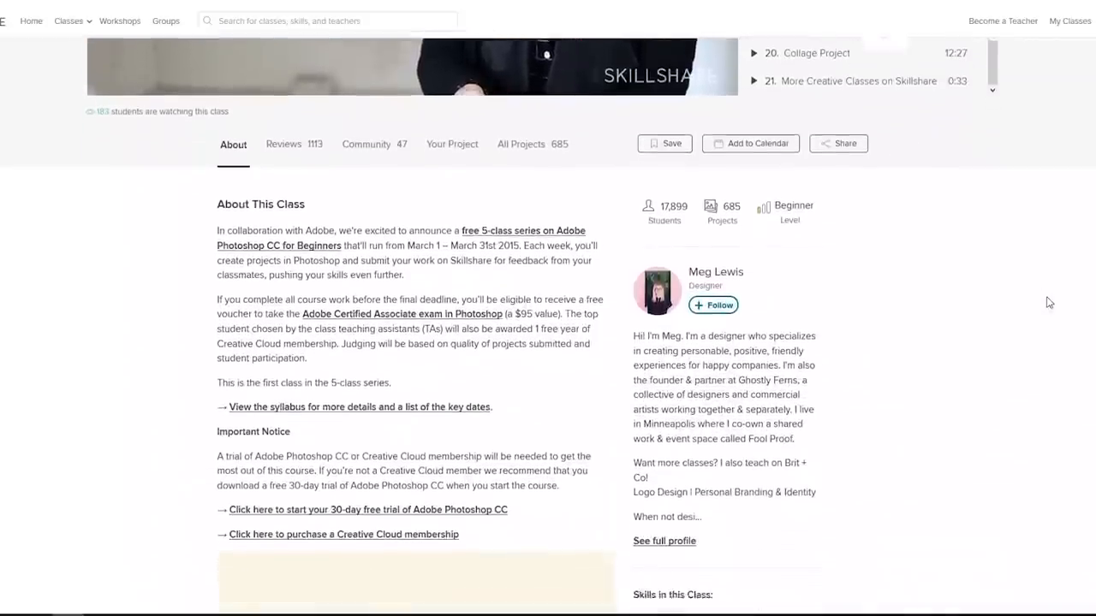
scroll(down, 3)
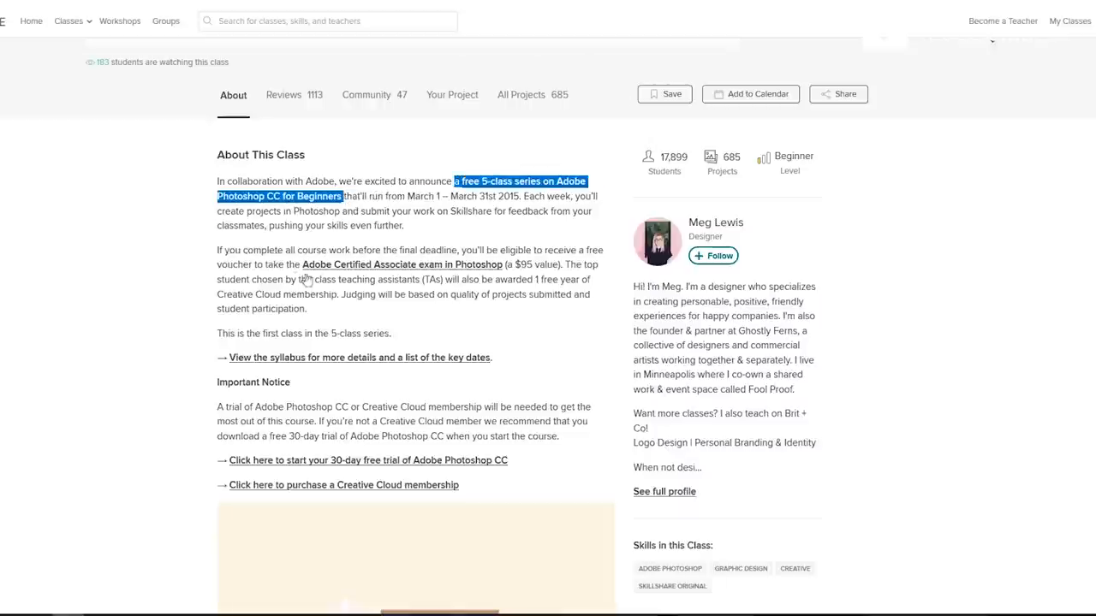
mouse_move(340, 232)
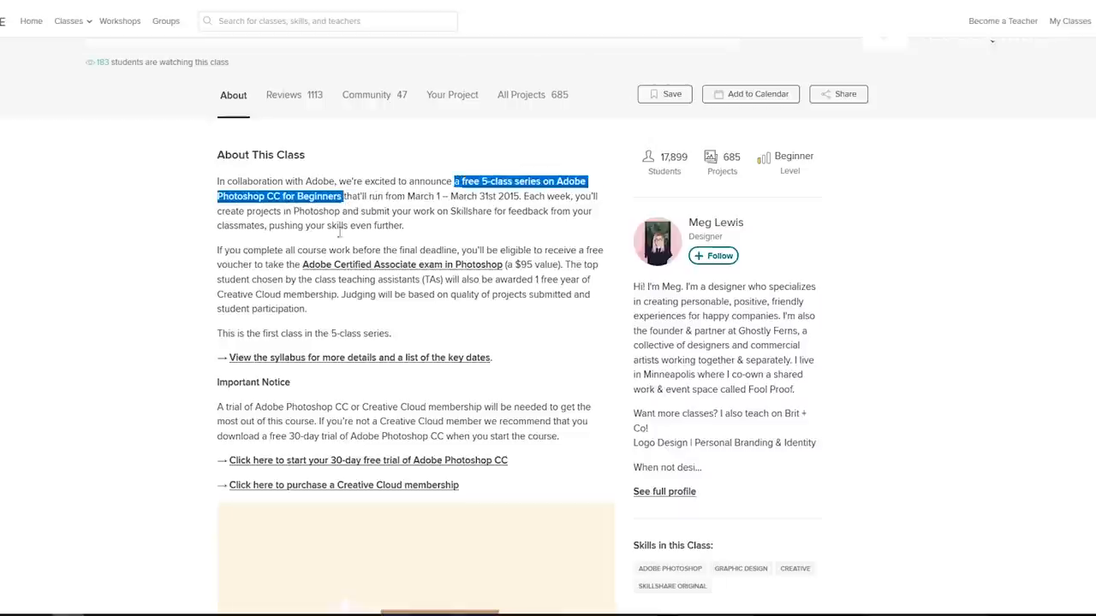
scroll(down, 3)
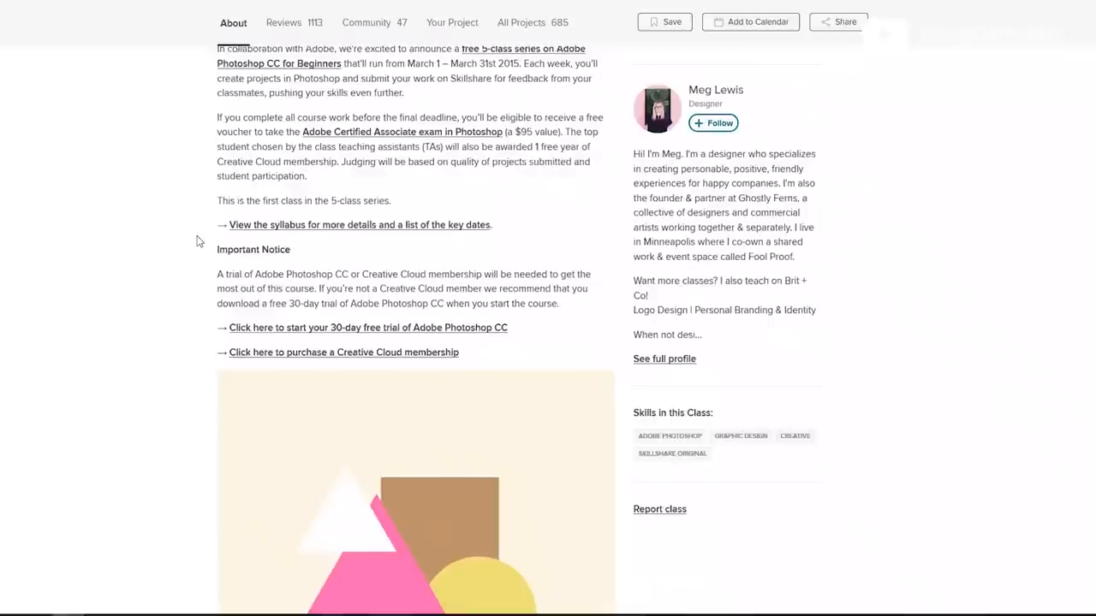
scroll(up, 3)
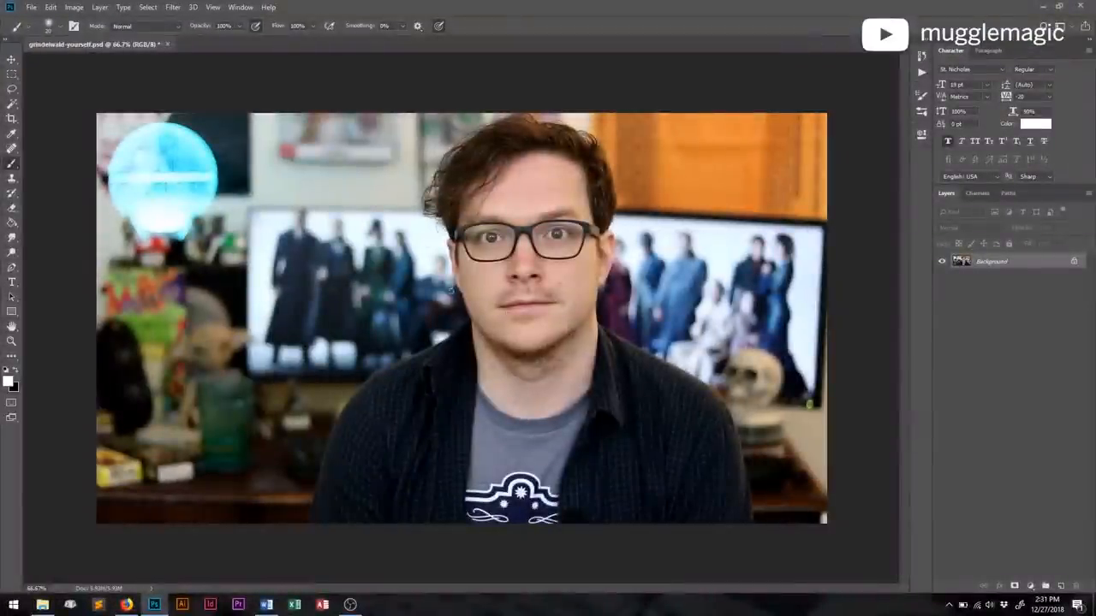
mouse_move(698, 229)
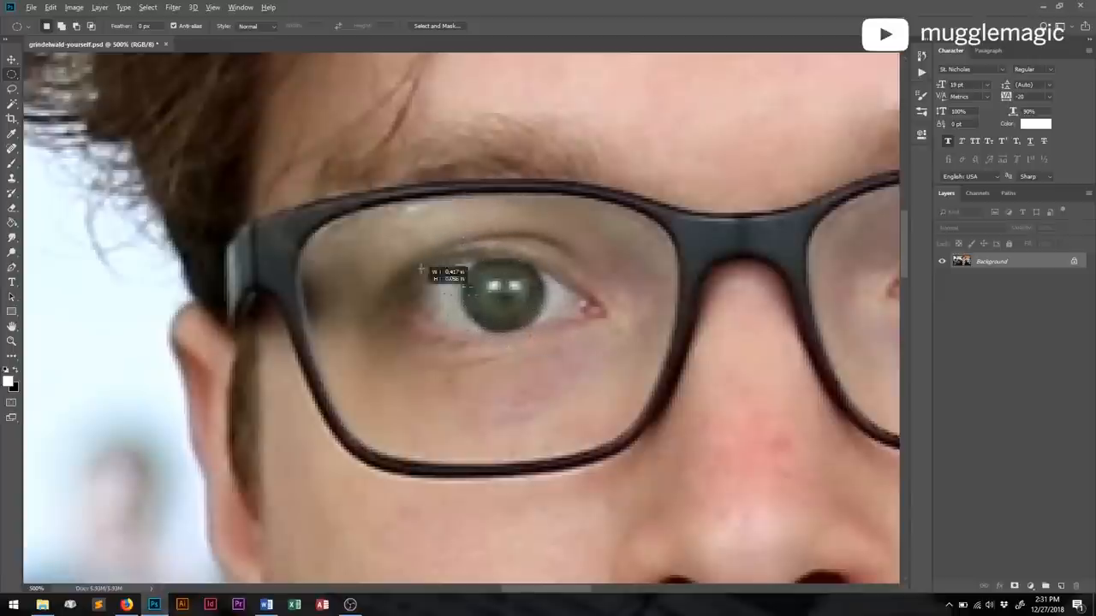
Drag an elliptical marquee around the iris of the man's eye
drag(419, 270, 176, 163)
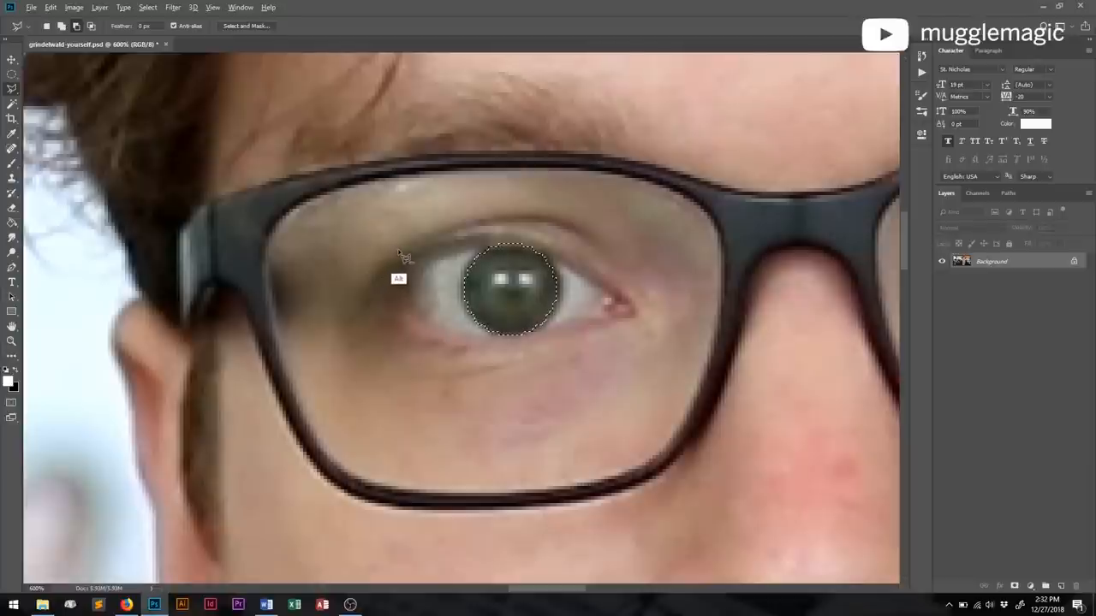
mouse_move(470, 252)
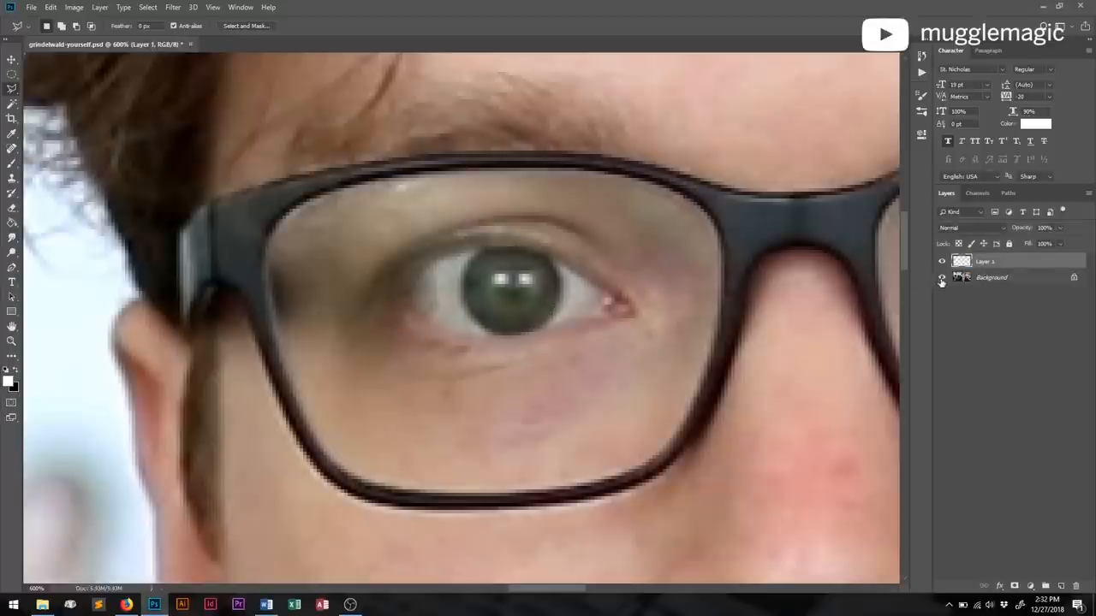
Toggle the Background layer's visibility to check the iris copied onto Layer 1
click(941, 278)
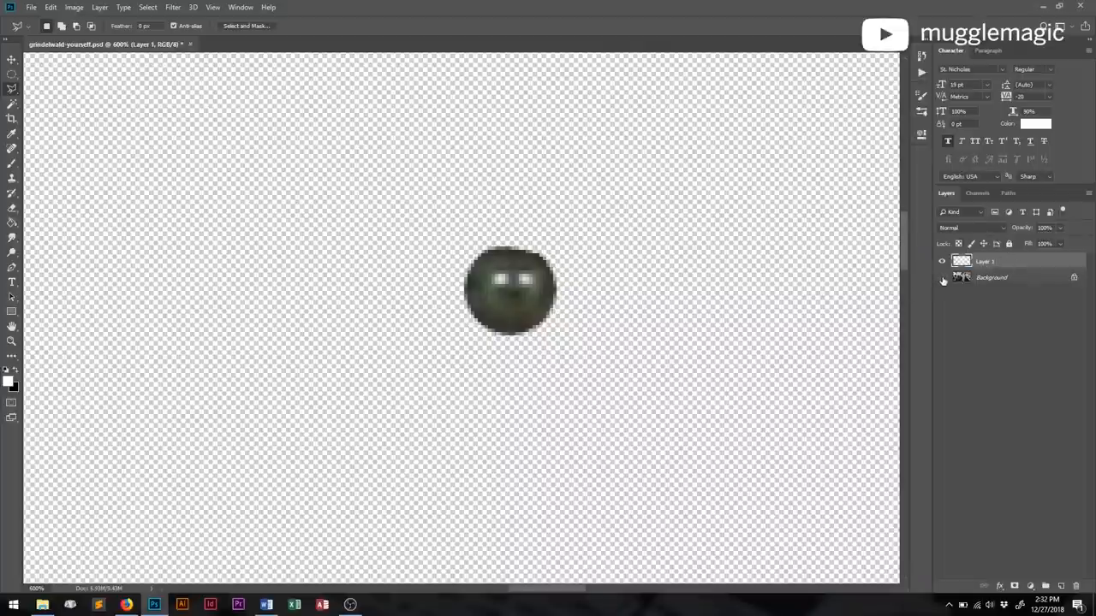
click(942, 277)
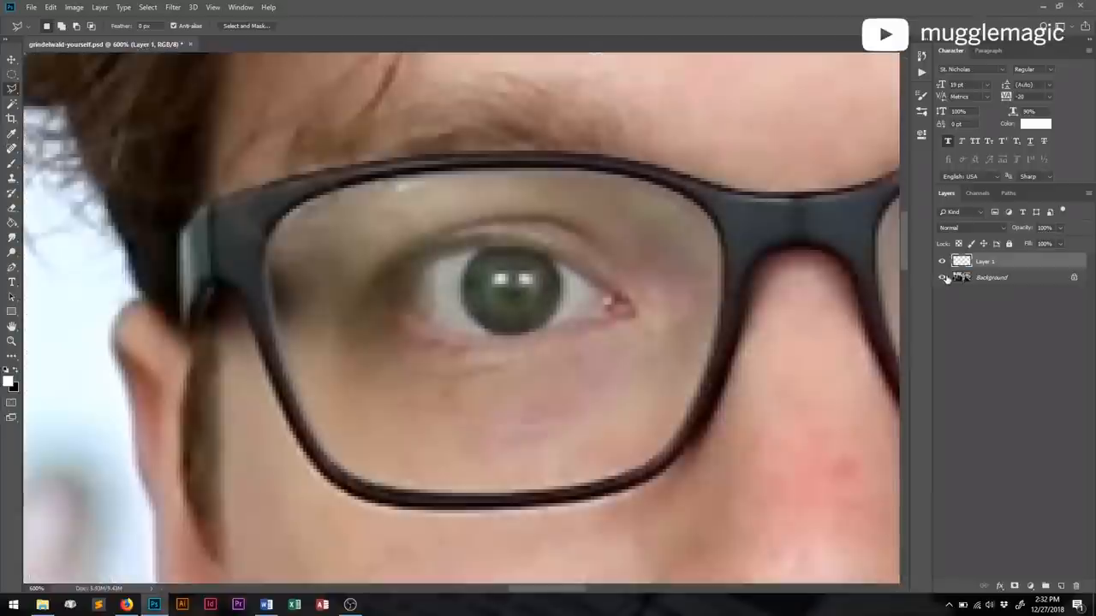
click(942, 278)
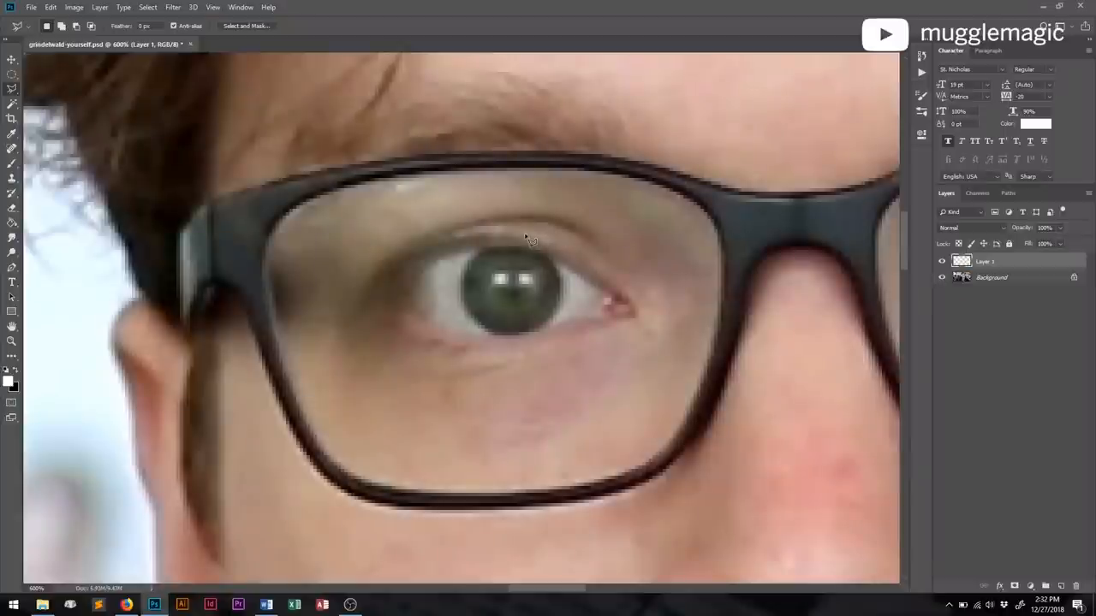
mouse_move(449, 249)
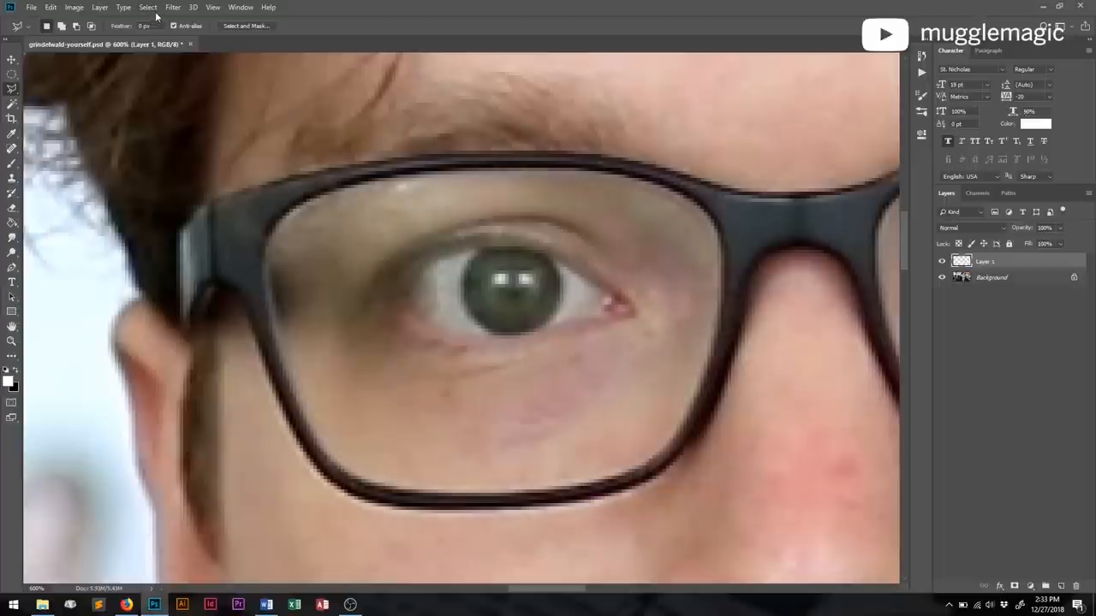
Colorize the iris layer in Hue/Saturation with Hue 184, Saturation 51, Lightness +19
click(74, 7)
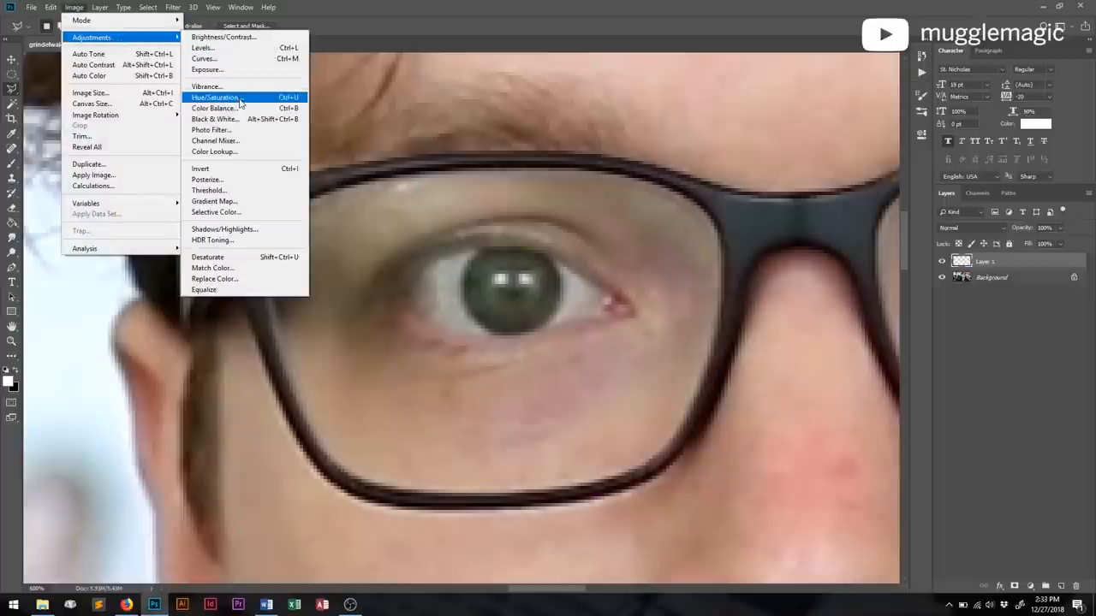
click(214, 97)
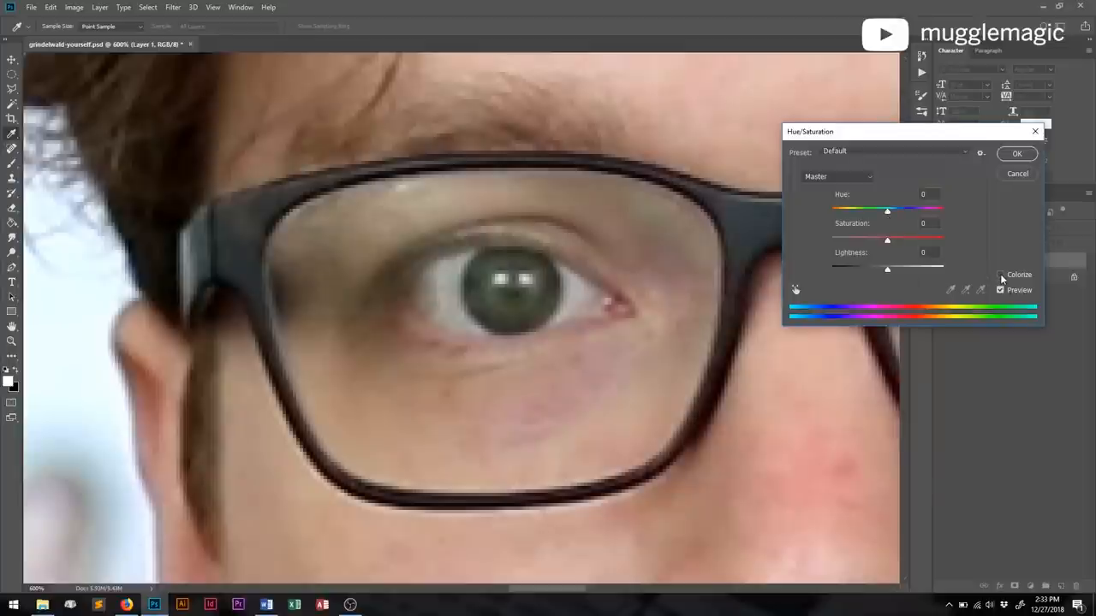
click(1000, 274)
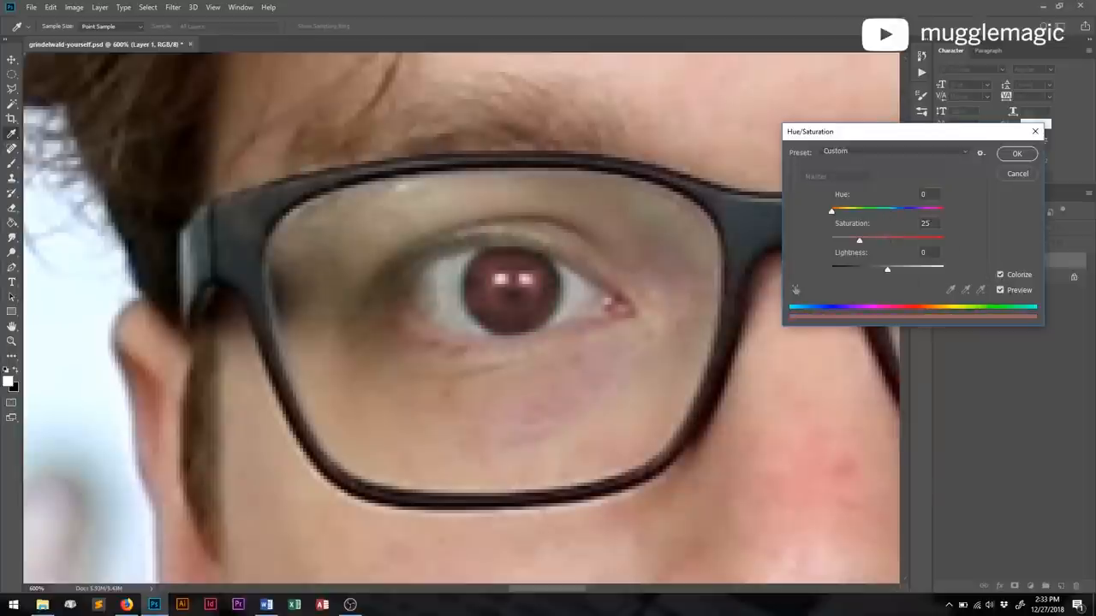
mouse_move(548, 293)
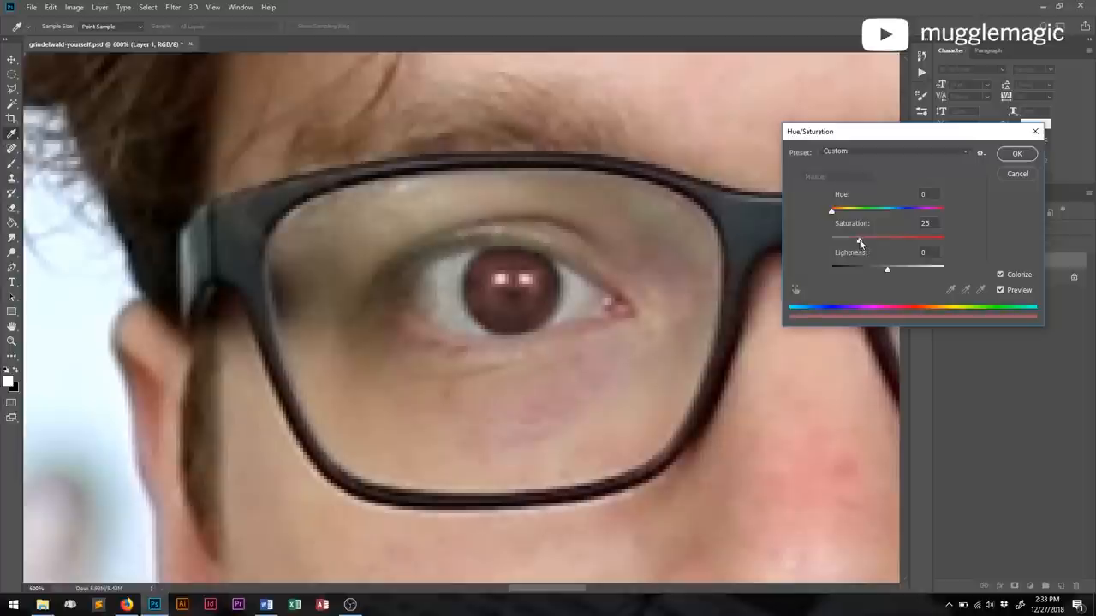
drag(887, 237, 943, 237)
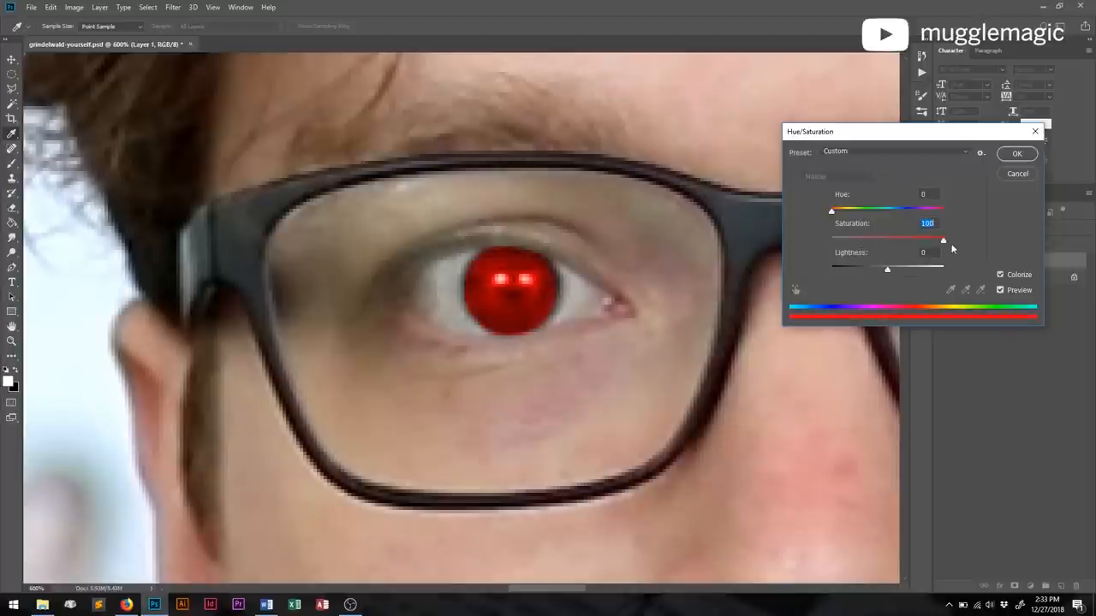
drag(944, 240, 923, 240)
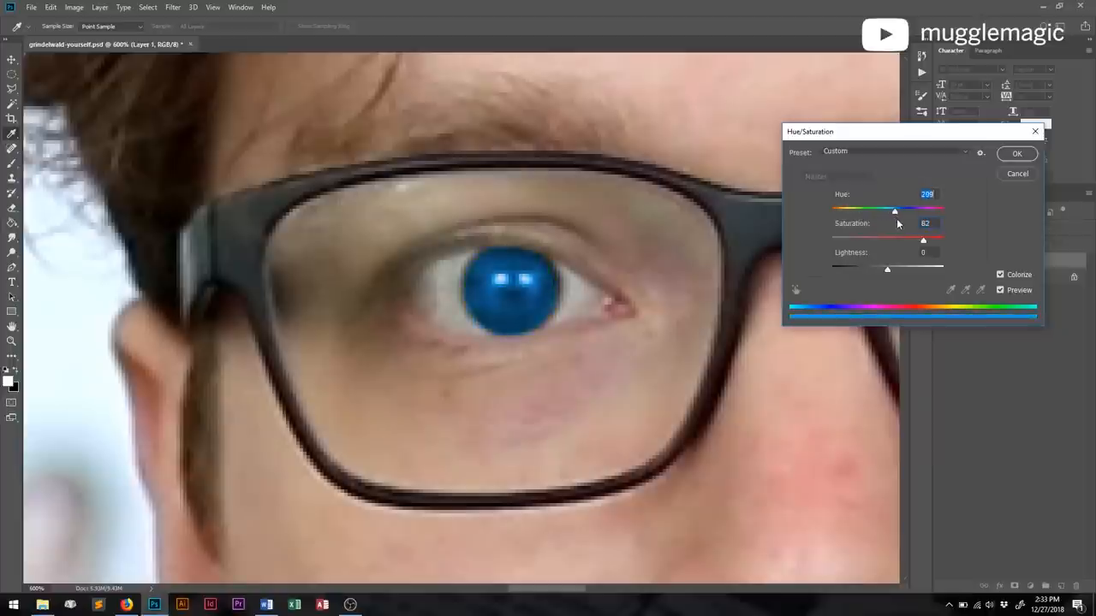
drag(894, 211, 888, 210)
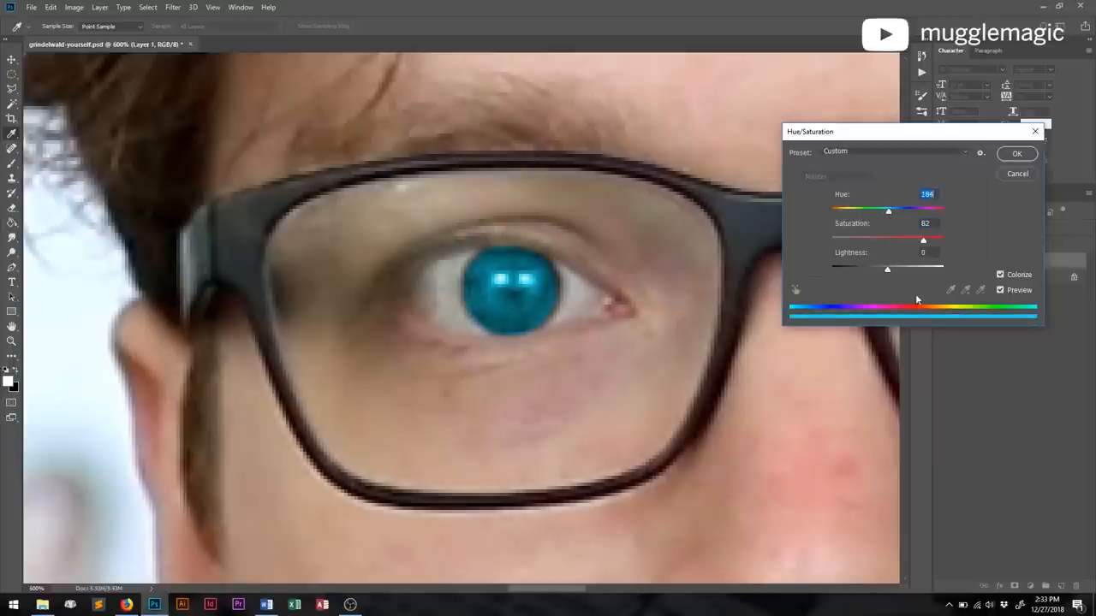
drag(887, 270, 895, 270)
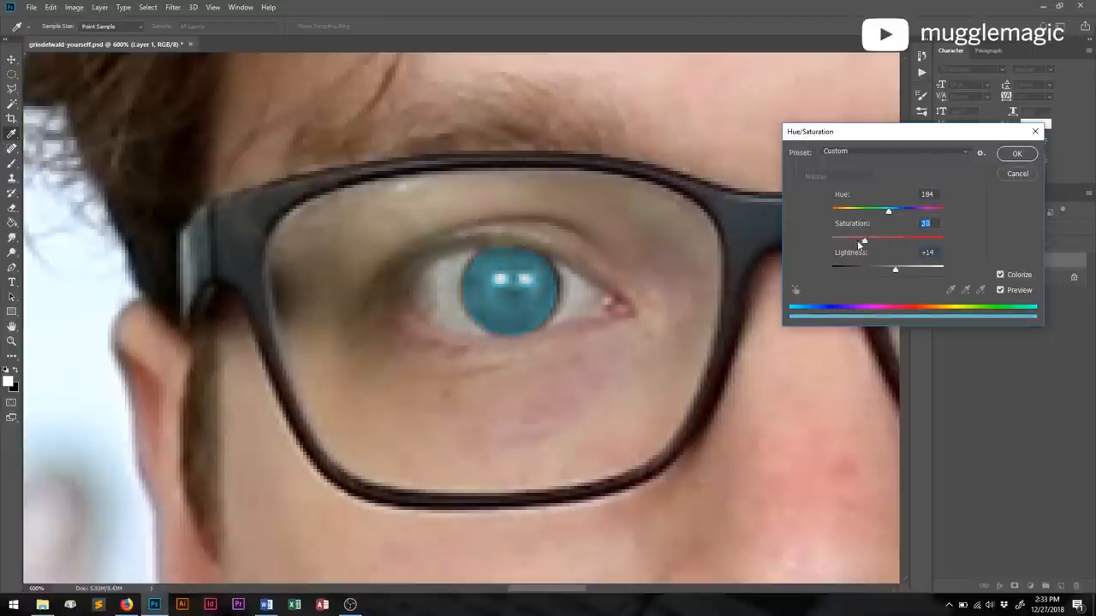
drag(863, 241, 833, 241)
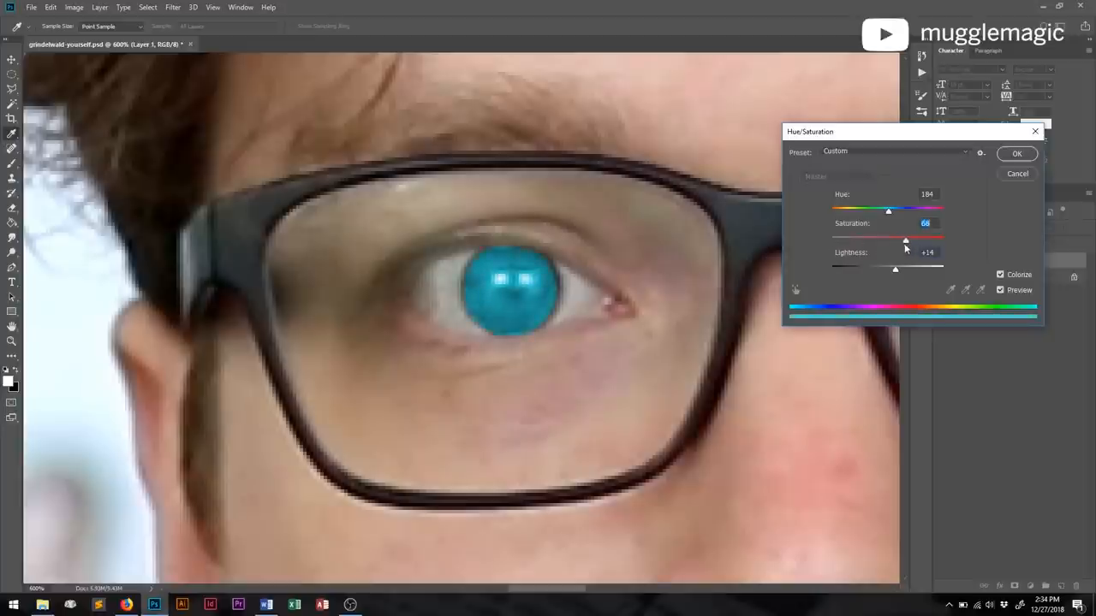
drag(906, 238, 888, 238)
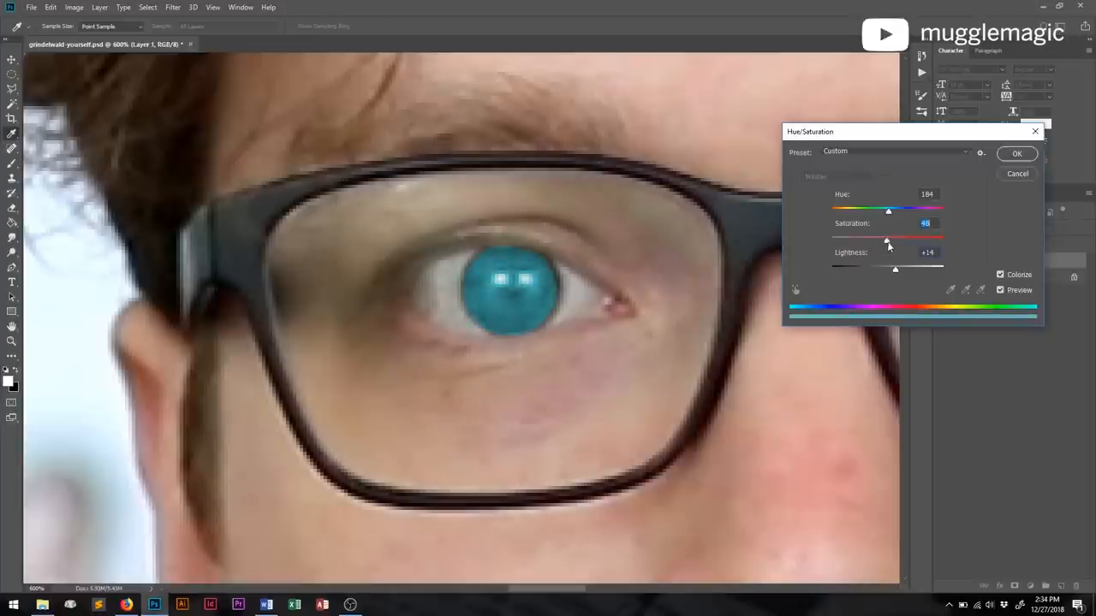
drag(889, 238, 943, 238)
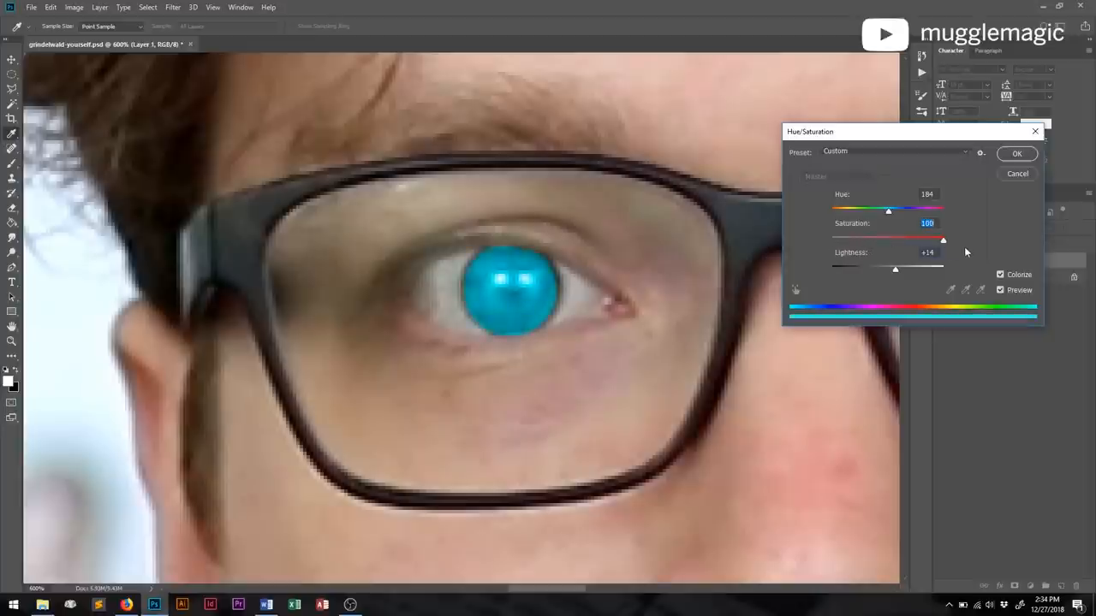
drag(943, 240, 895, 239)
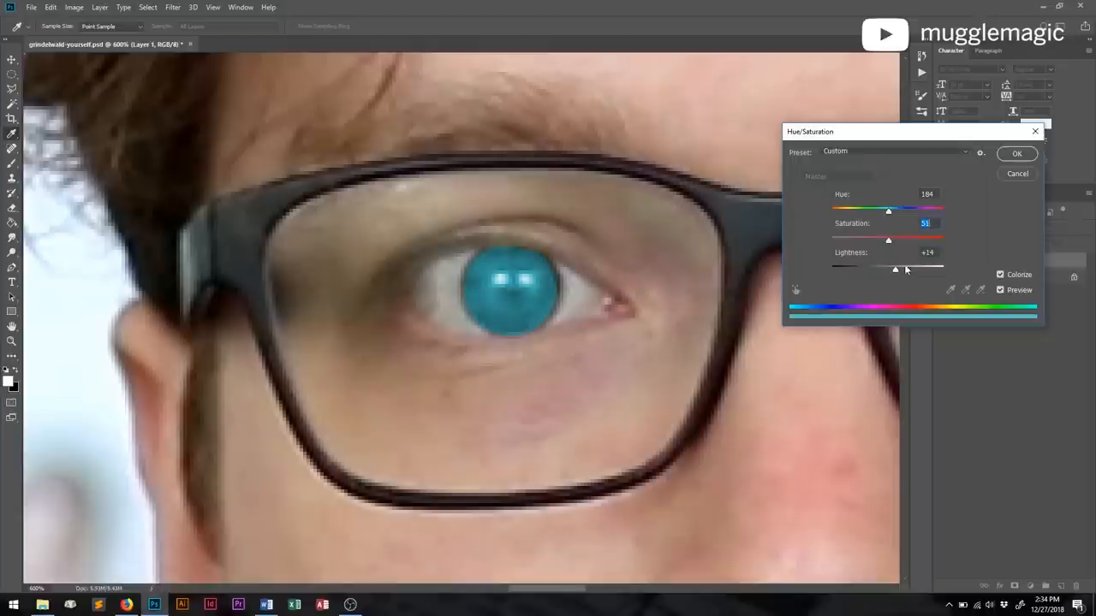
drag(895, 266, 910, 266)
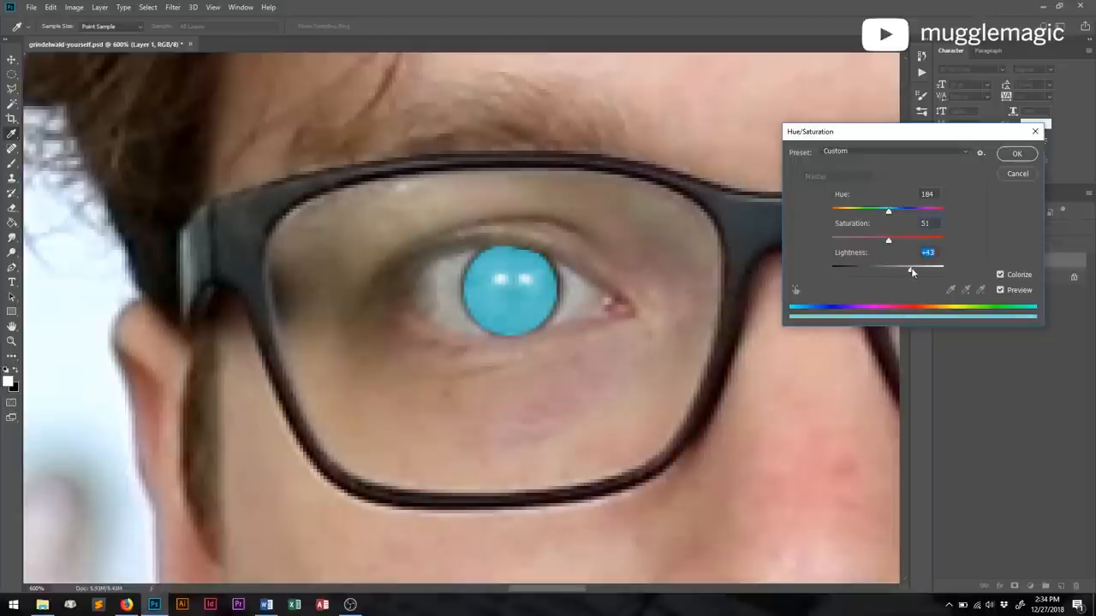
drag(912, 269, 899, 270)
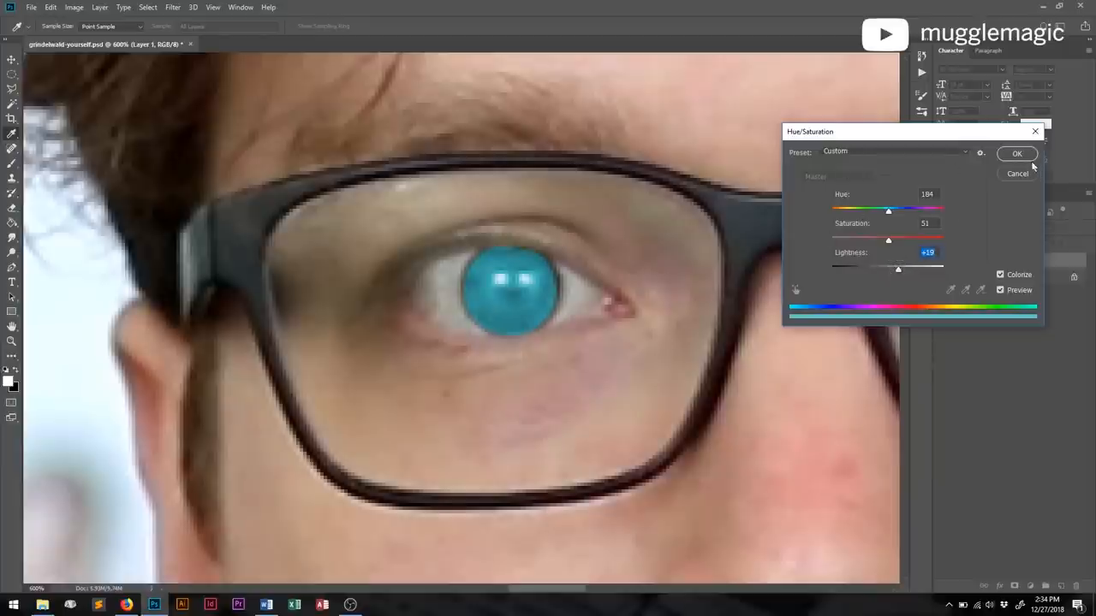
click(1017, 153)
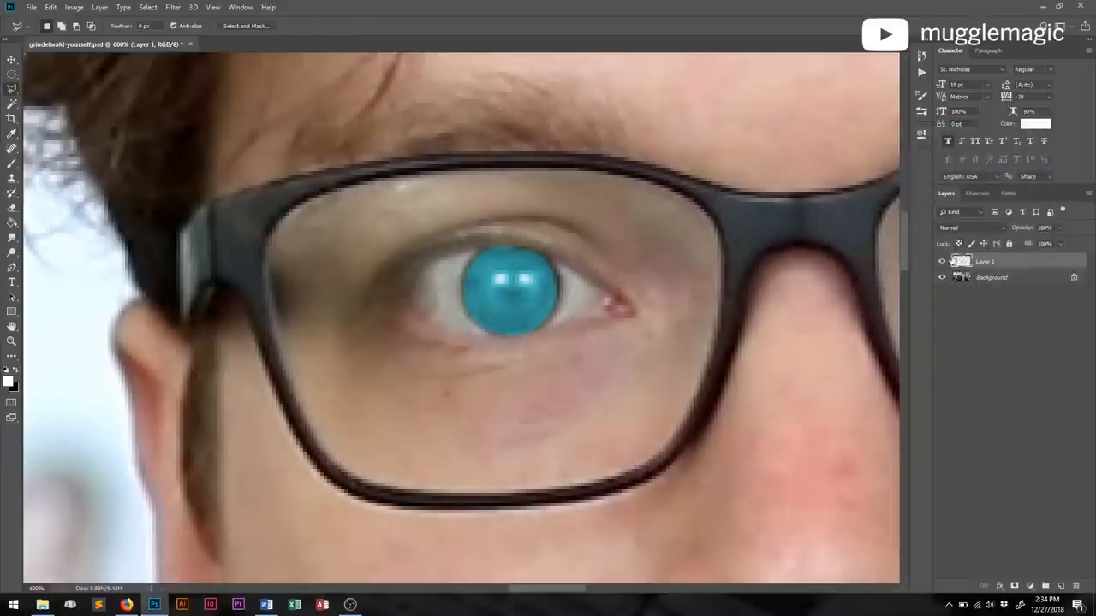
Try Screen and Lighter Color blends on the iris layer, settling on Linear Dodge (Add)
click(971, 228)
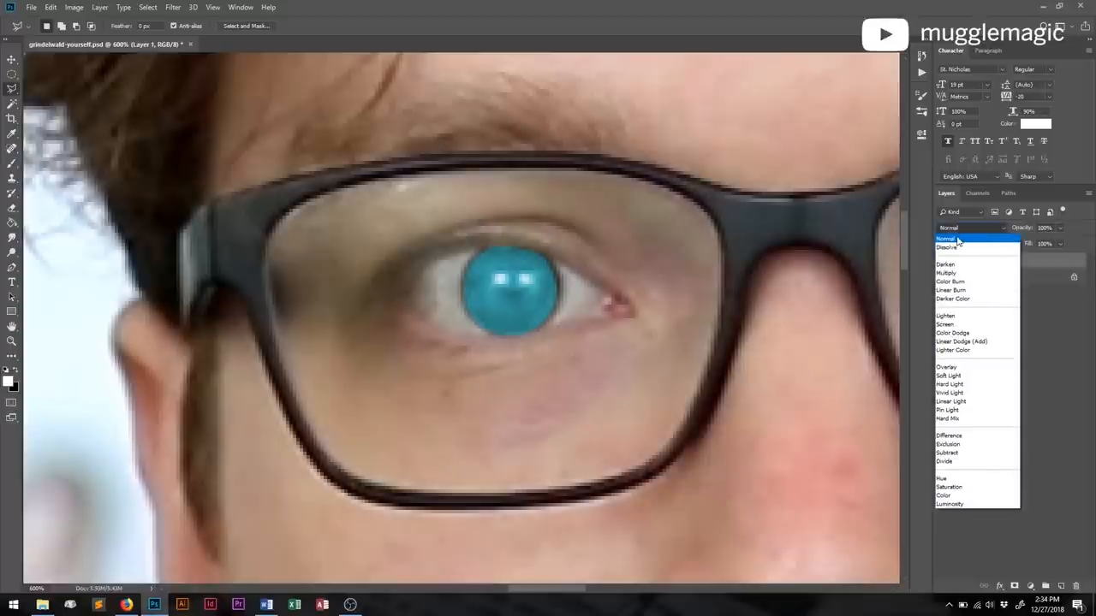
mouse_move(958, 324)
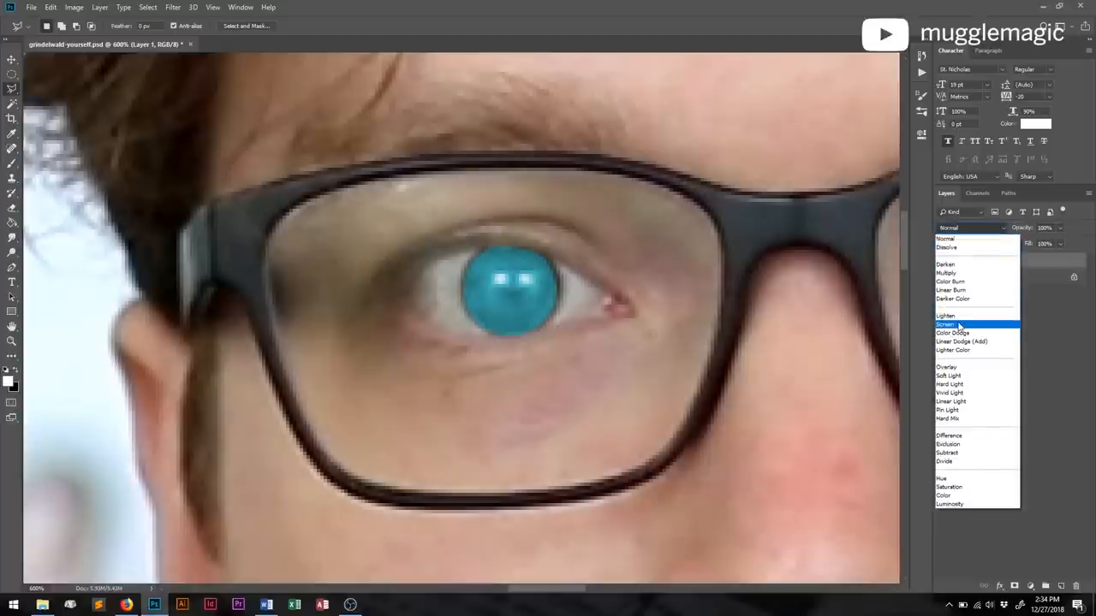
click(946, 324)
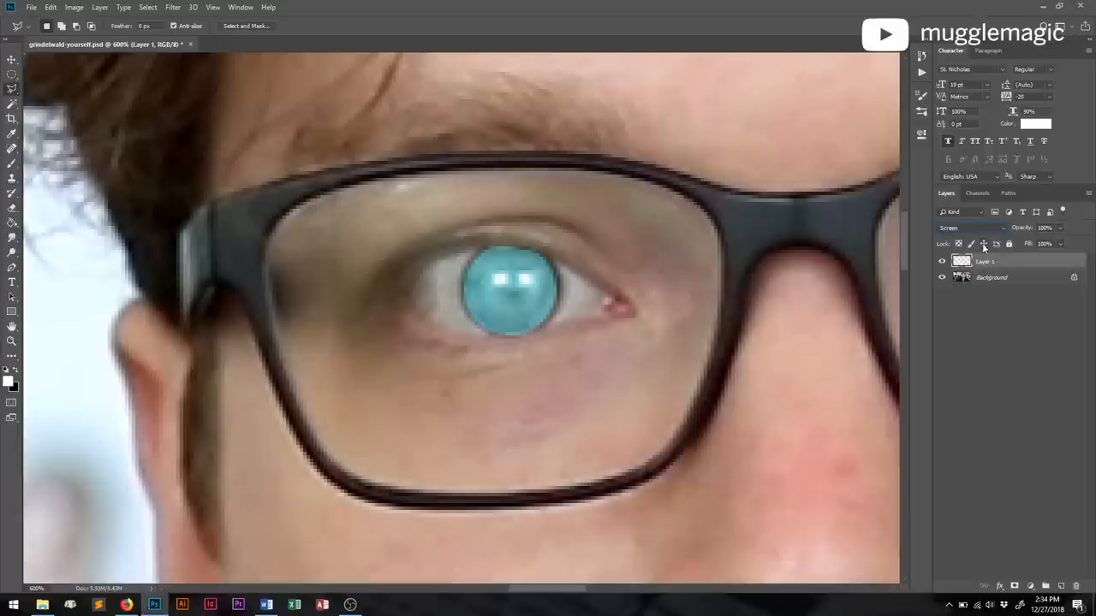
click(972, 228)
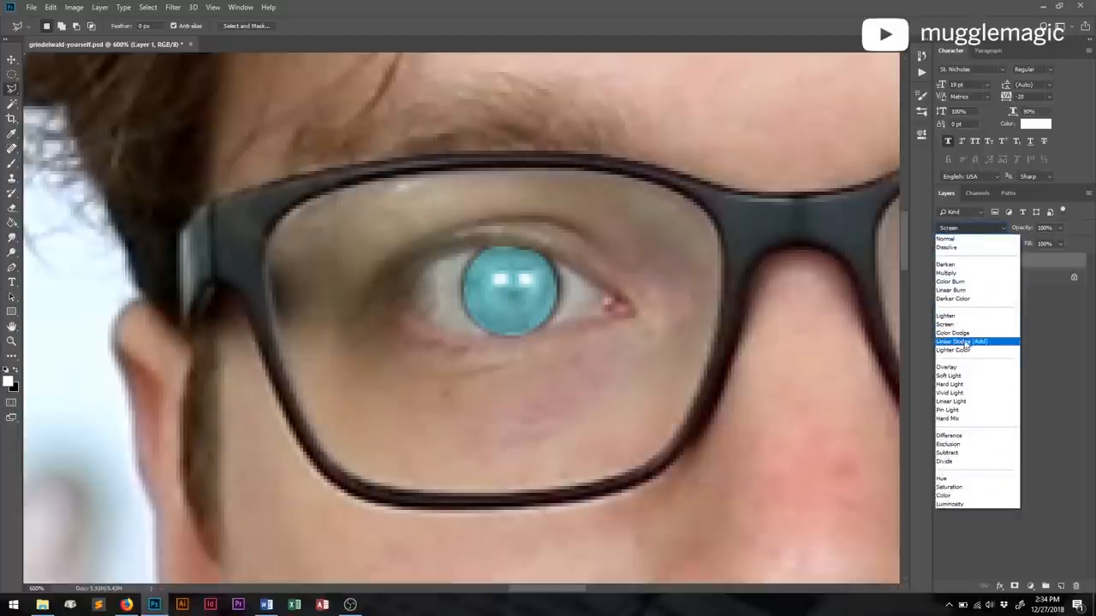
click(961, 341)
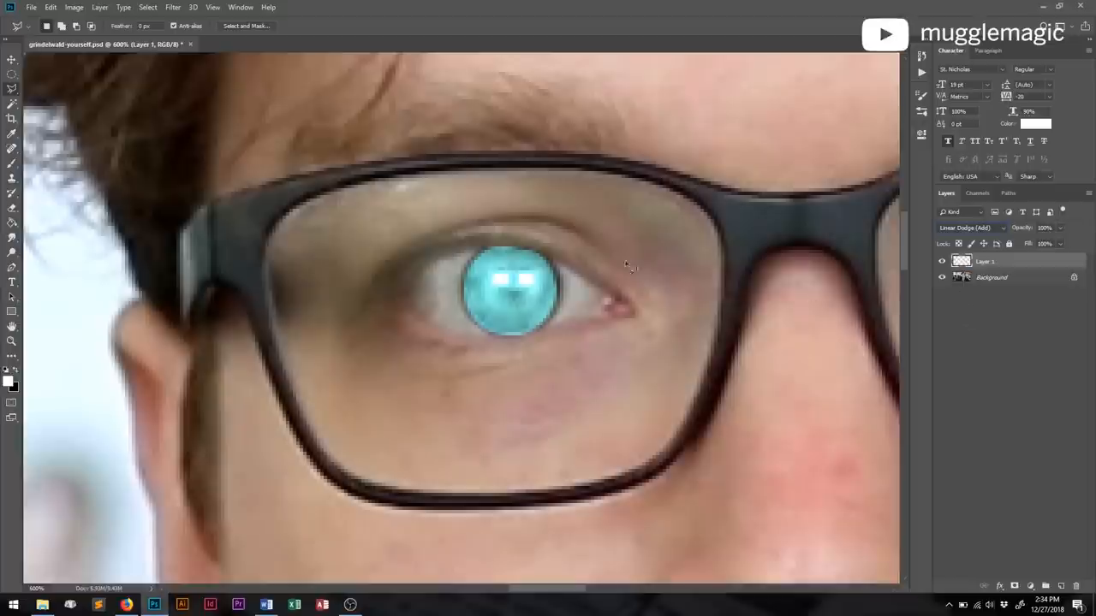
click(972, 227)
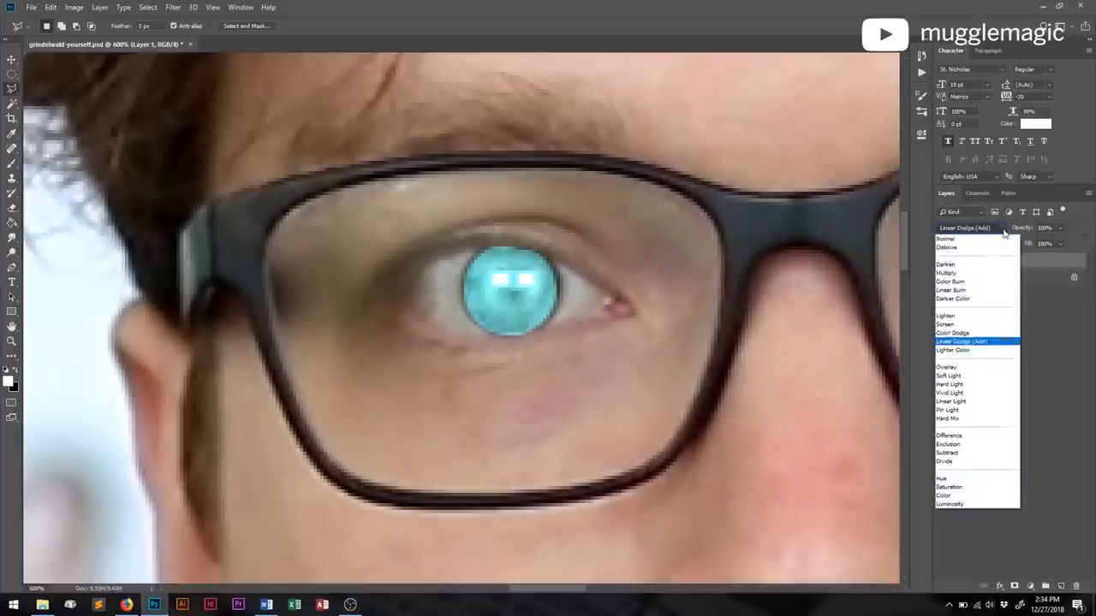
mouse_move(953, 350)
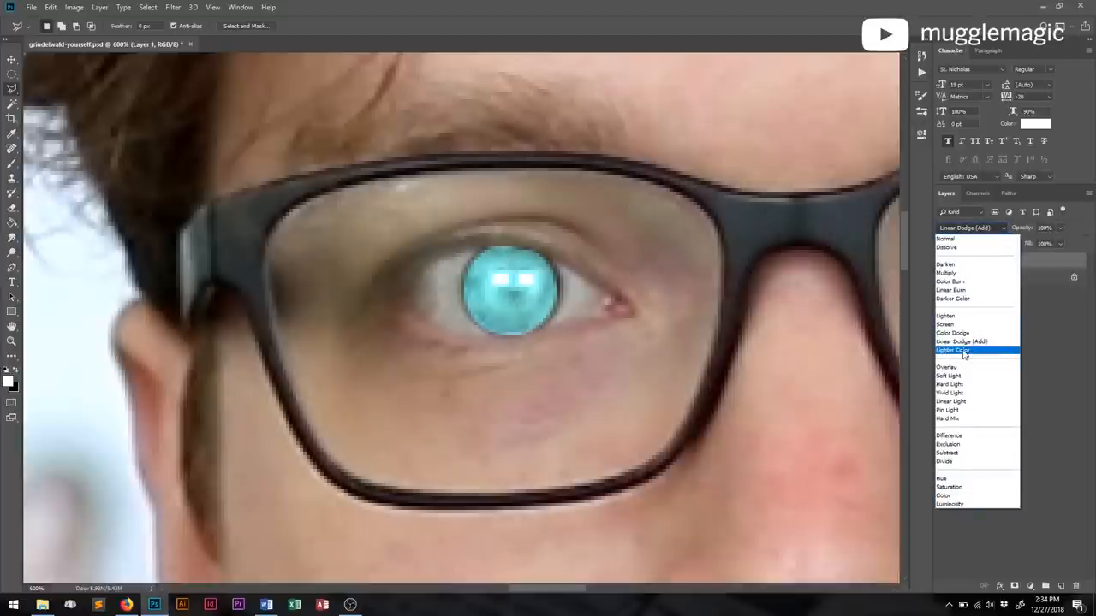
click(953, 350)
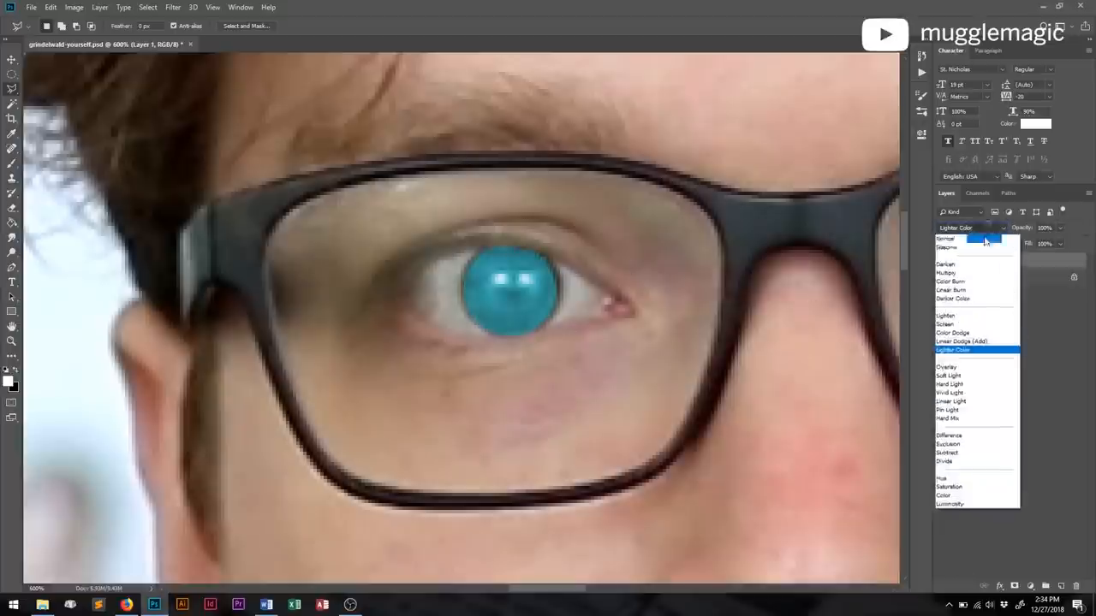
click(960, 341)
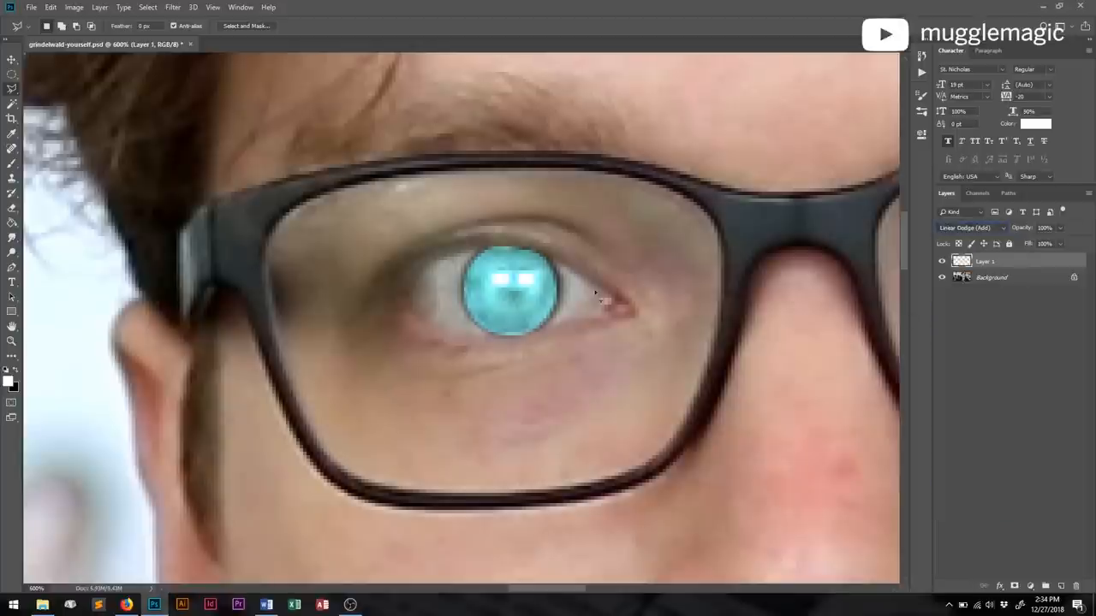
mouse_move(969, 326)
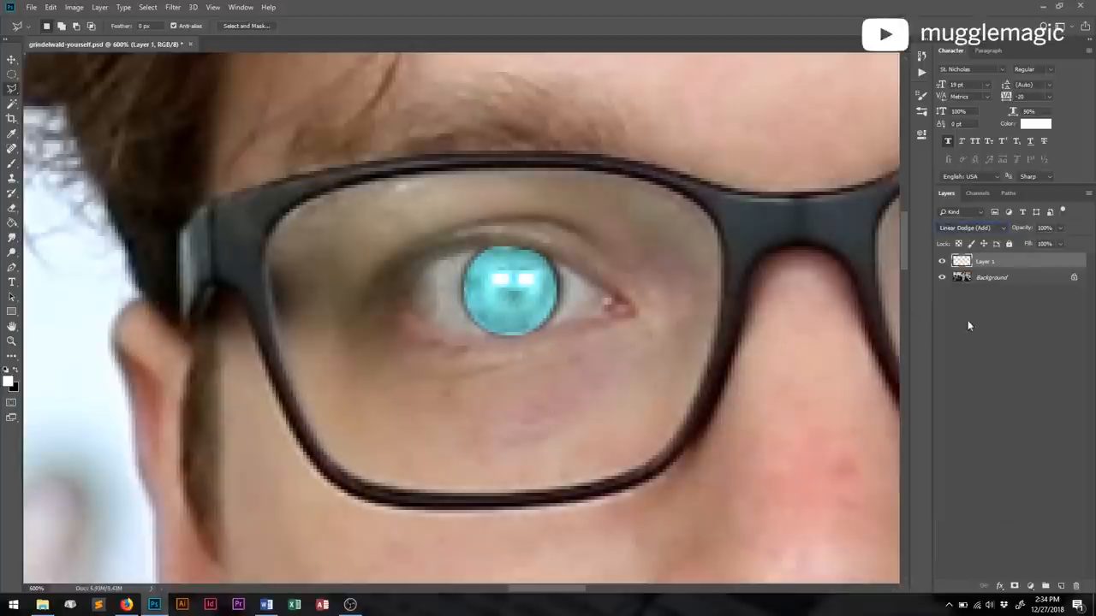
mouse_move(981, 344)
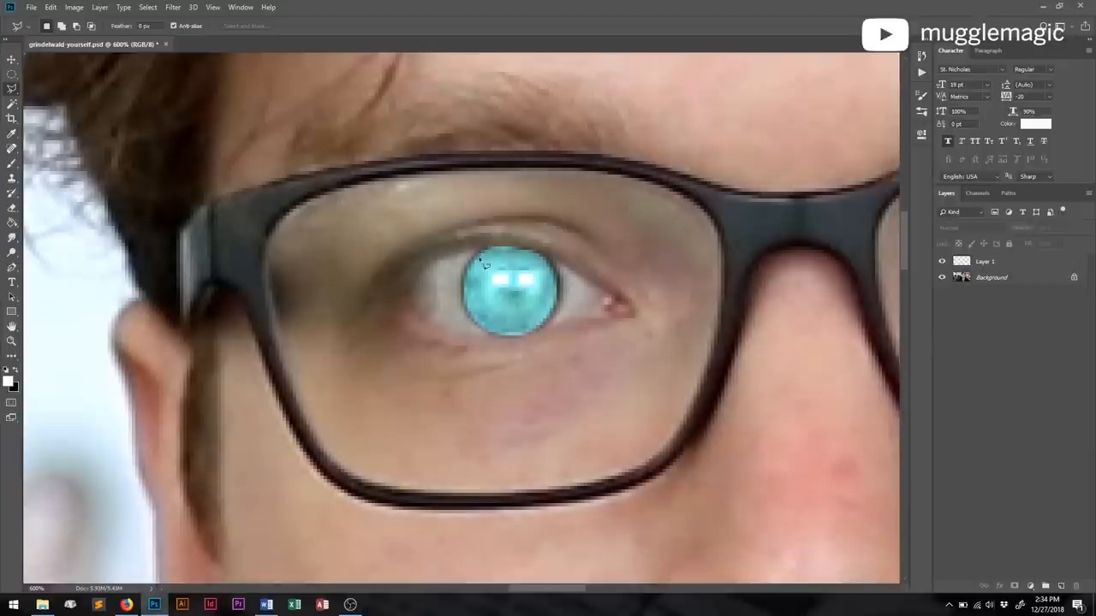
mouse_move(702, 308)
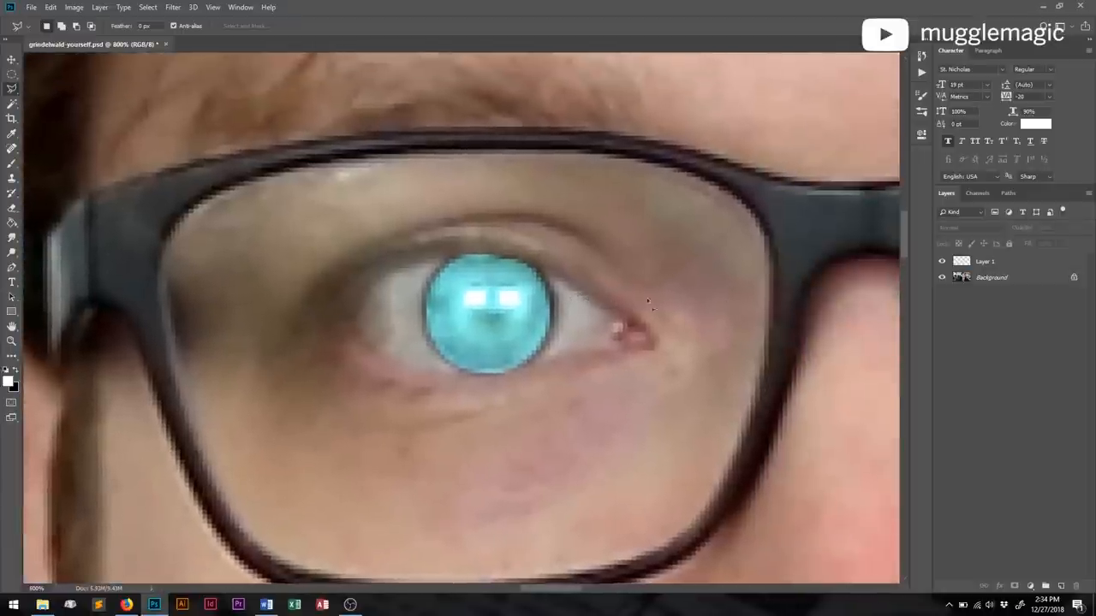
Add a layer mask to the blue iris Layer 1 and target the mask for painting
click(985, 261)
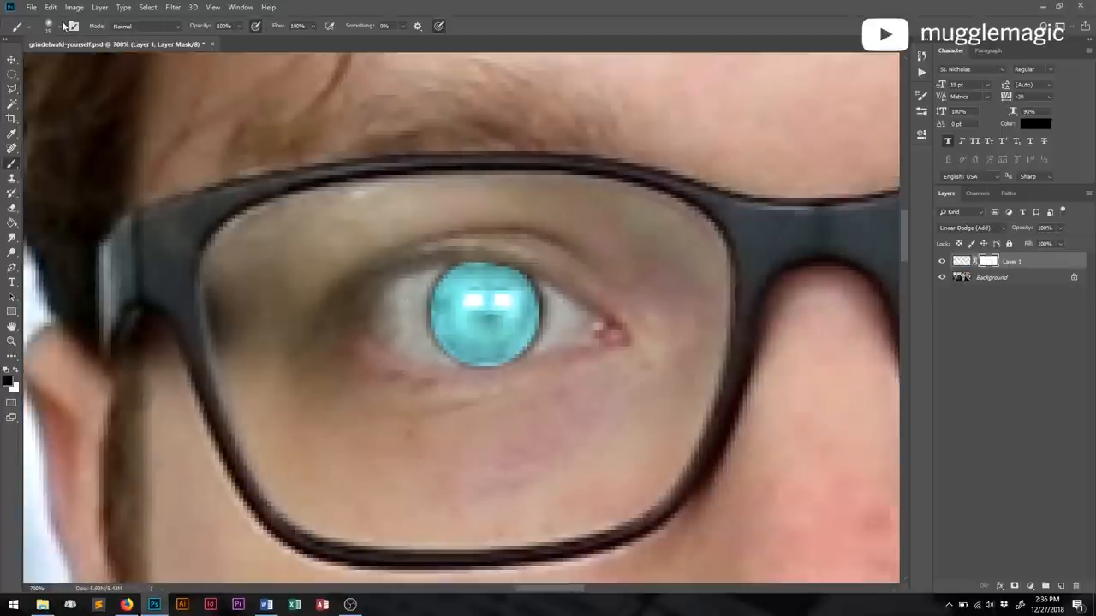
click(72, 26)
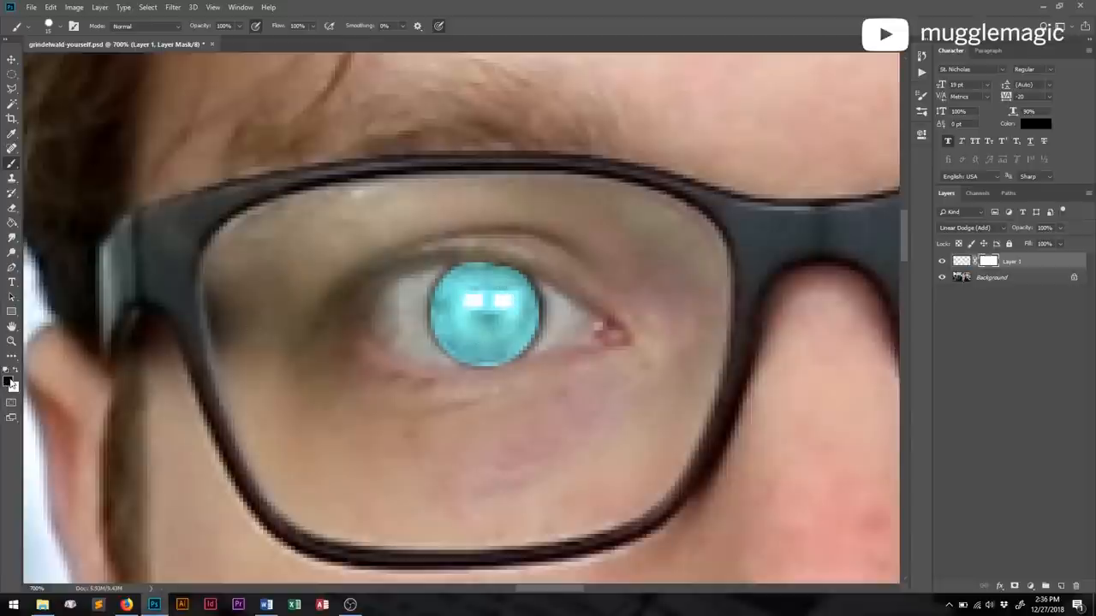
mouse_move(42, 381)
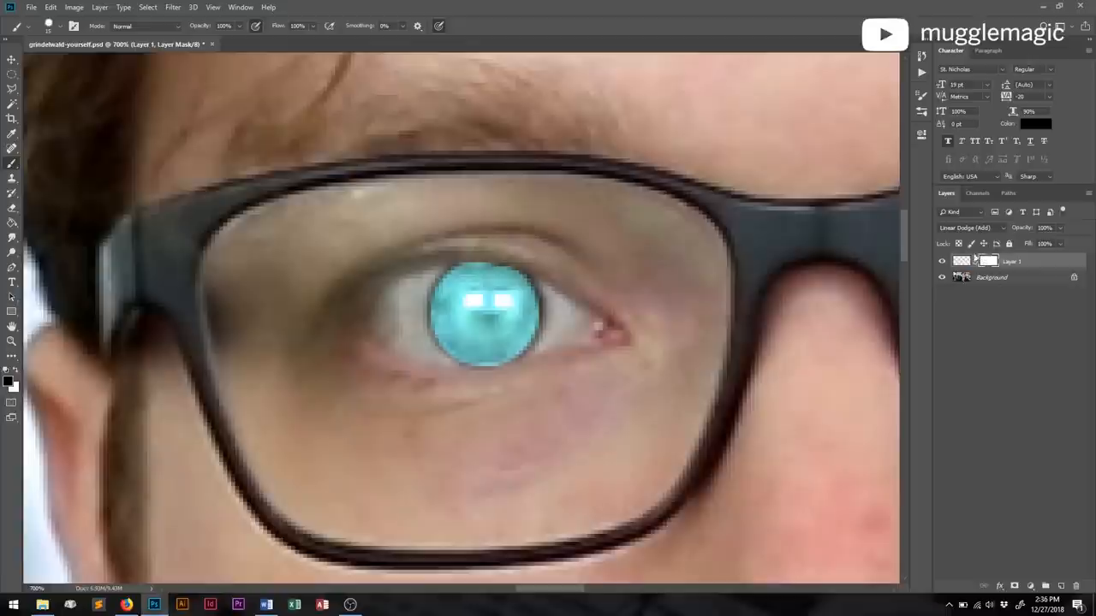
click(963, 261)
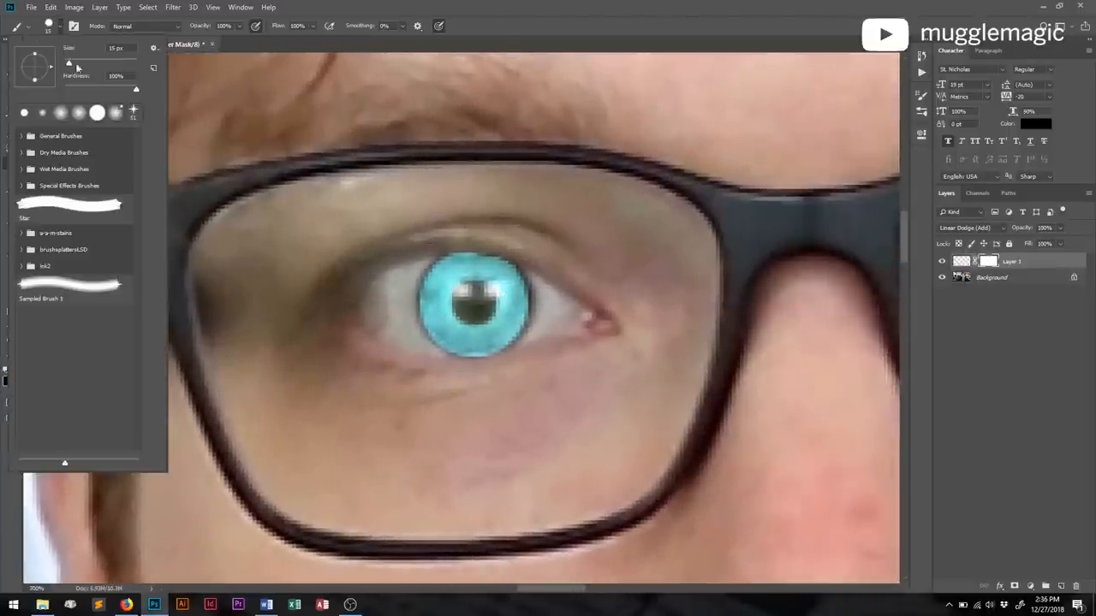
Set the brush size in the preset picker for painting the iris mask
triple_click(114, 76)
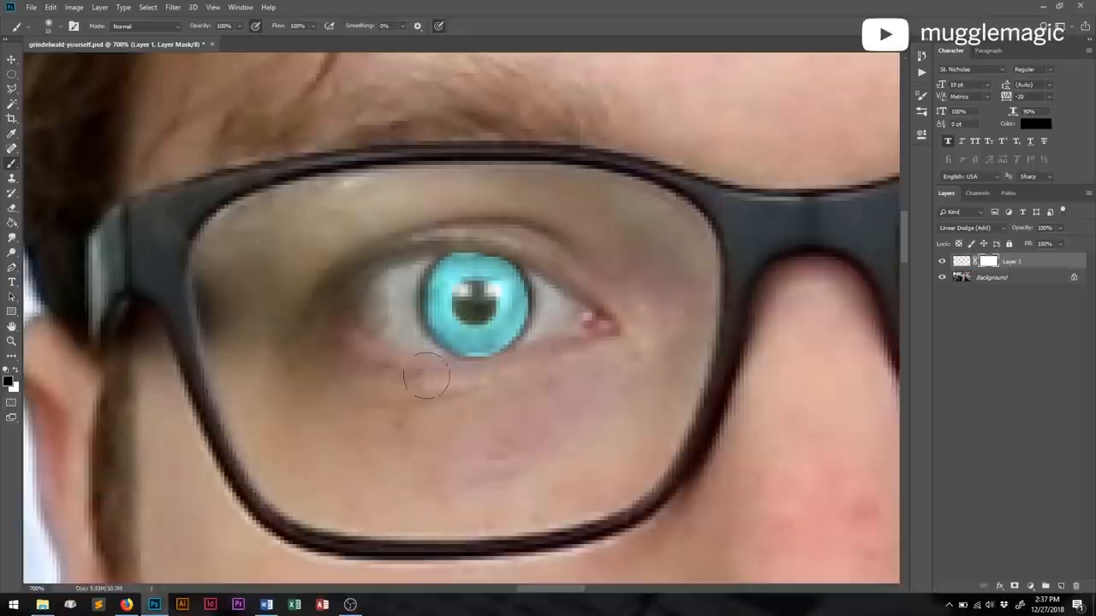
mouse_move(527, 377)
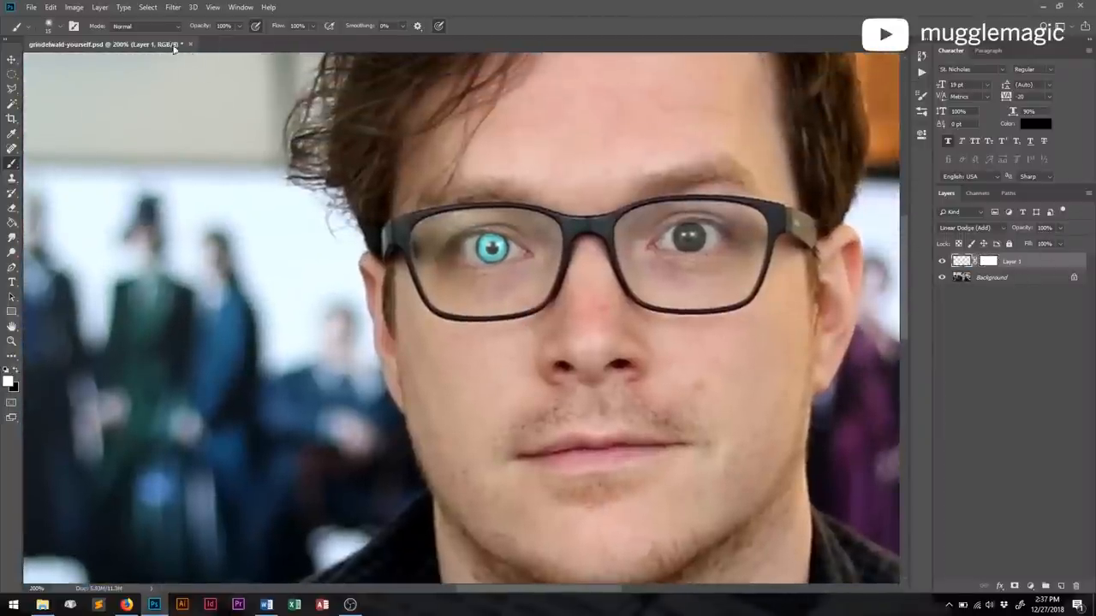
Apply Hue/Saturation to the iris with Saturation -52 and Lightness +3
click(73, 7)
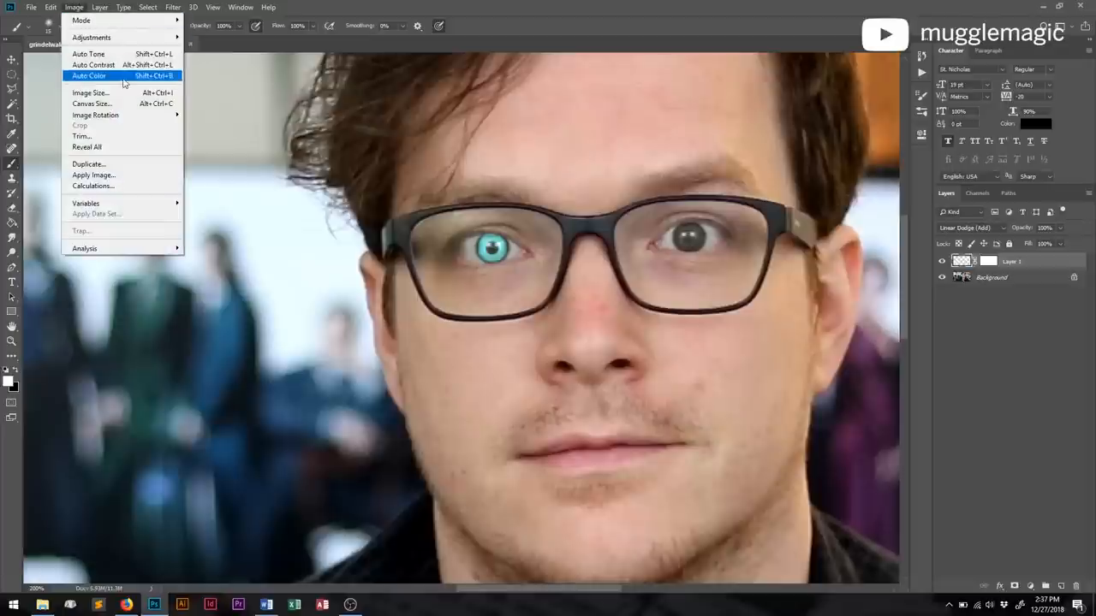
mouse_move(92, 37)
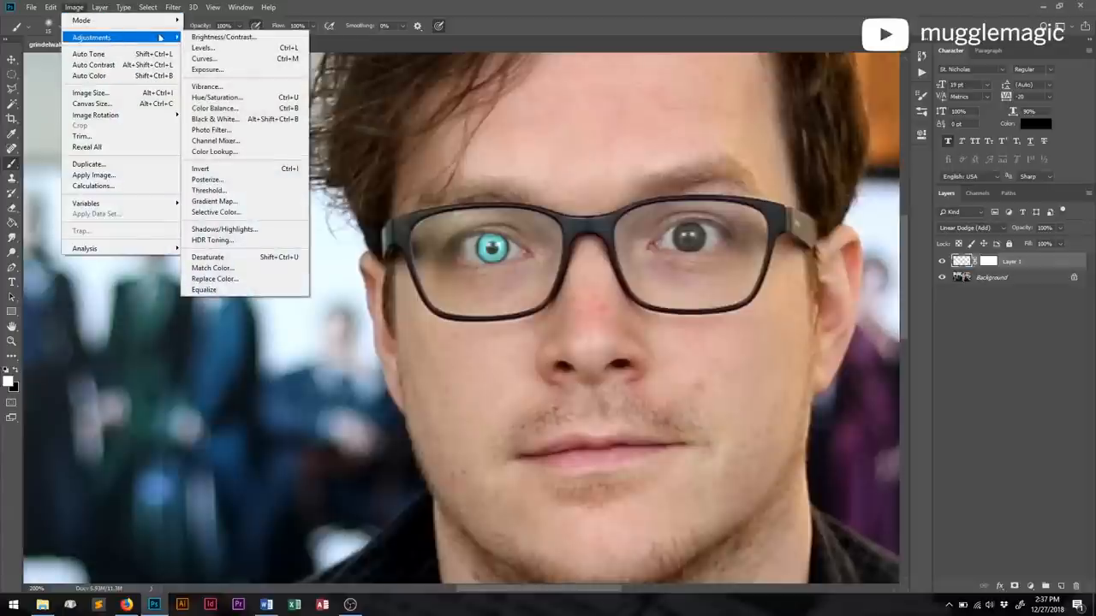
click(217, 97)
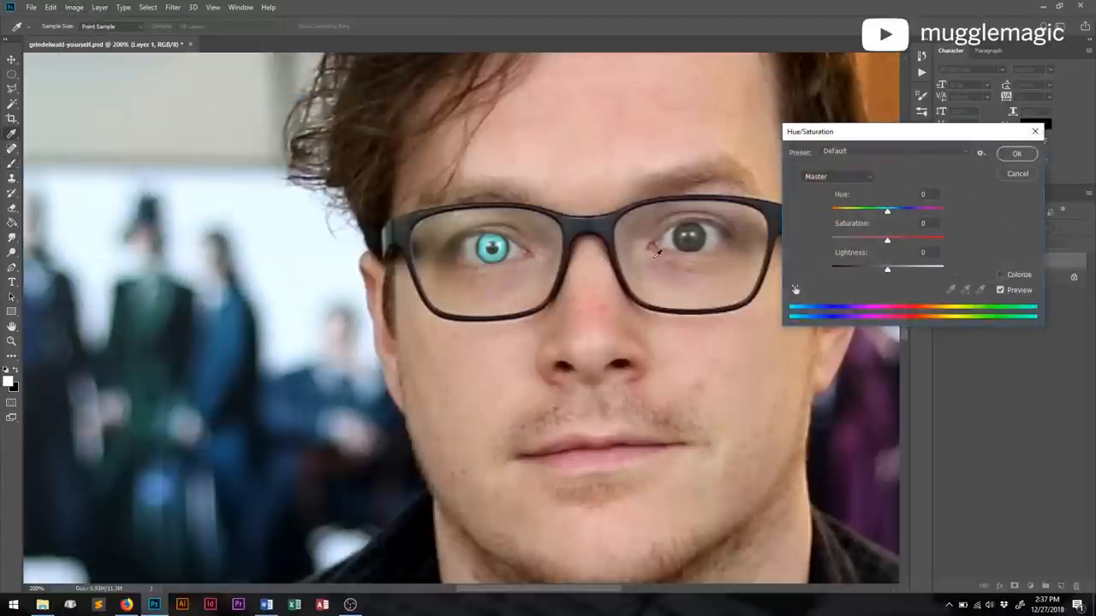
drag(887, 240, 887, 240)
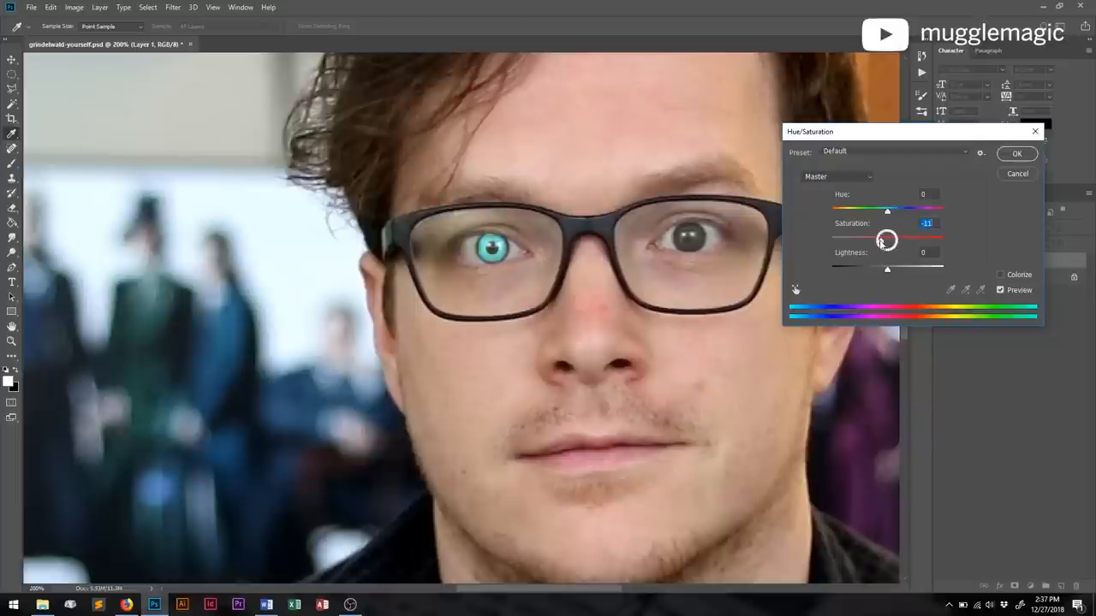
drag(887, 239, 856, 240)
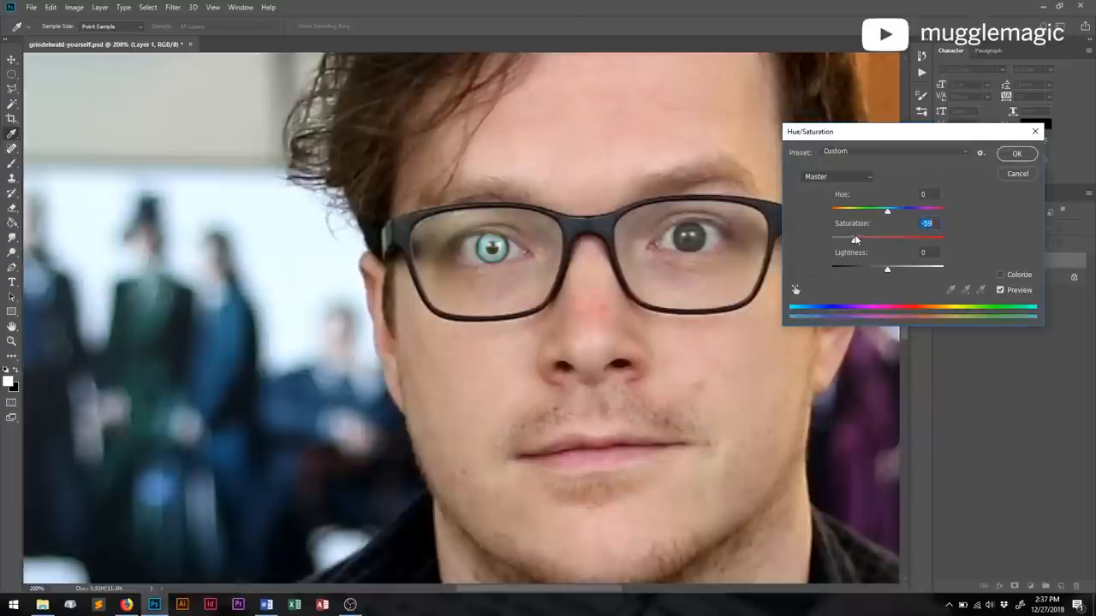
drag(887, 269, 908, 270)
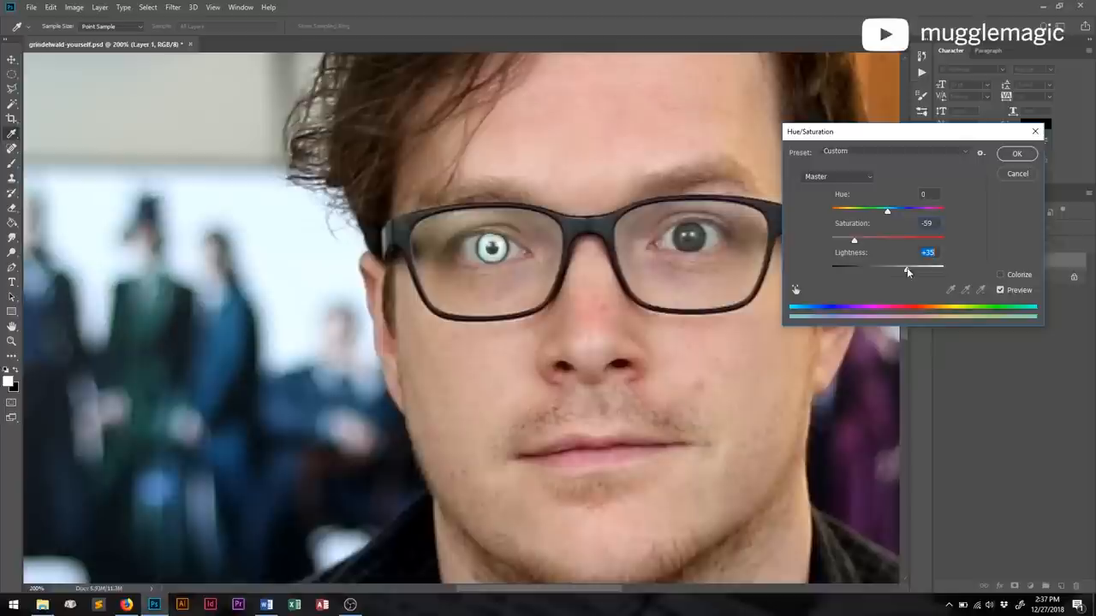
drag(907, 270, 895, 269)
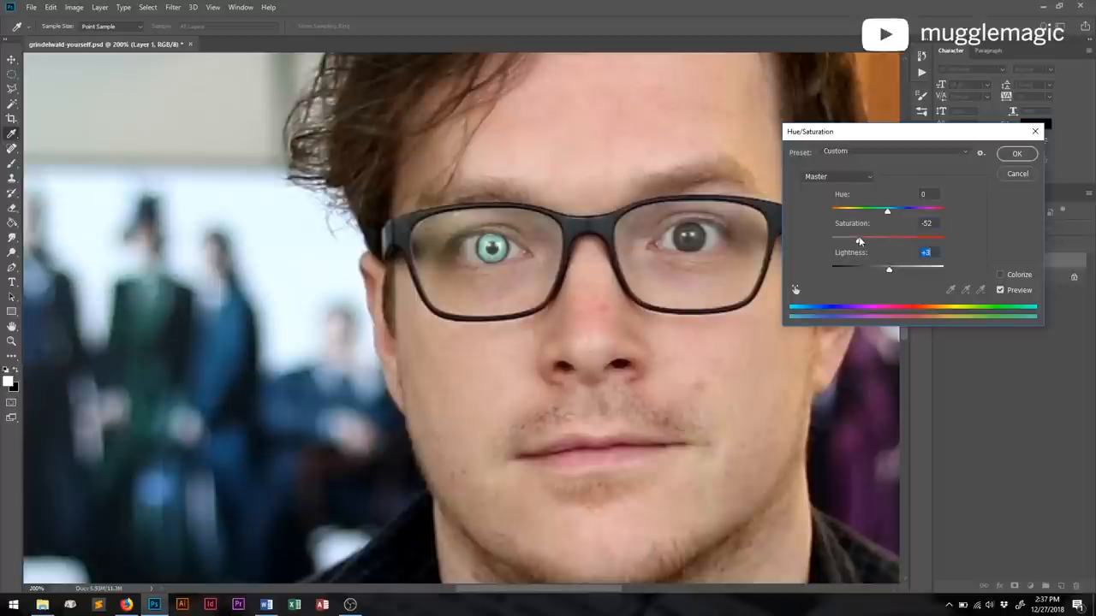
mouse_move(991, 166)
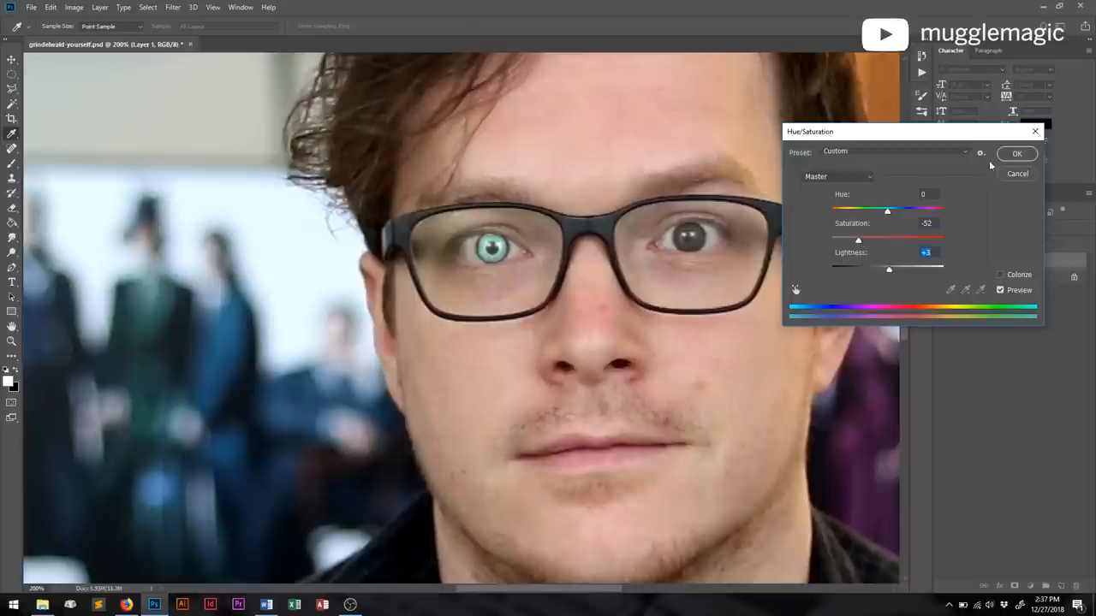
click(1018, 153)
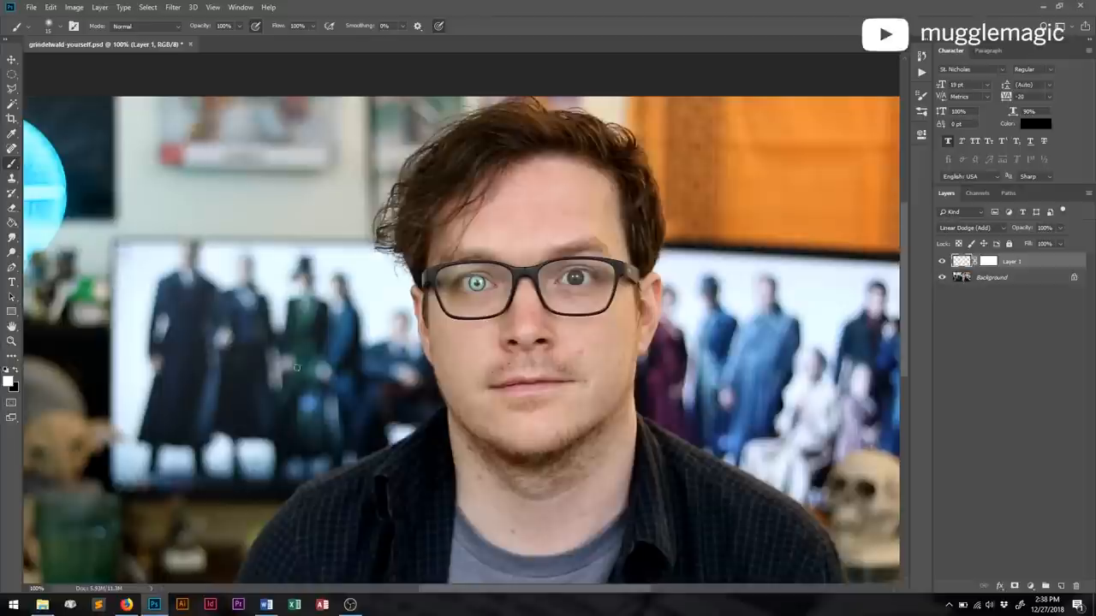
mouse_move(519, 370)
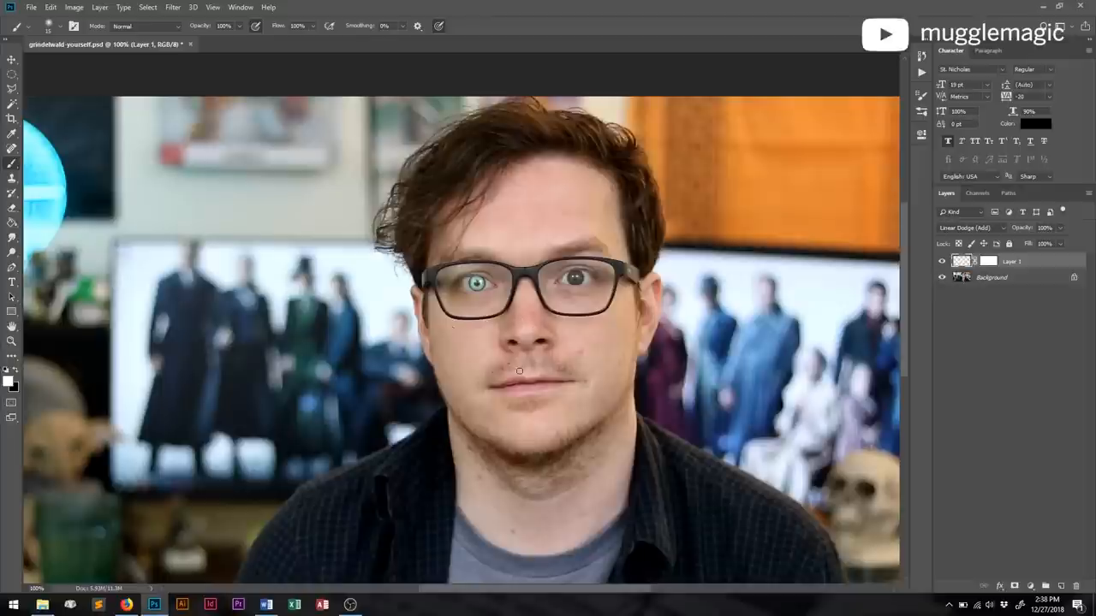
click(12, 59)
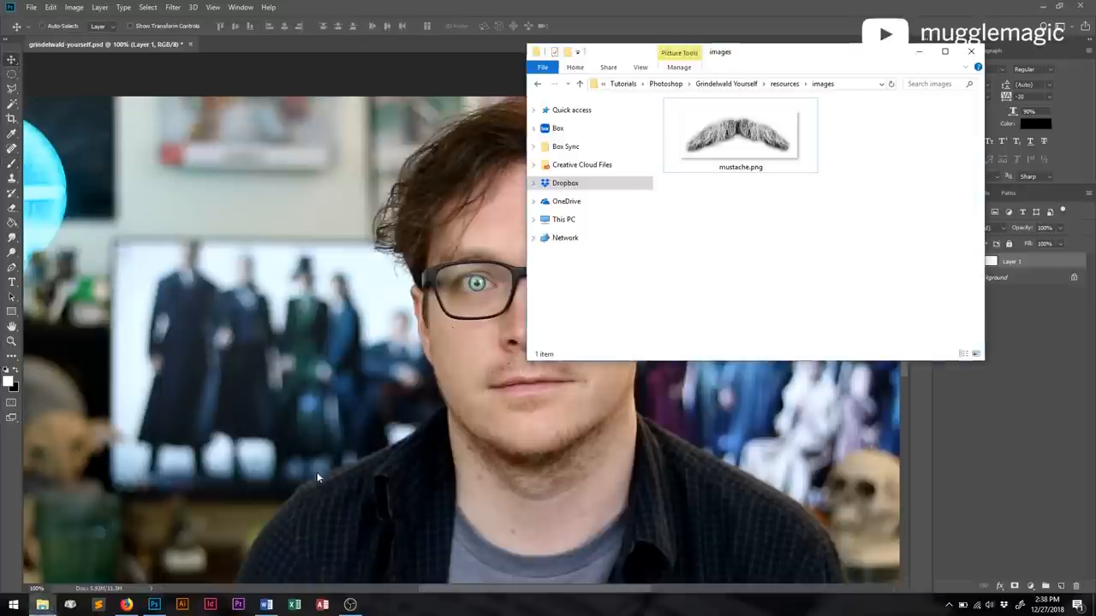
Place mustache.png over the man's upper lip, resized and slightly tilted to fit
click(739, 135)
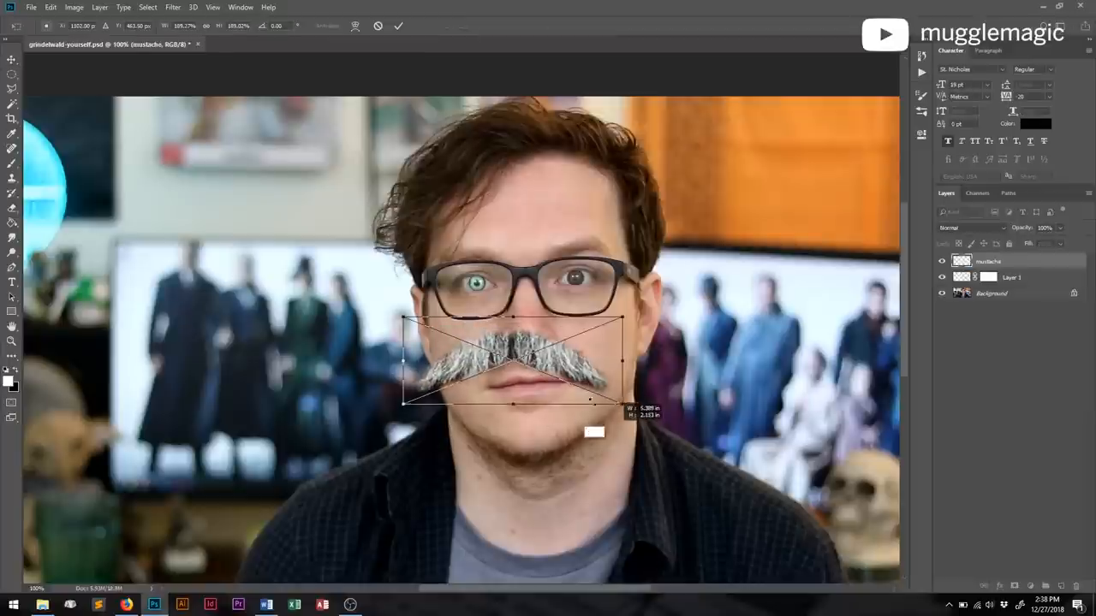
drag(593, 432, 619, 403)
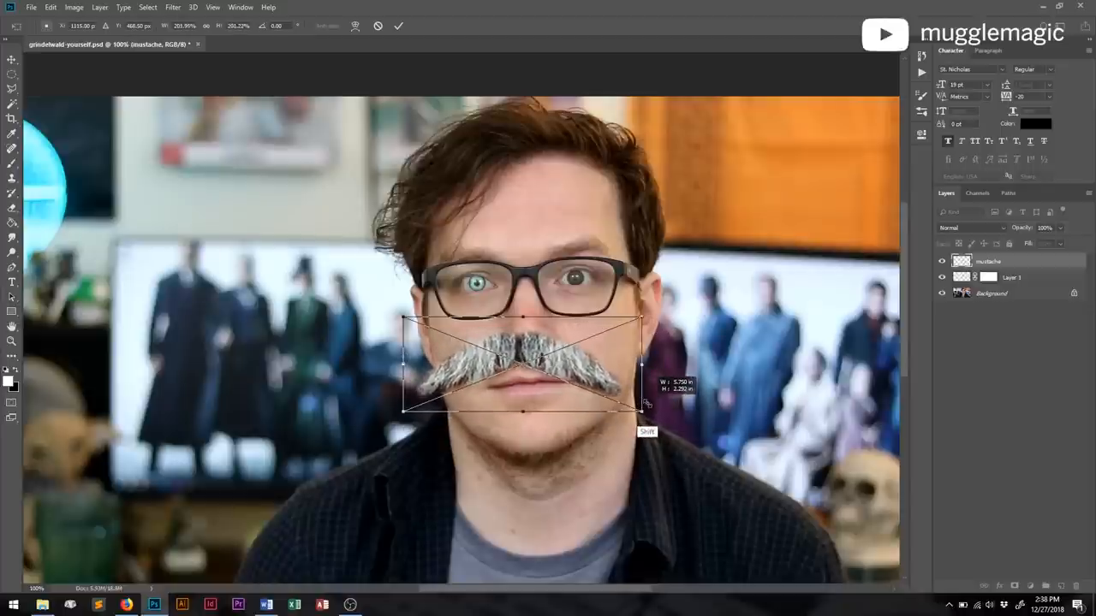
drag(642, 411, 685, 415)
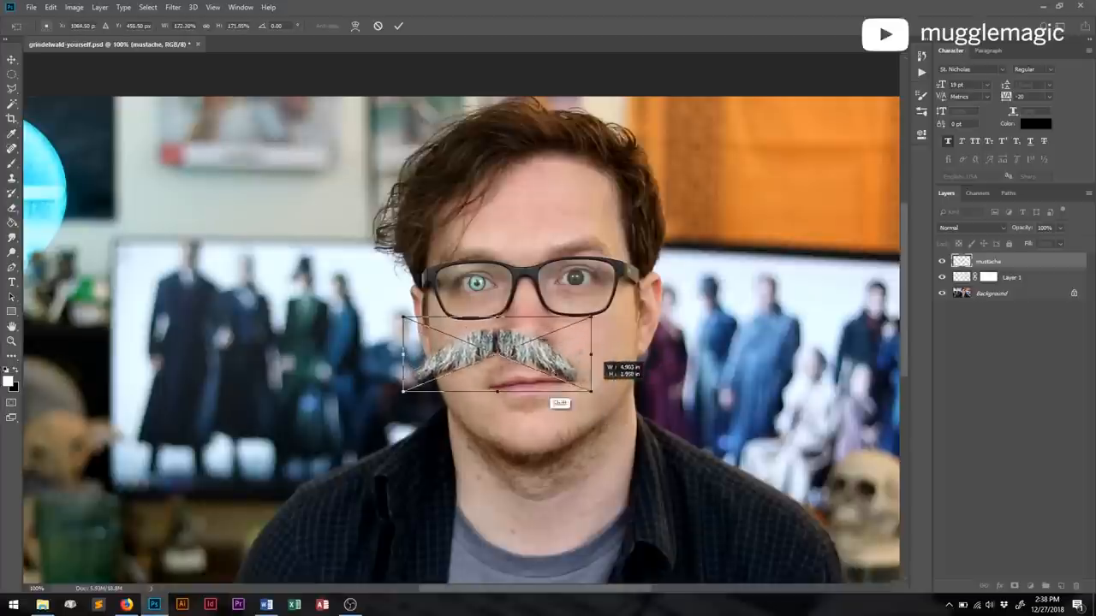
drag(587, 390, 651, 420)
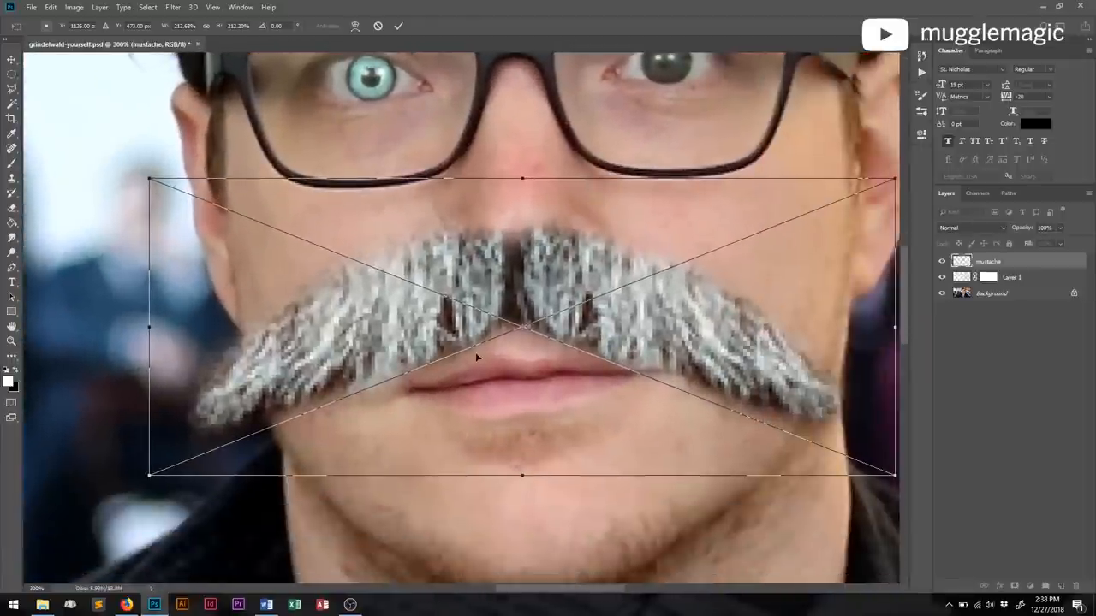
drag(148, 476, 148, 475)
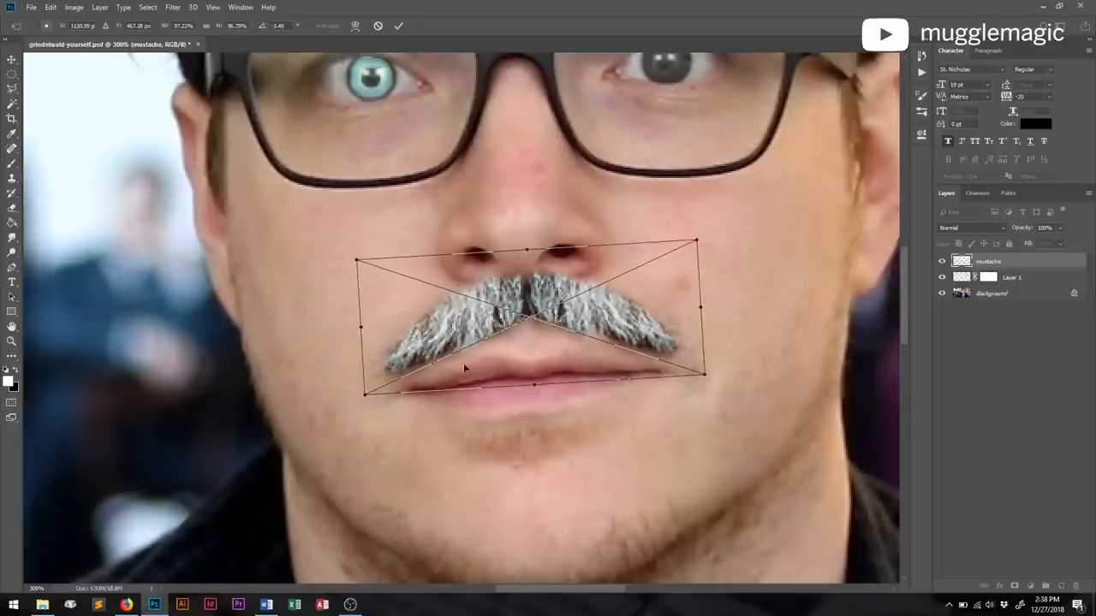
drag(467, 368, 561, 321)
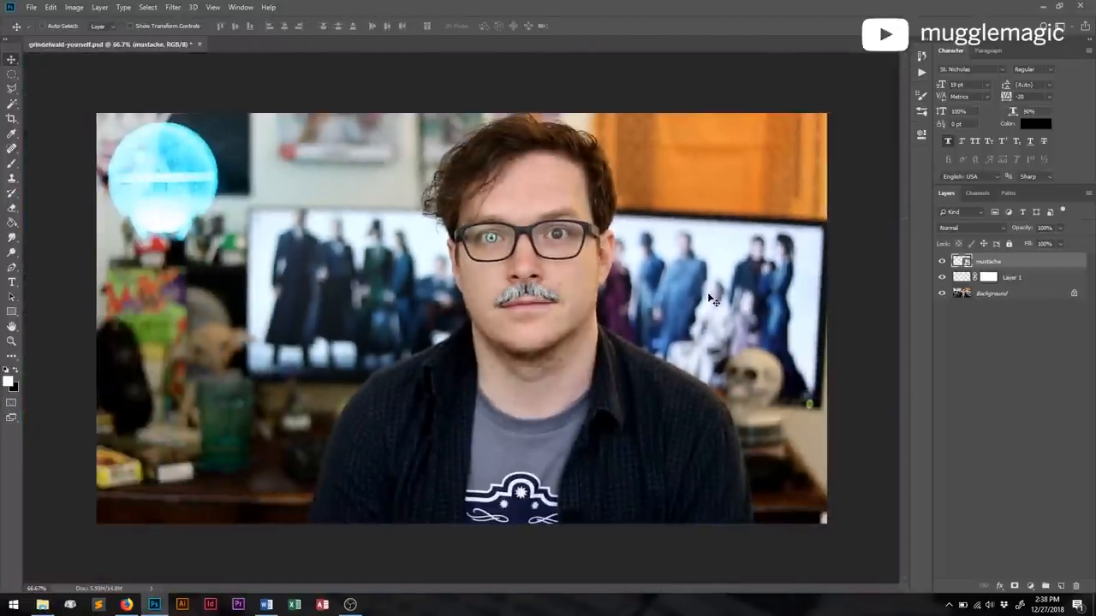
mouse_move(509, 274)
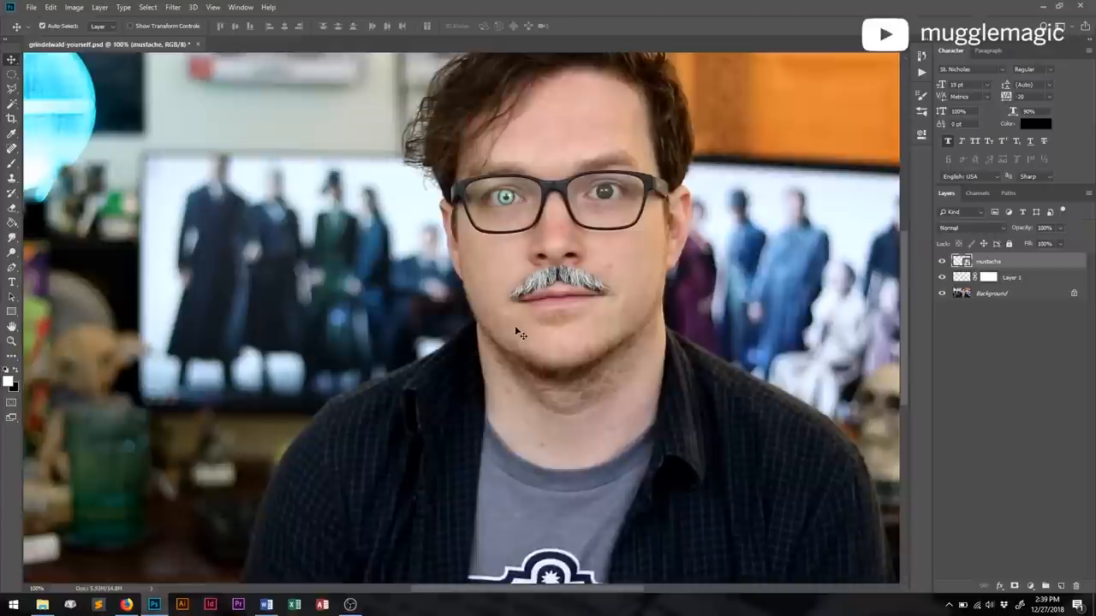
mouse_move(582, 300)
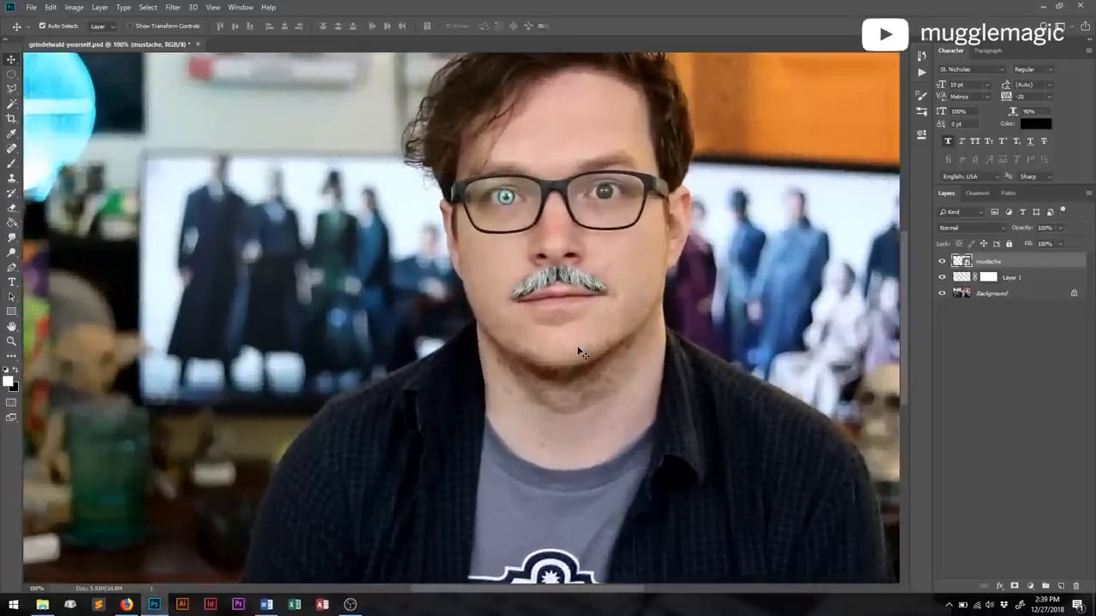
mouse_move(640, 236)
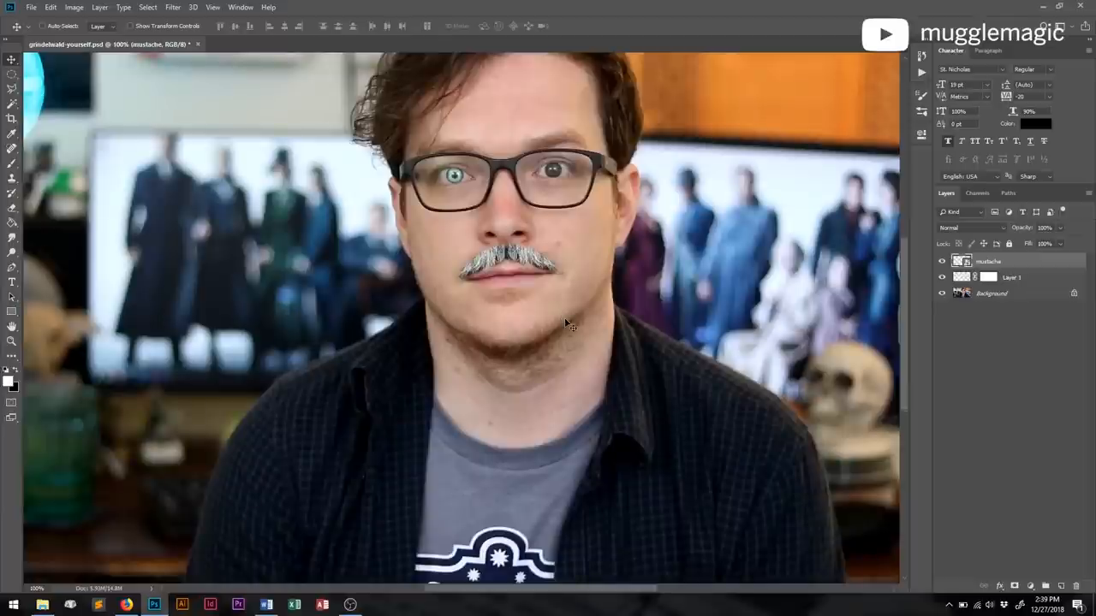
mouse_move(1010, 299)
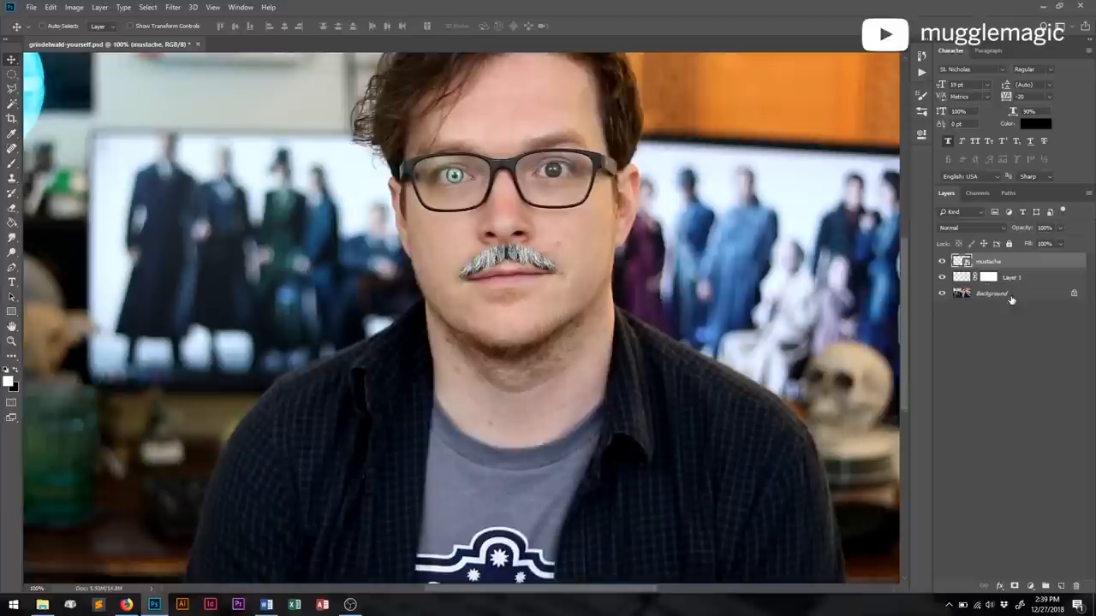
click(942, 293)
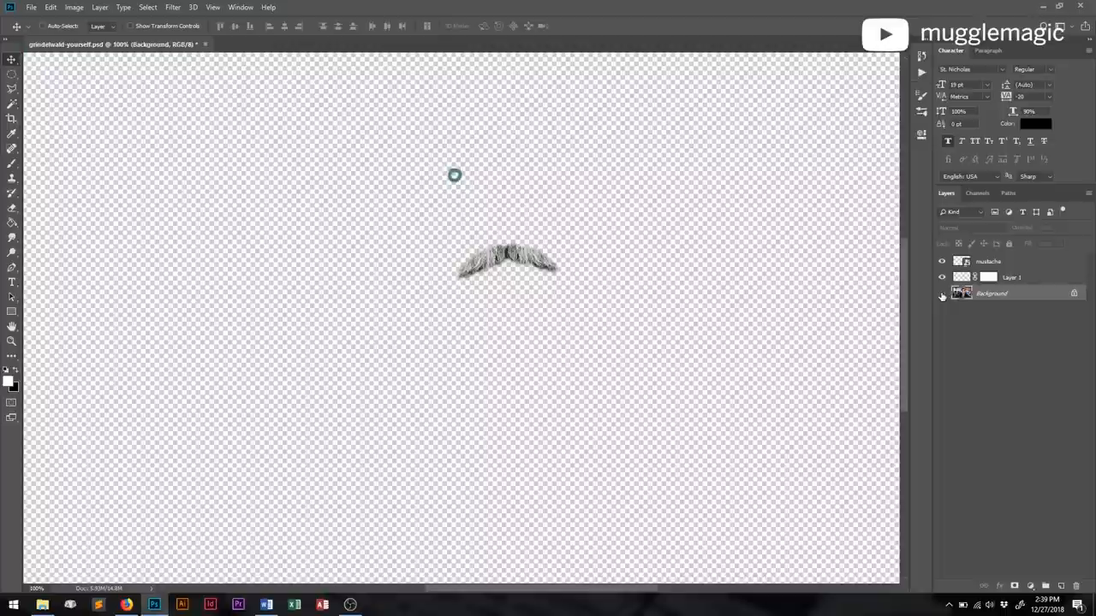
click(942, 293)
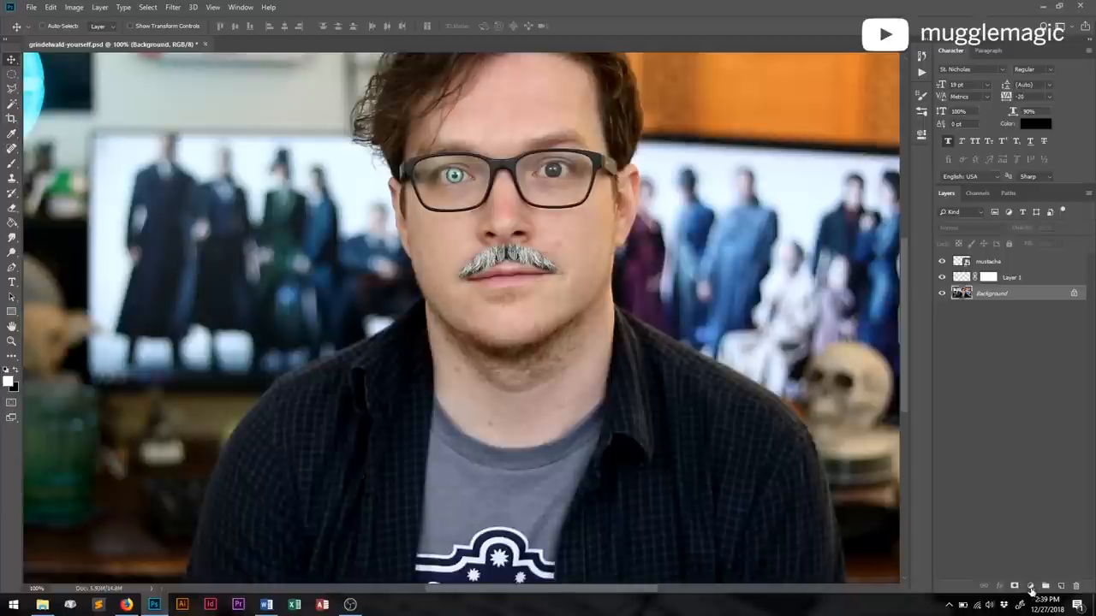
Add a Hue/Saturation adjustment with Saturation about -36 and Lightness +11
click(1032, 585)
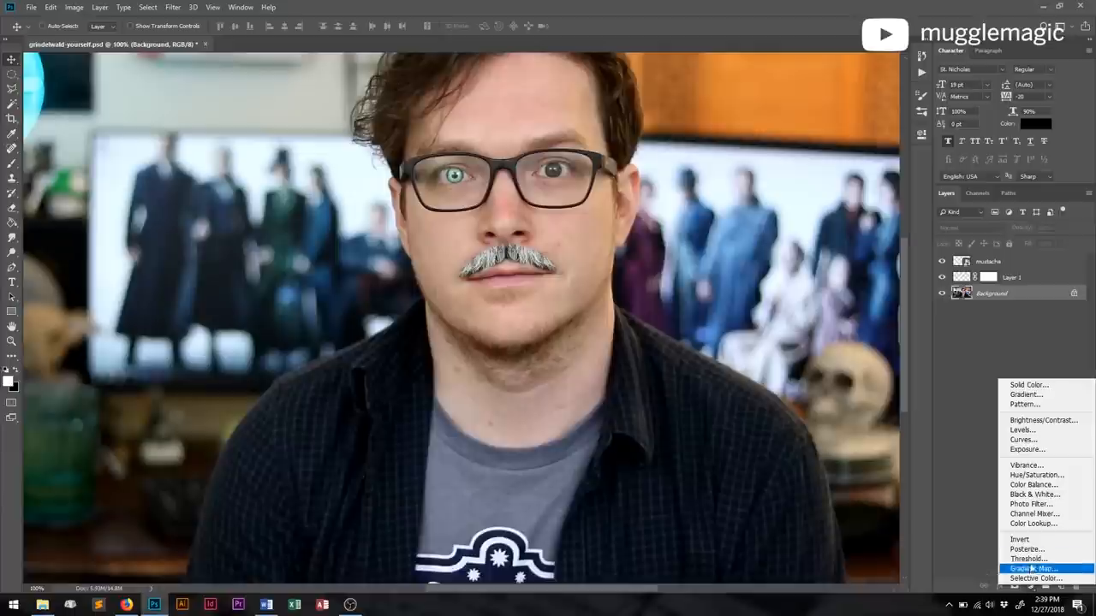
mouse_move(1025, 465)
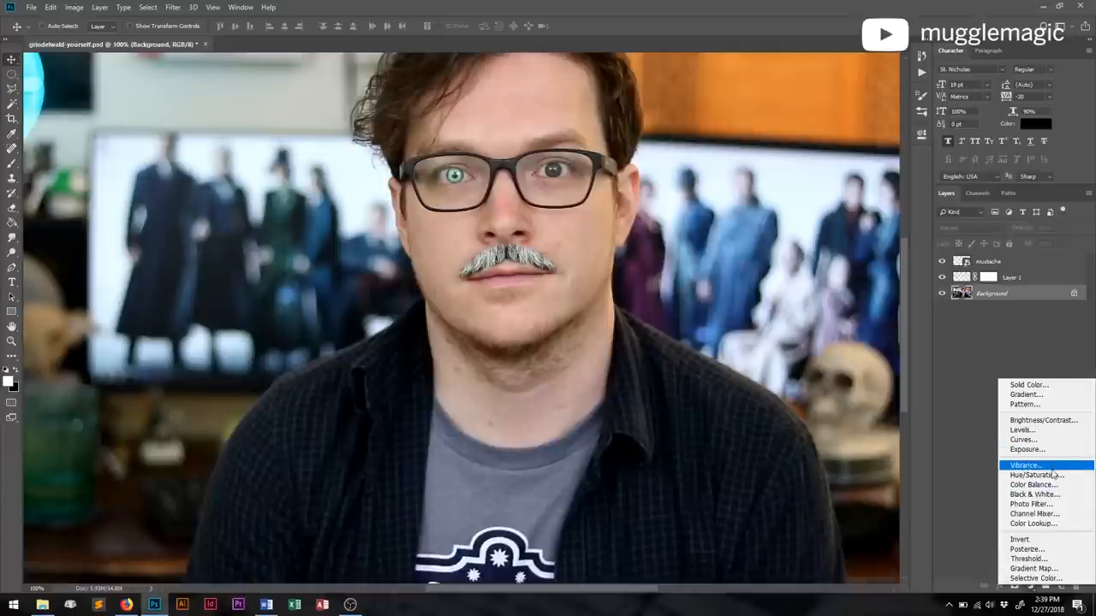
mouse_move(1036, 475)
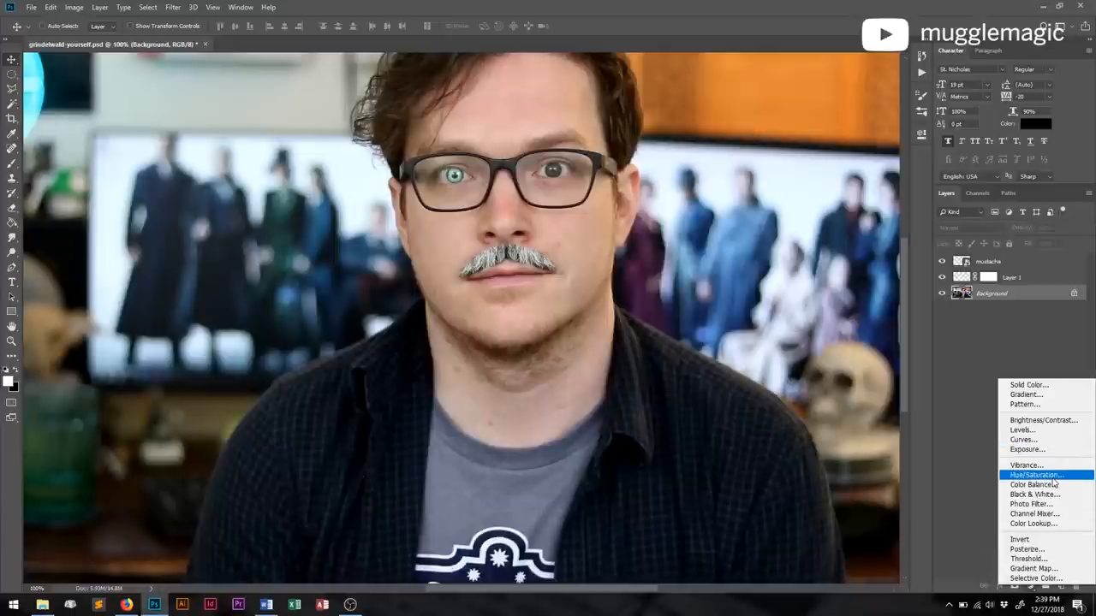
click(1036, 476)
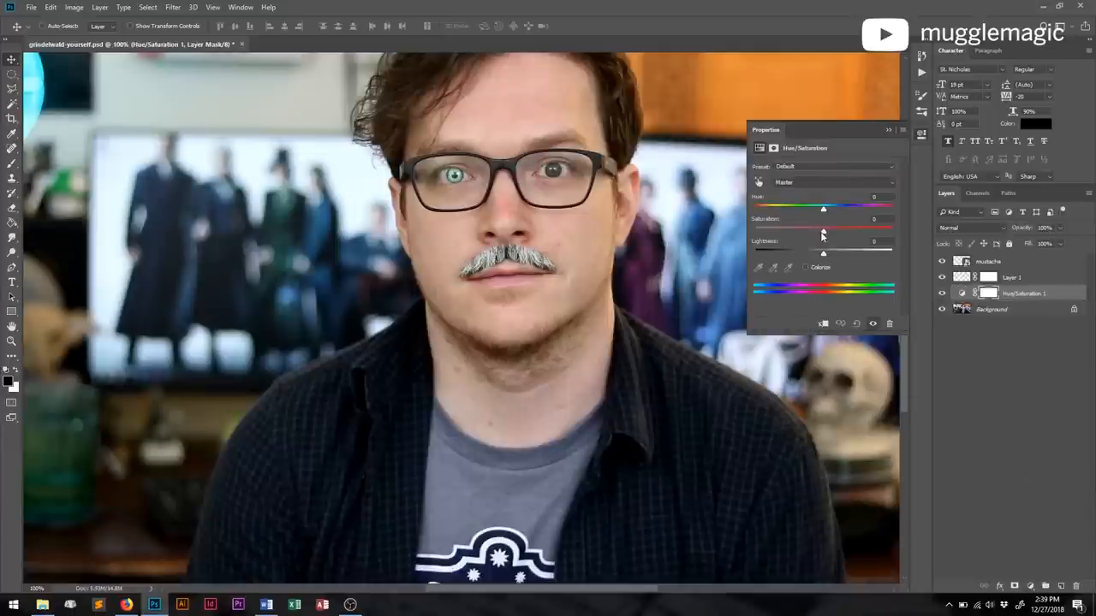
drag(822, 230, 803, 230)
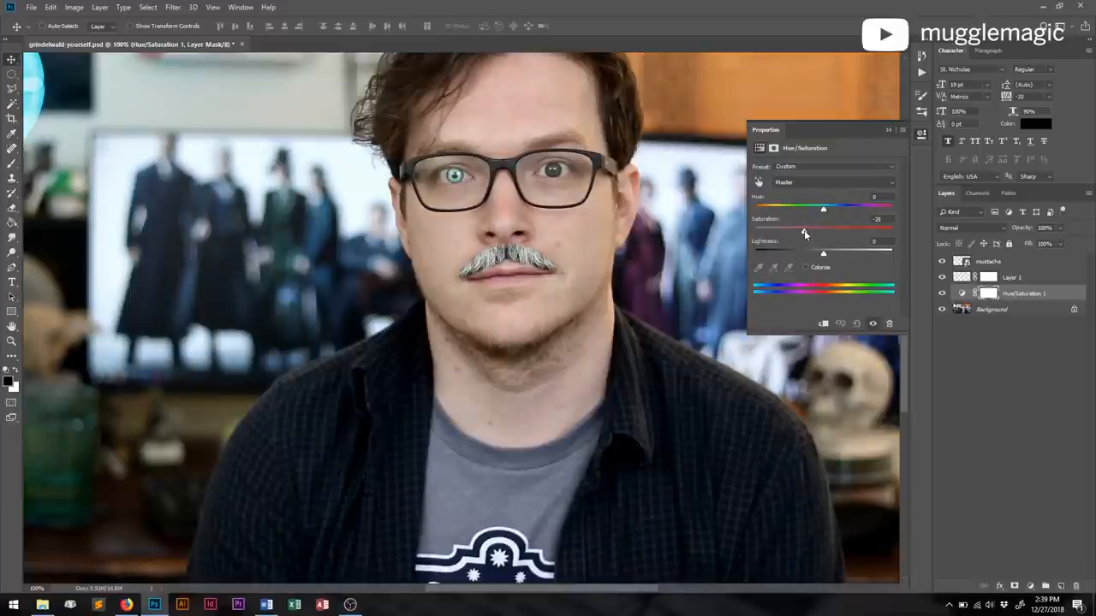
drag(822, 231, 791, 232)
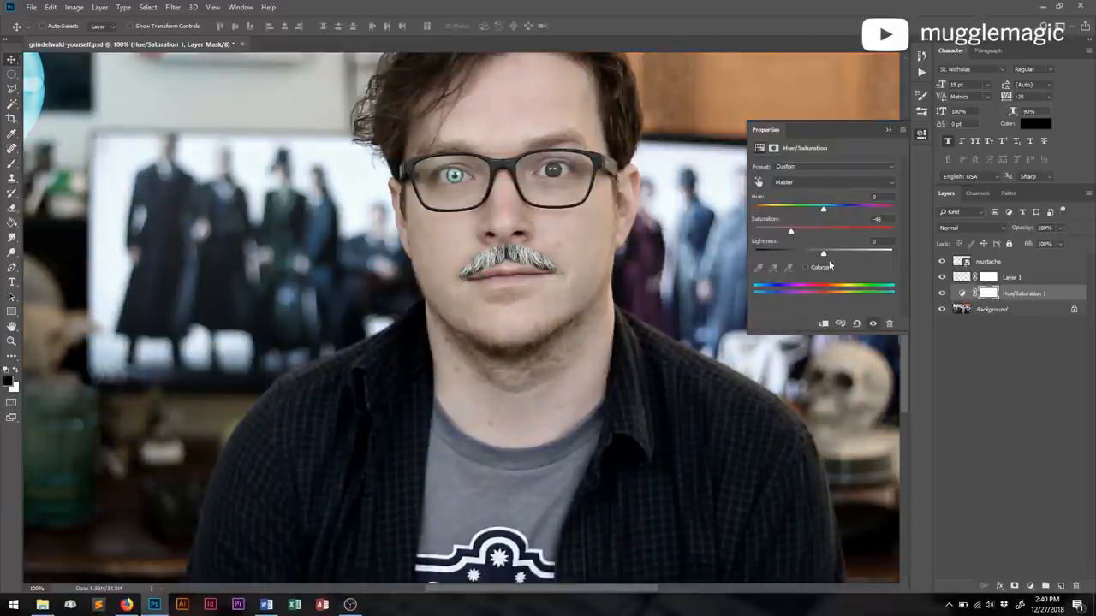
drag(824, 253, 831, 253)
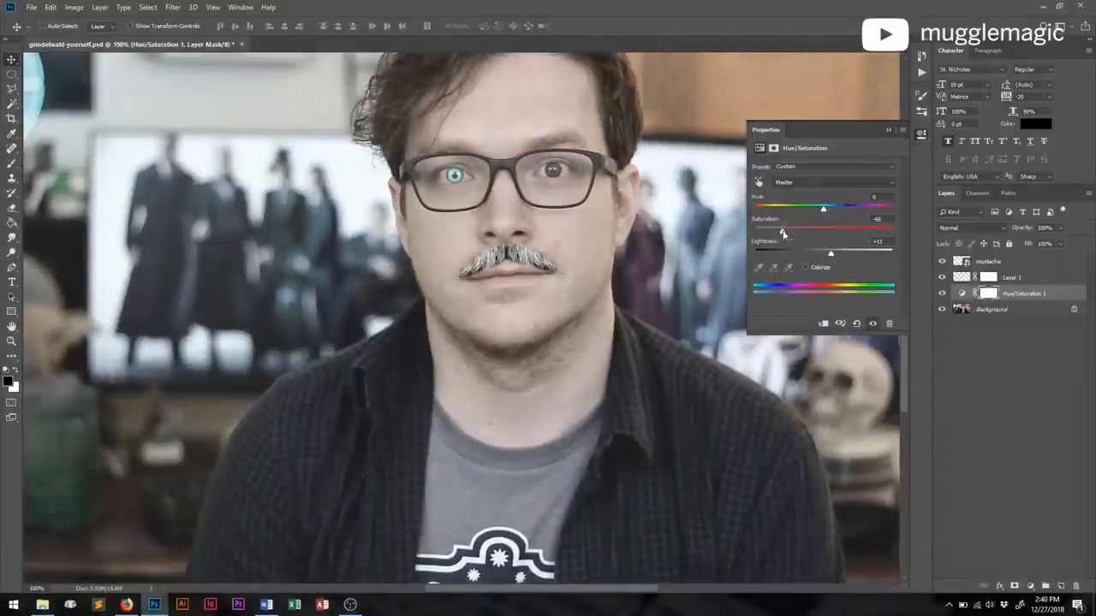
drag(780, 231, 761, 231)
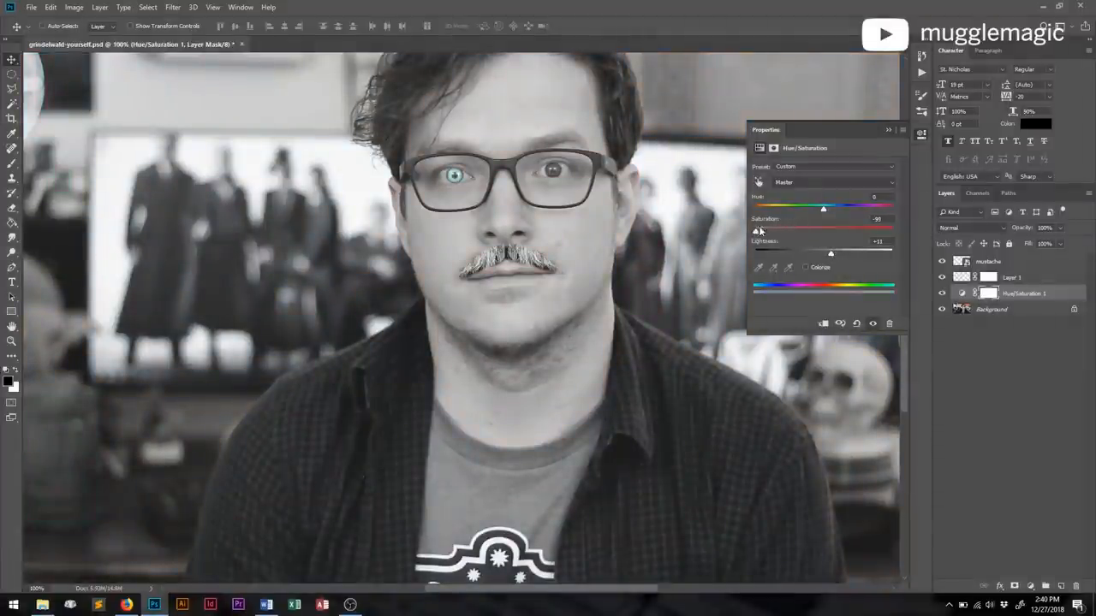
drag(753, 231, 788, 231)
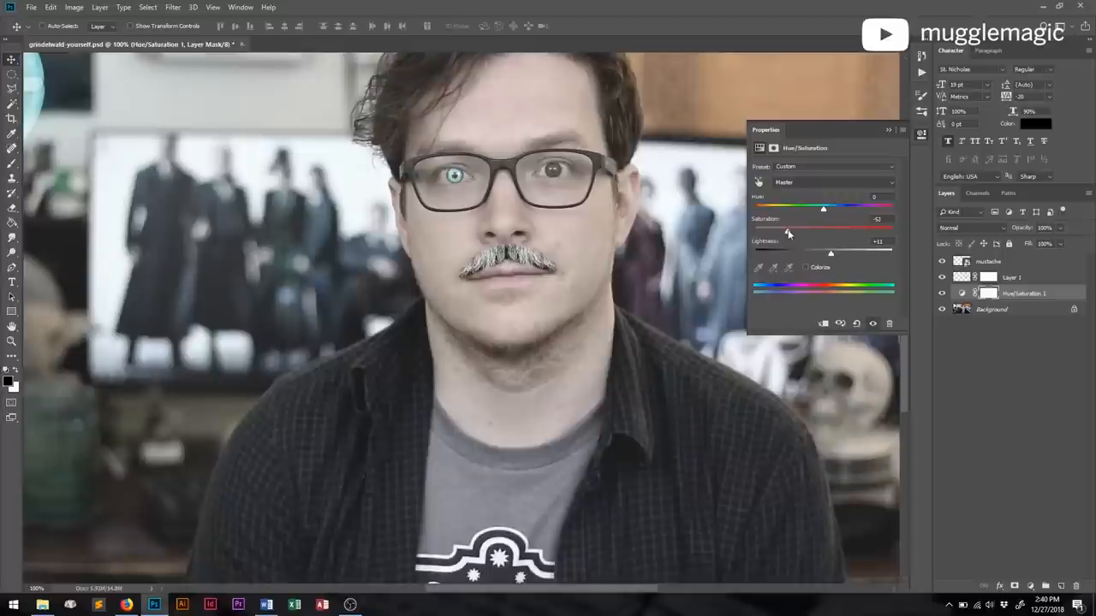
drag(790, 233, 824, 233)
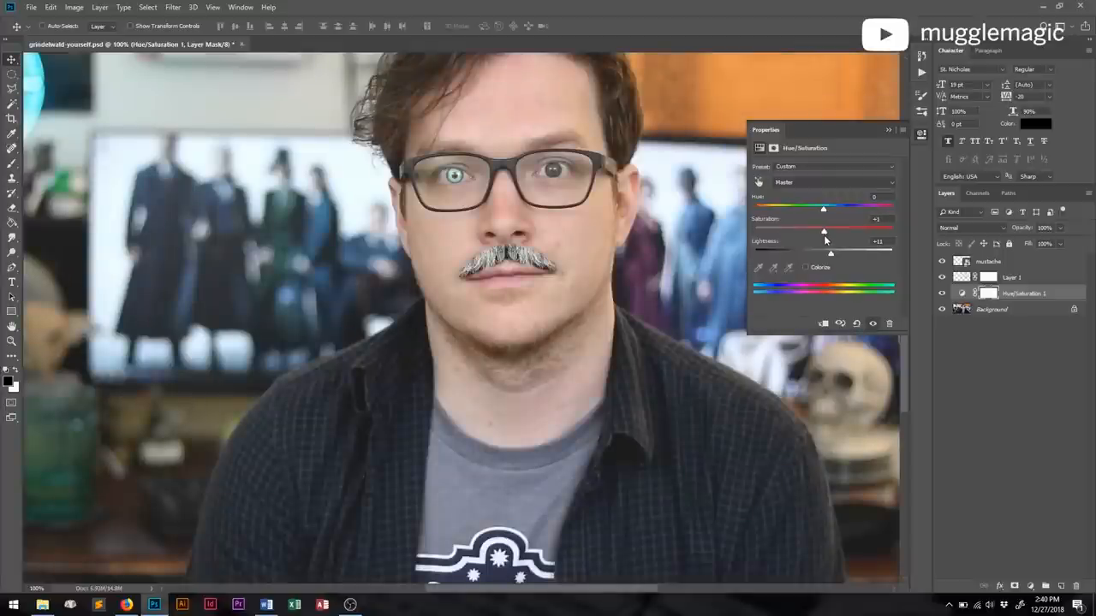
drag(824, 229, 798, 229)
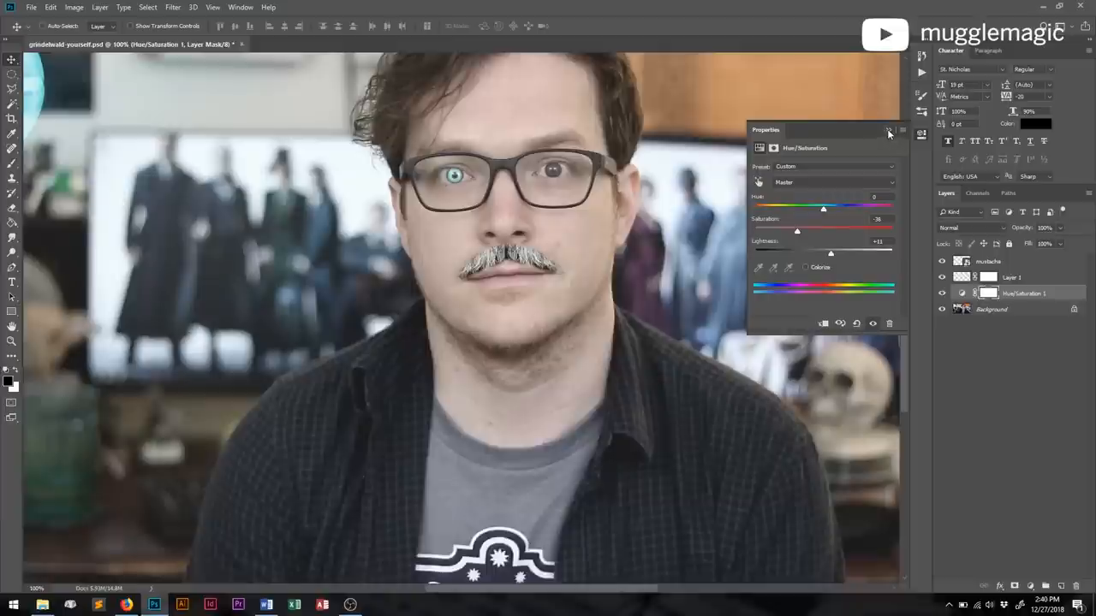
click(888, 131)
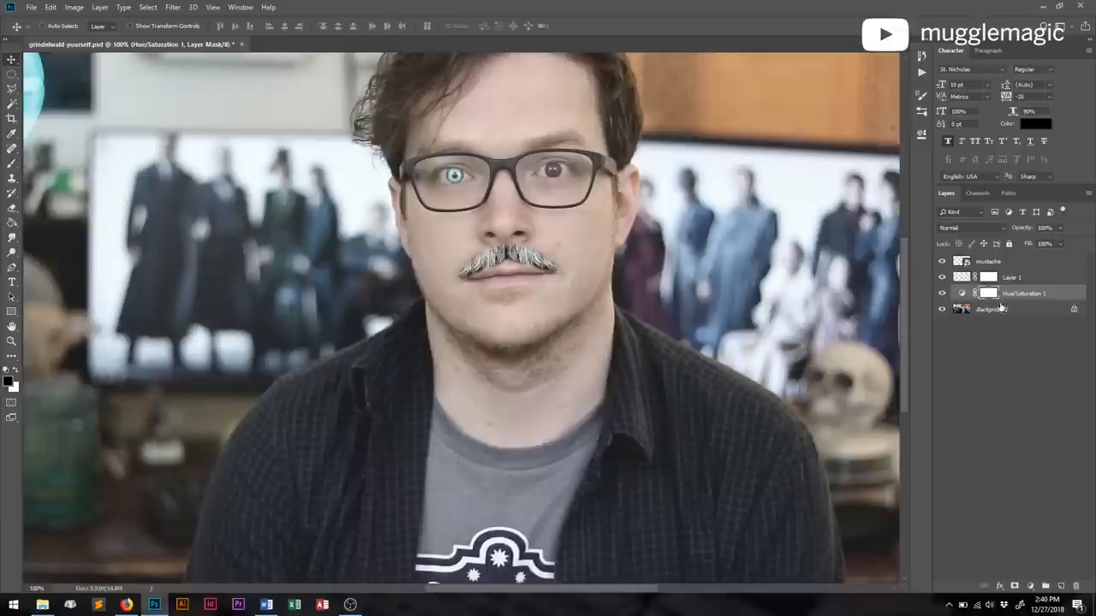
mouse_move(996, 327)
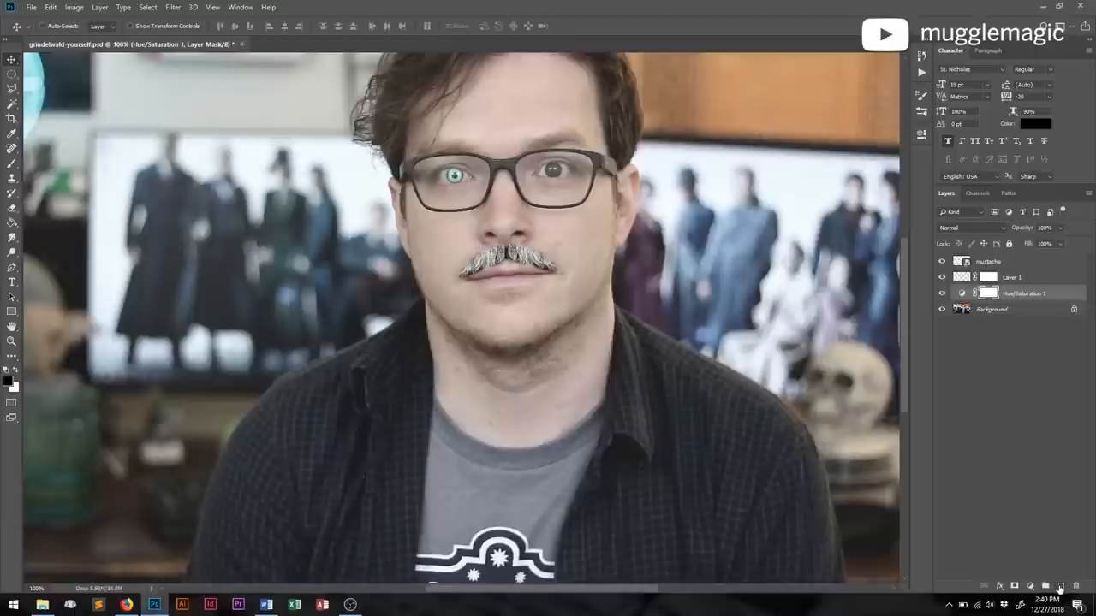
mouse_move(815, 427)
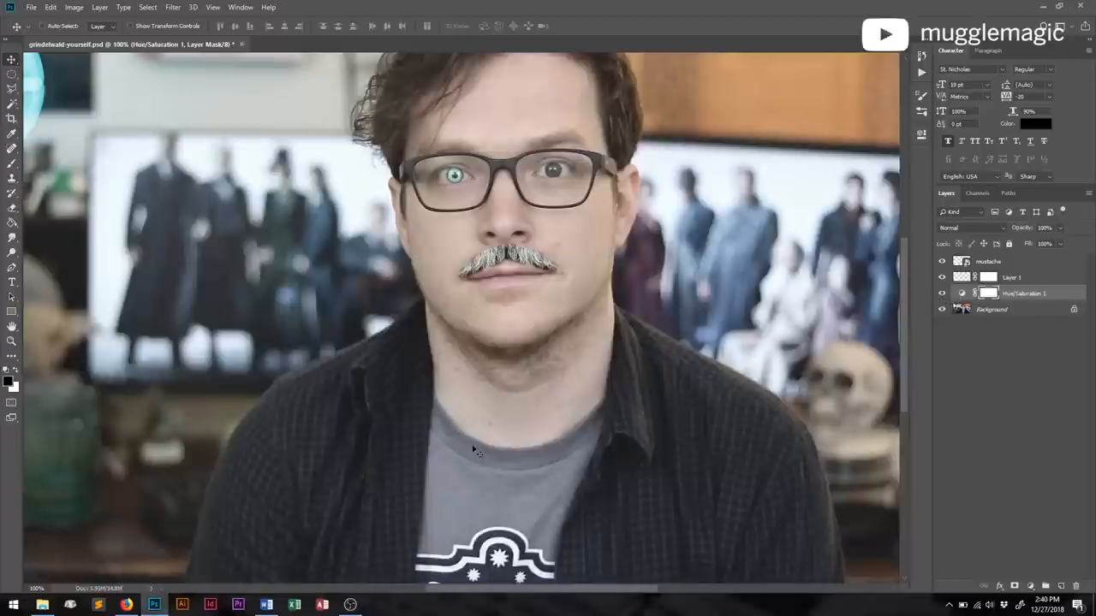
mouse_move(846, 456)
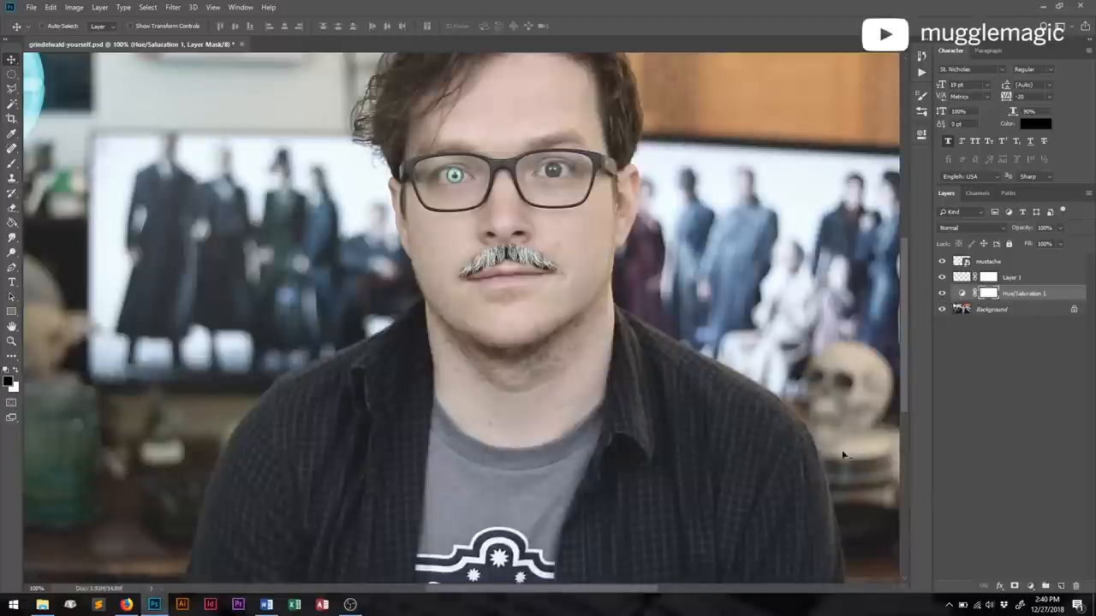
mouse_move(1031, 591)
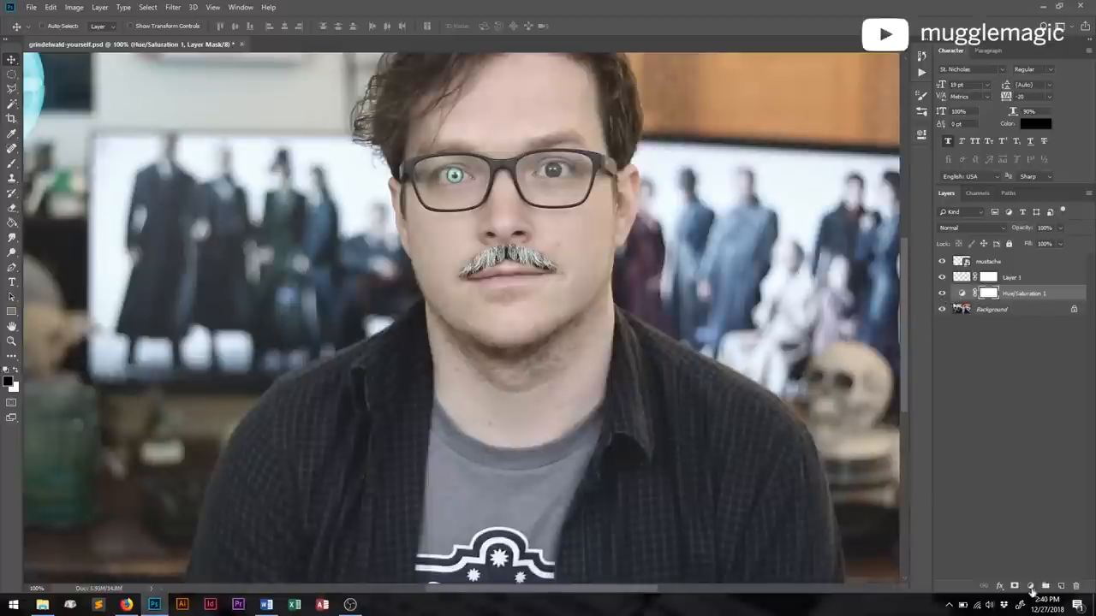
Add a Brightness/Contrast adjustment layer with Contrast raised to about 56
click(1031, 585)
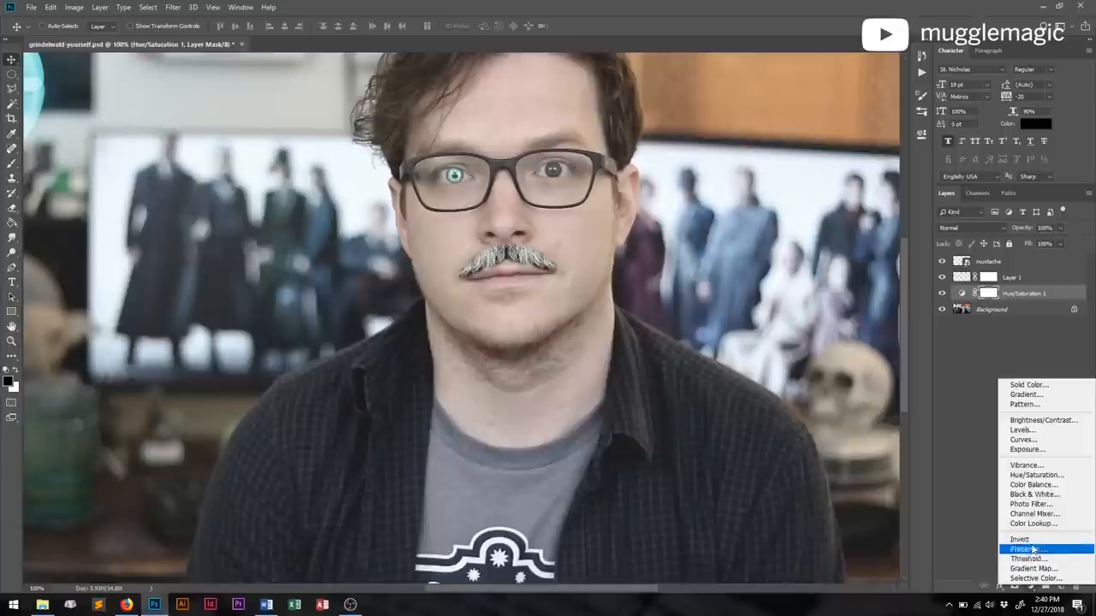
mouse_move(1043, 419)
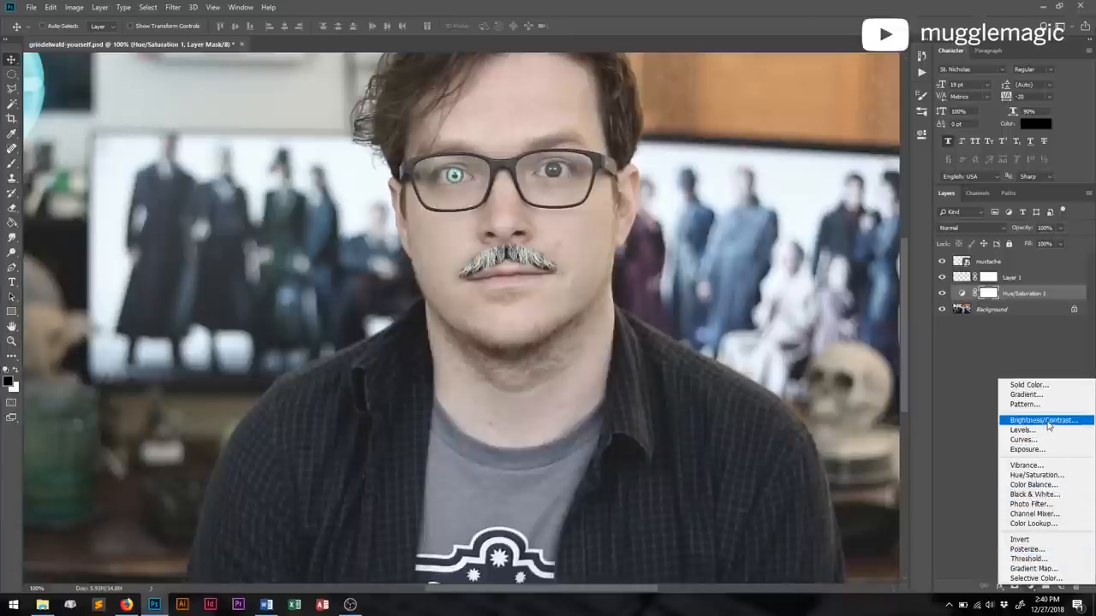
click(1042, 419)
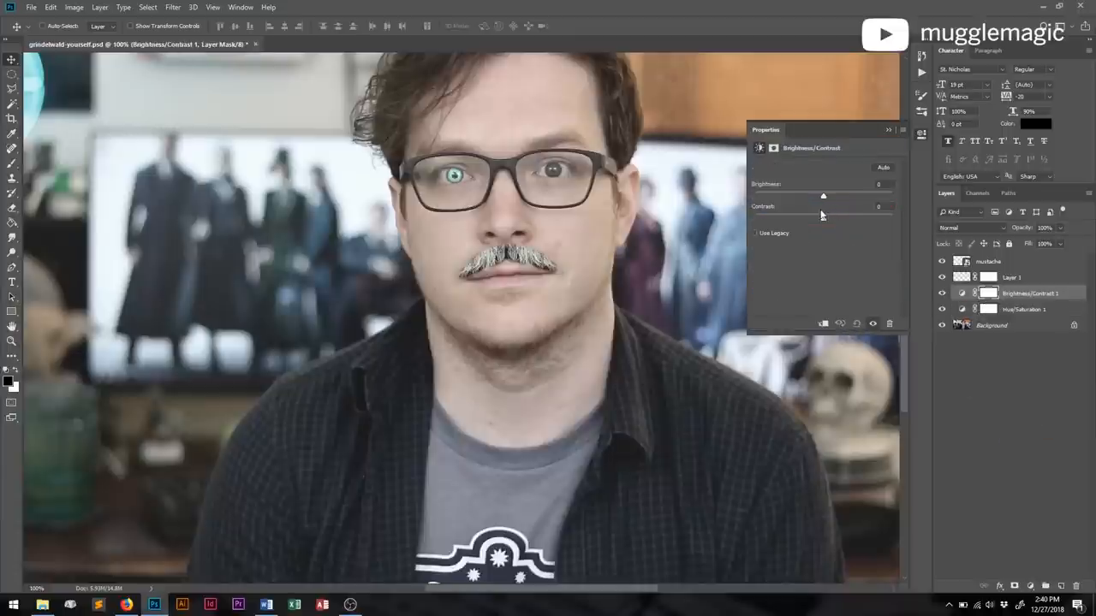
drag(823, 219, 862, 219)
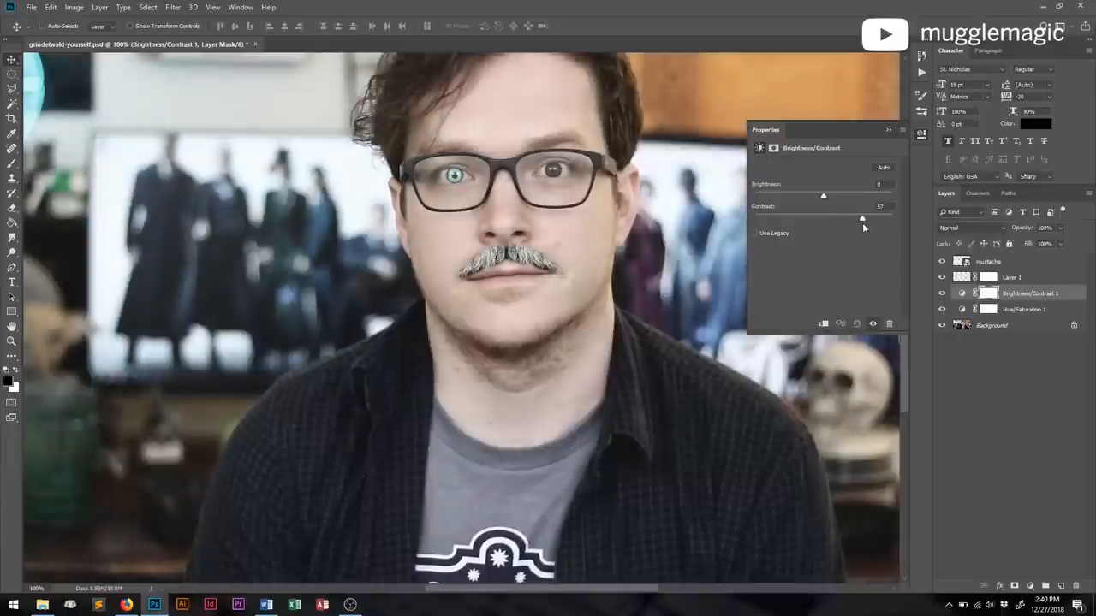
drag(862, 220, 858, 220)
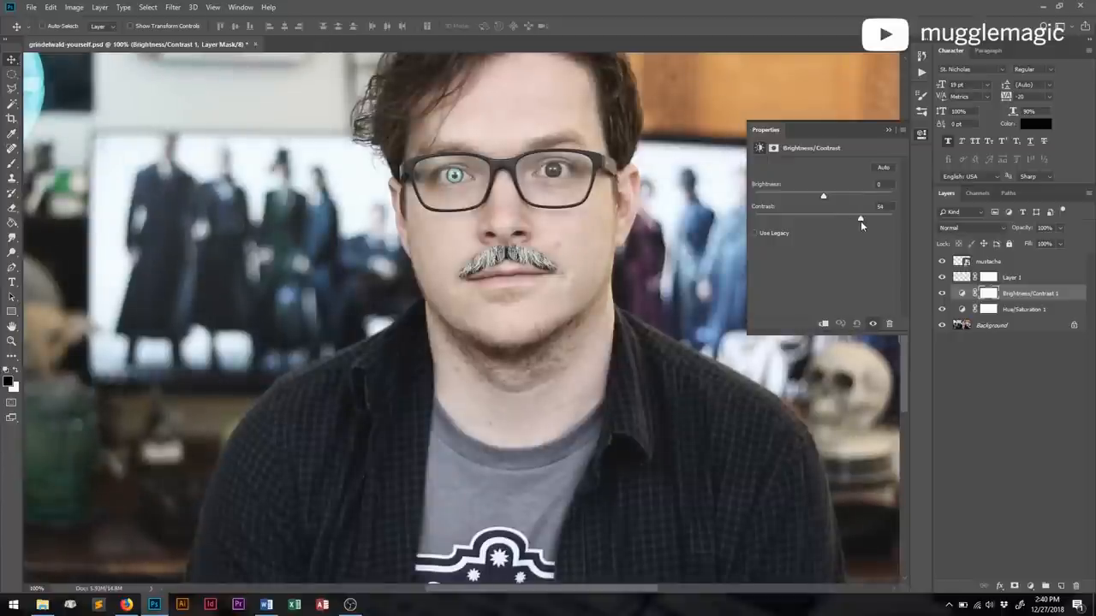
drag(860, 219, 861, 220)
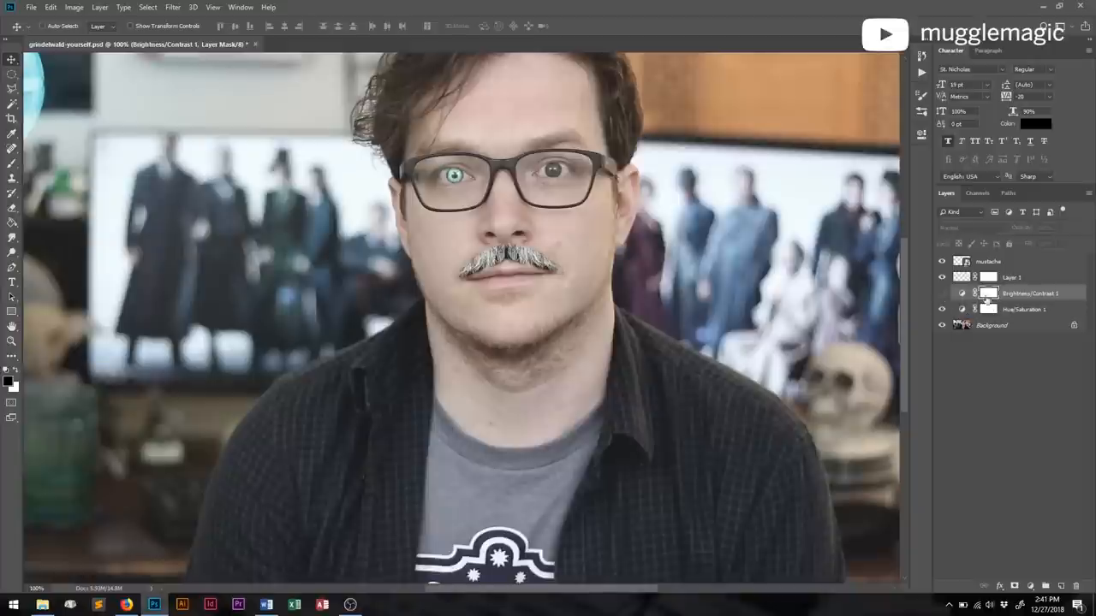
Toggle the Brightness/Contrast layer's visibility to compare, leaving it hidden
click(1023, 309)
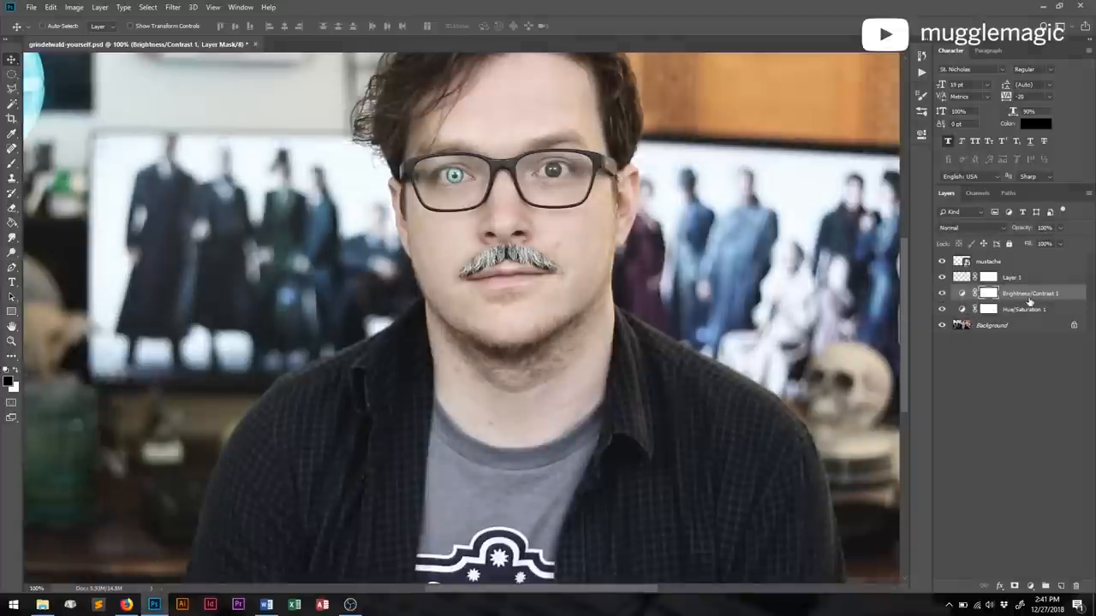
click(942, 293)
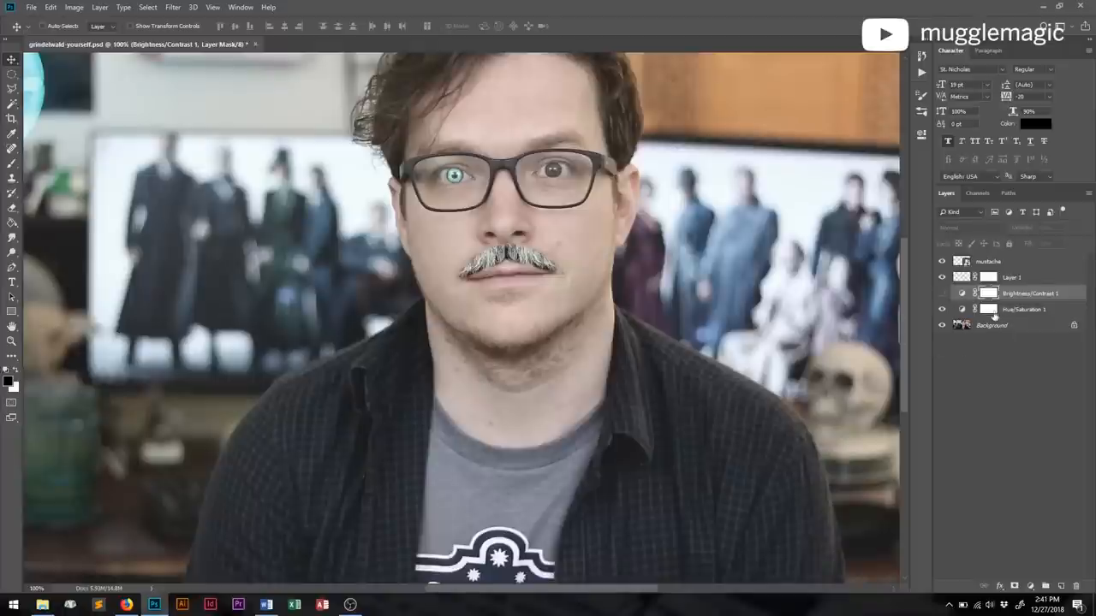
click(1023, 309)
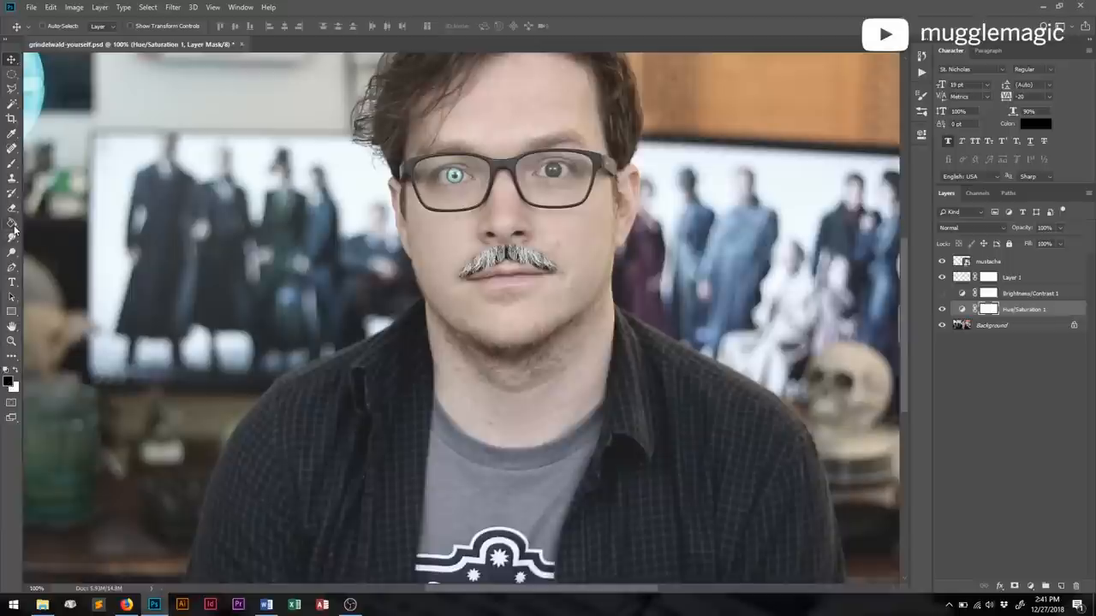
Select the Hue/Saturation layer's mask for painting
click(12, 224)
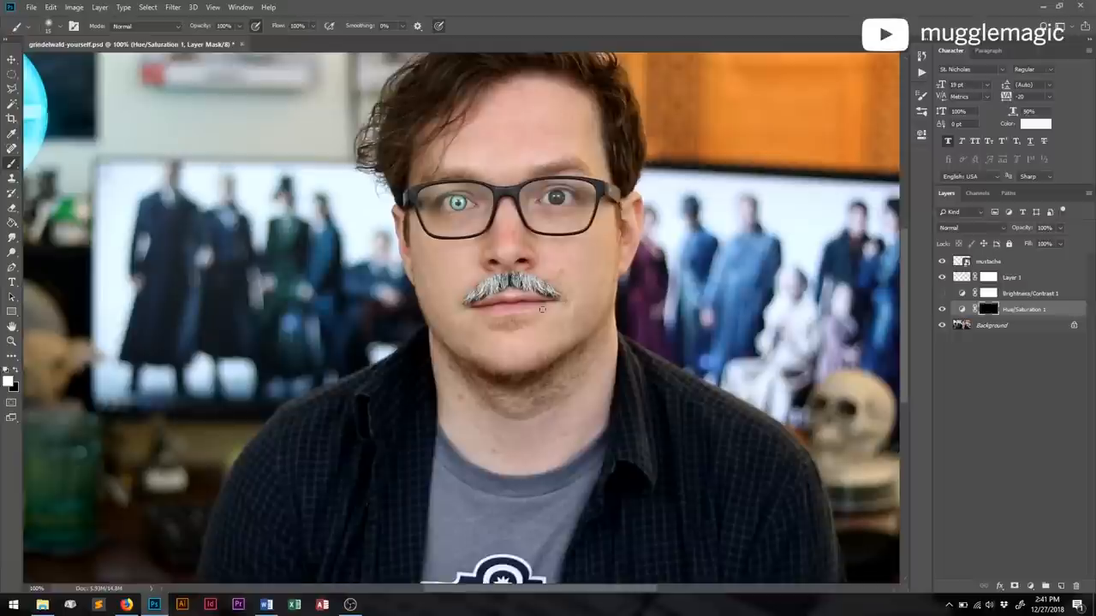
mouse_move(435, 256)
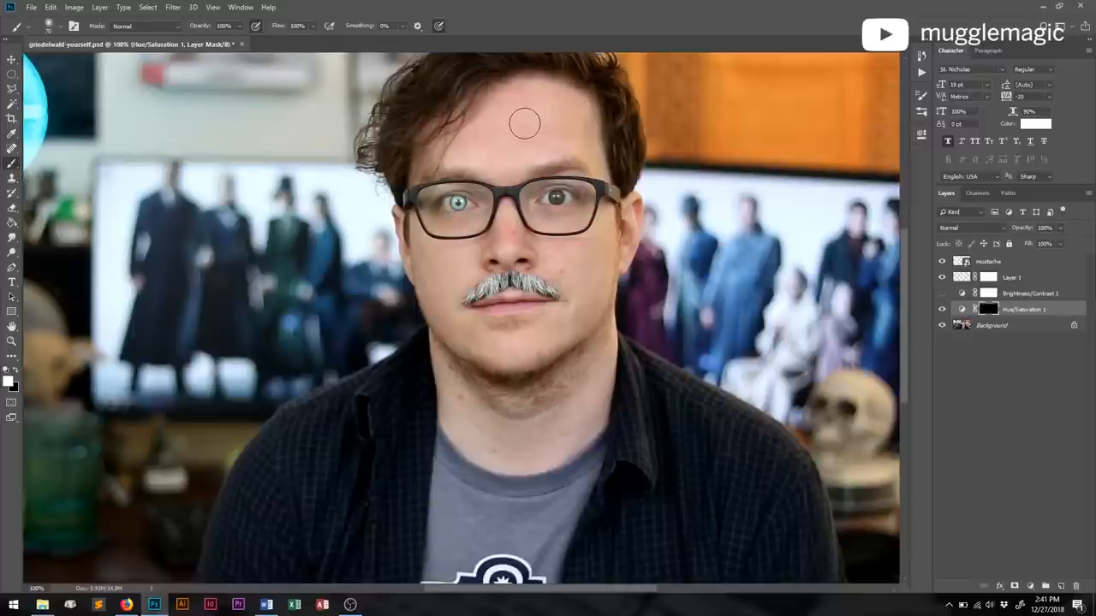
mouse_move(524, 111)
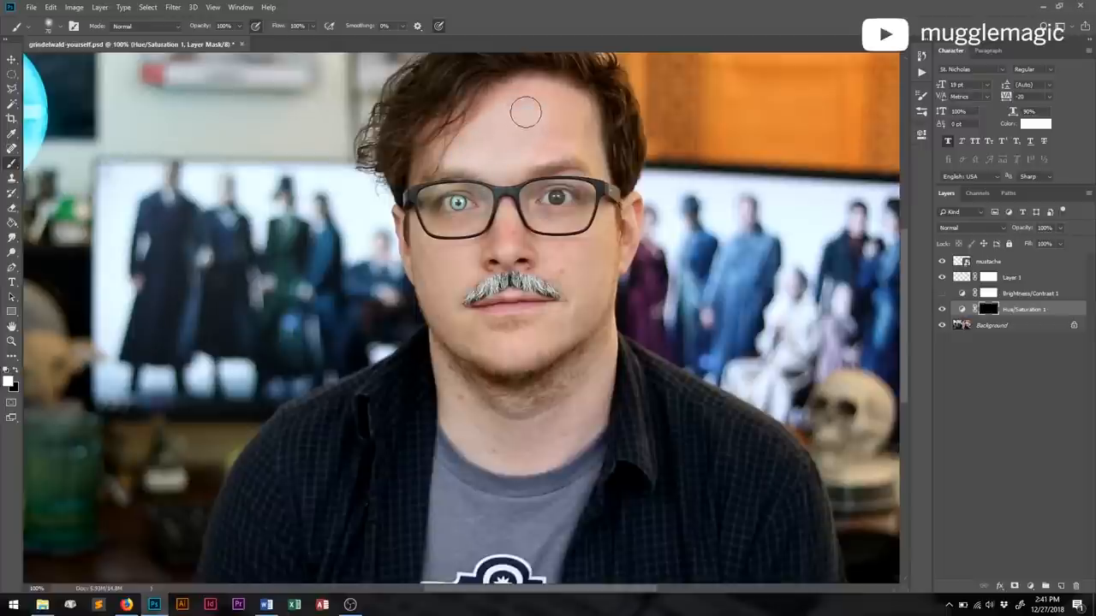
mouse_move(548, 136)
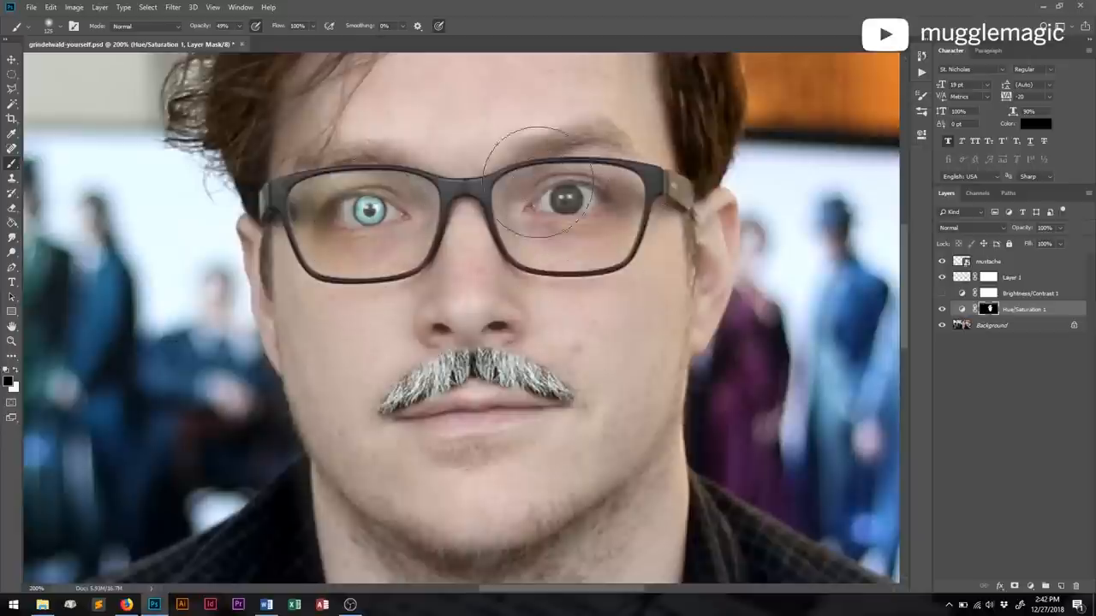
mouse_move(552, 274)
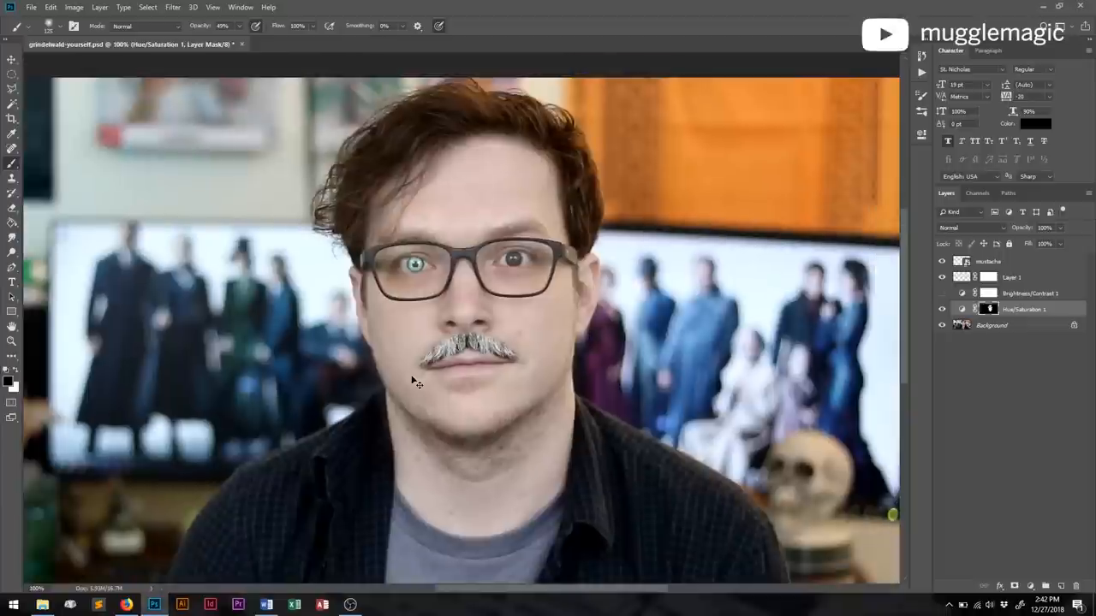
mouse_move(81, 99)
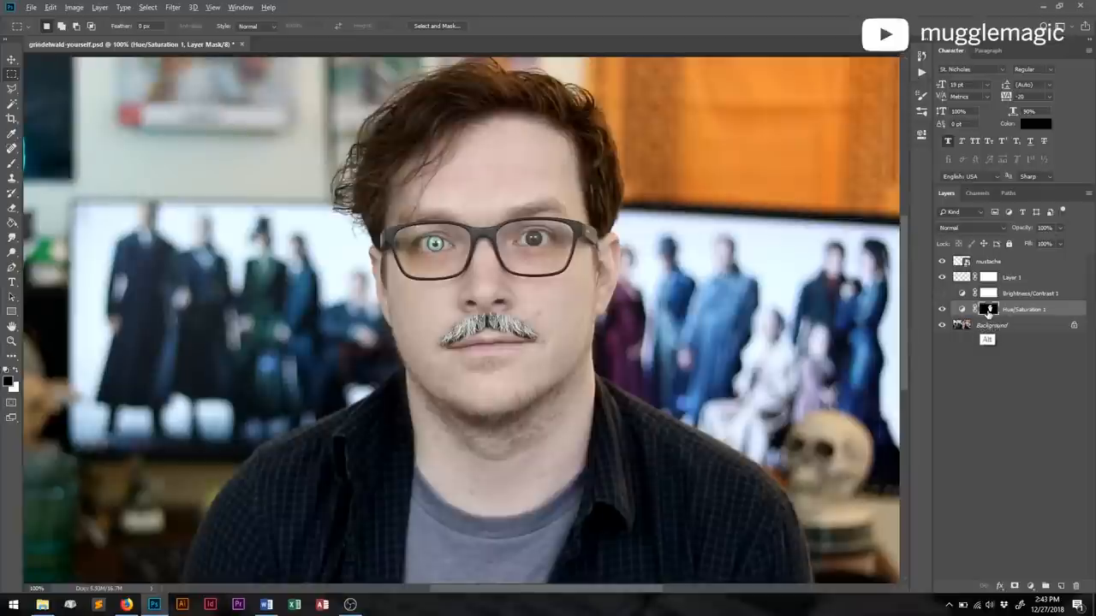
click(988, 310)
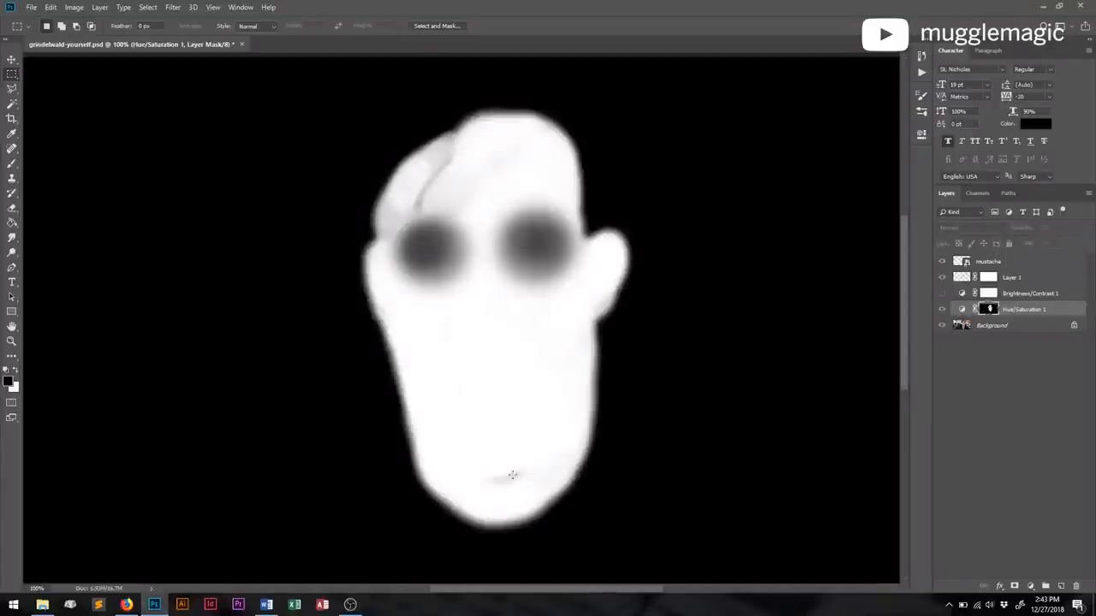
mouse_move(568, 221)
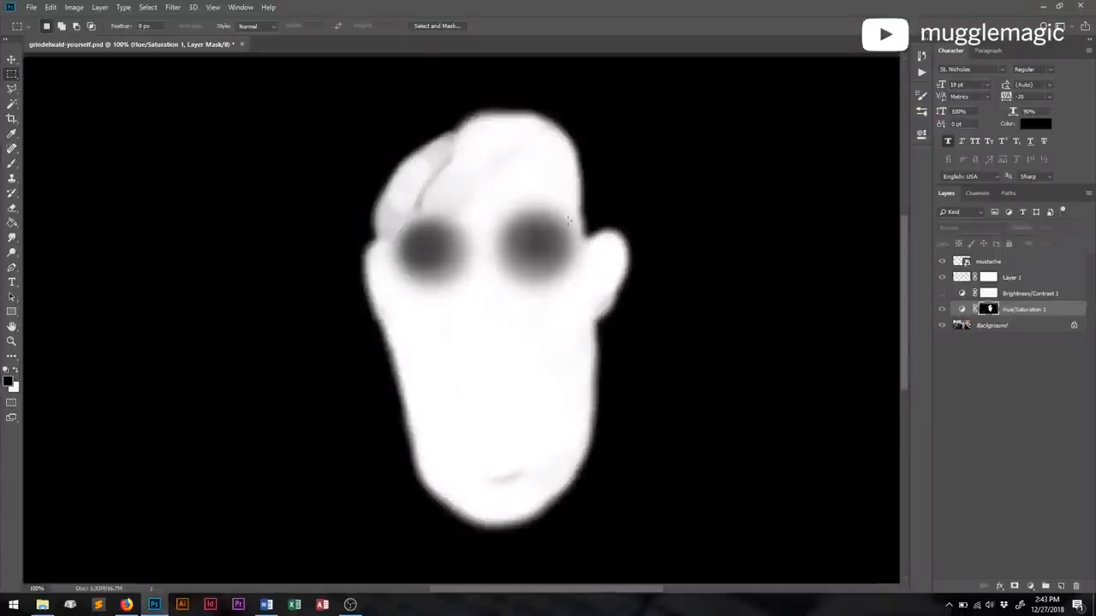
mouse_move(622, 113)
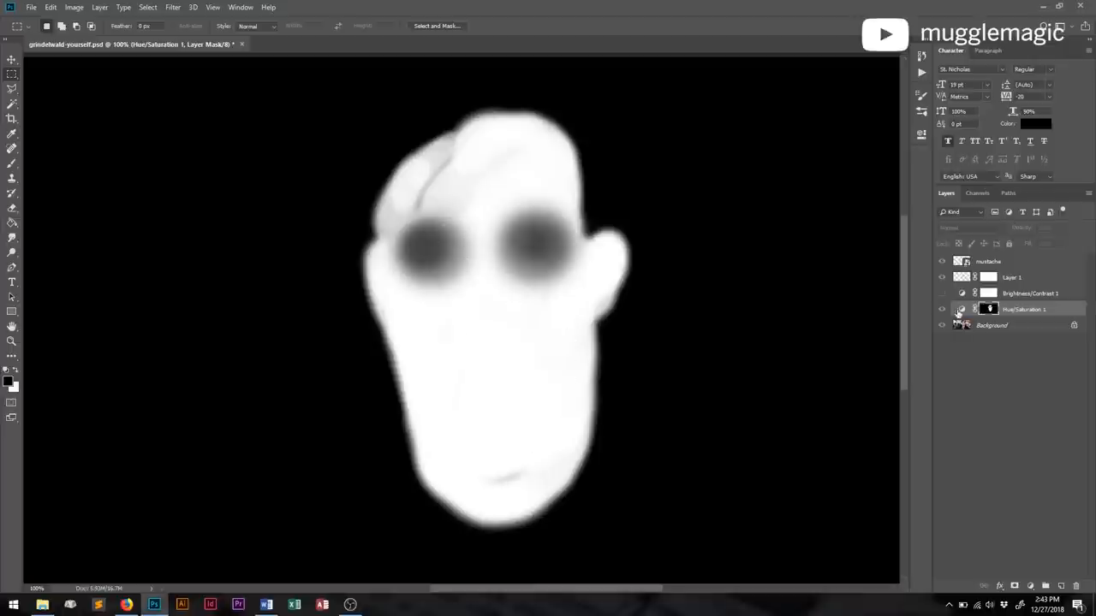
click(942, 309)
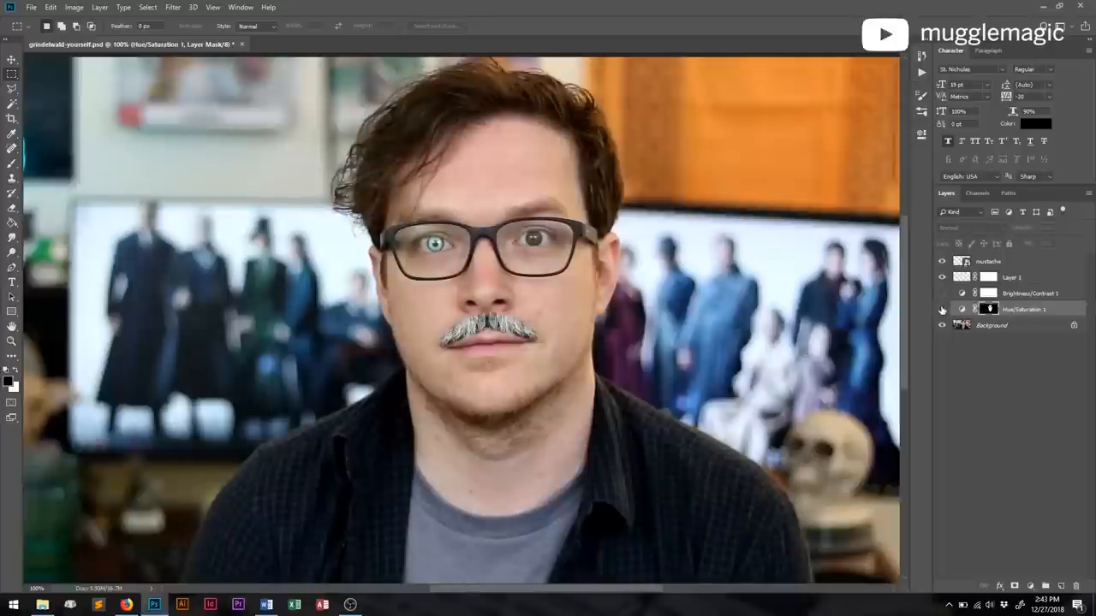
click(1010, 309)
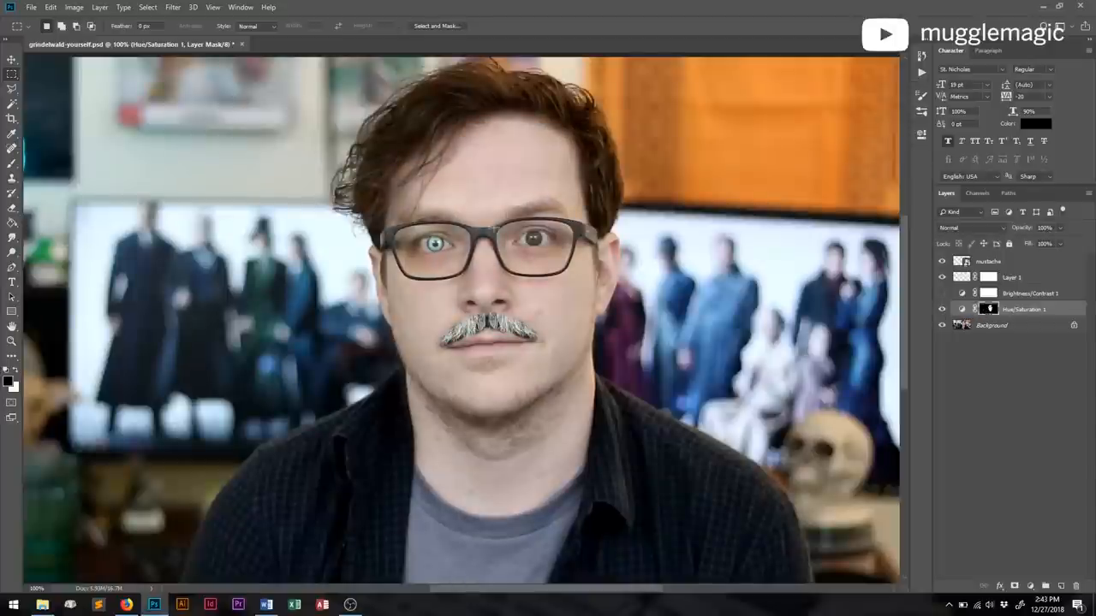
click(942, 294)
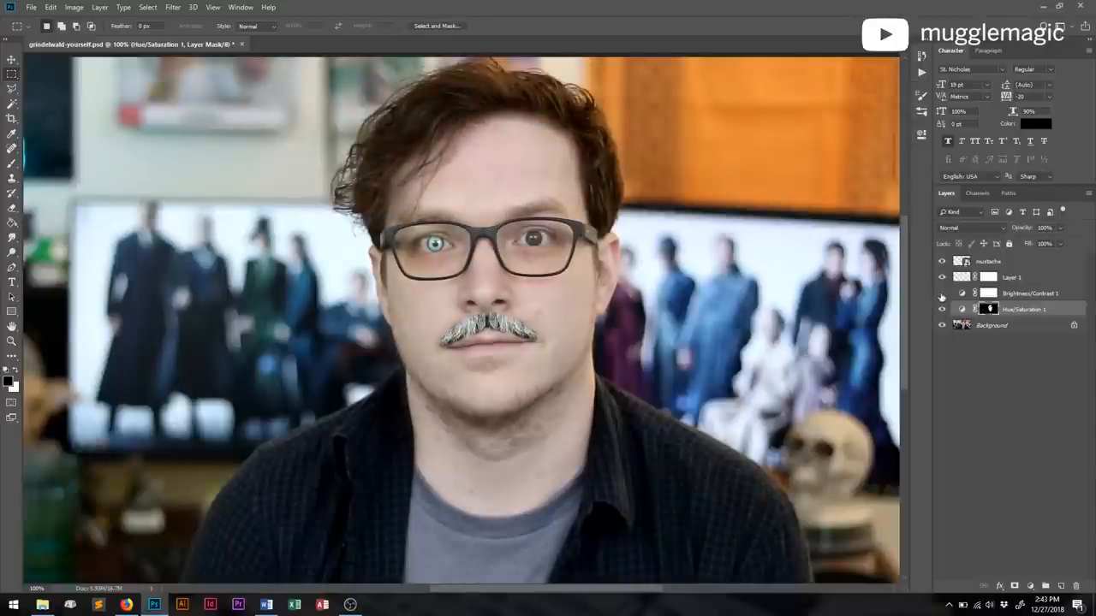
click(942, 309)
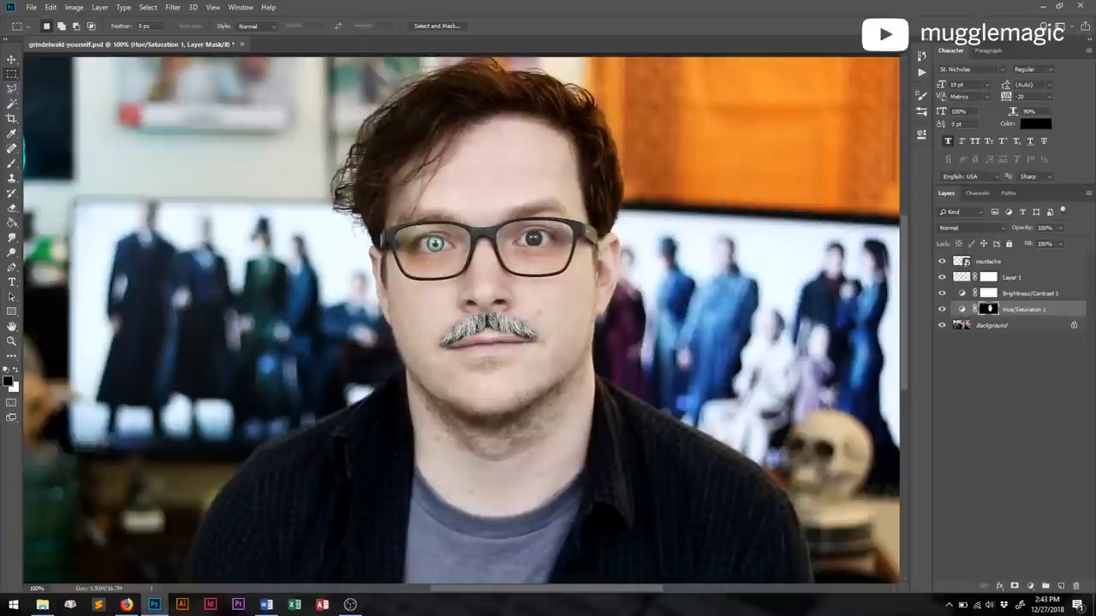
click(943, 325)
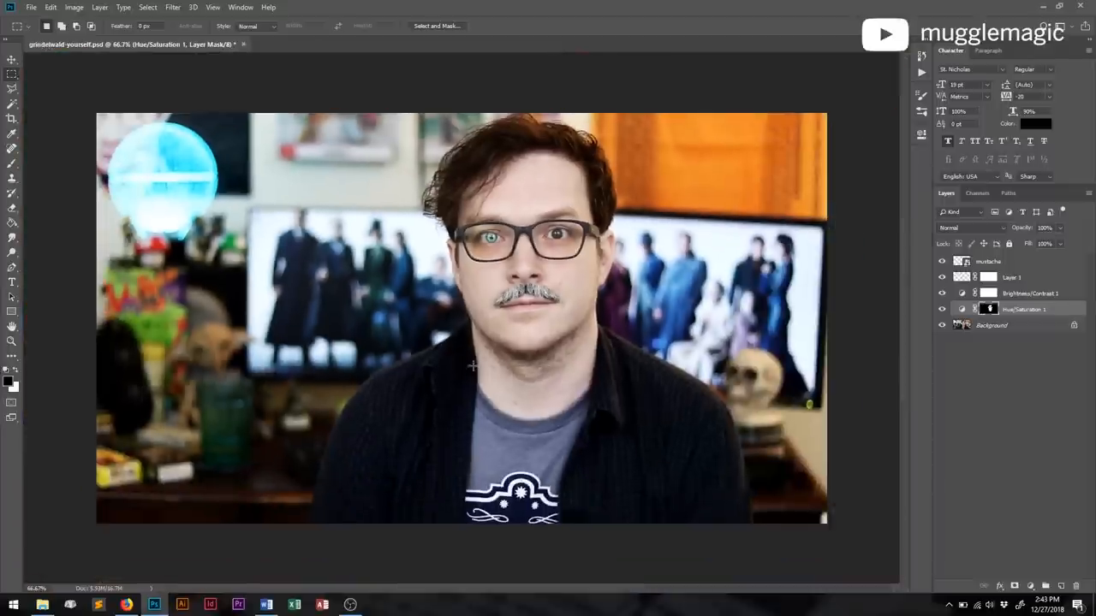
mouse_move(359, 326)
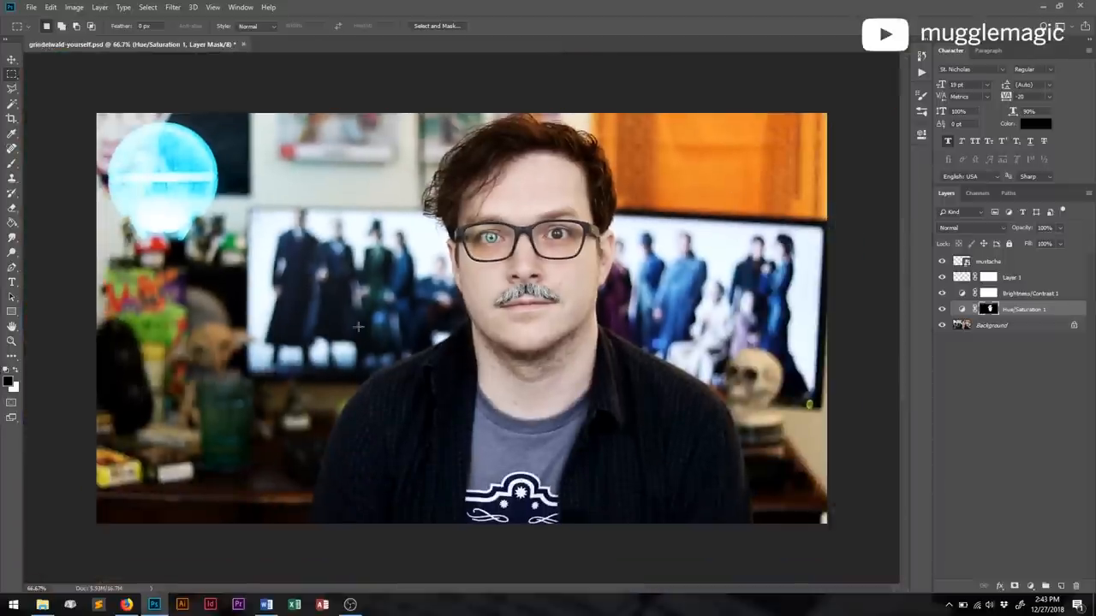
mouse_move(686, 313)
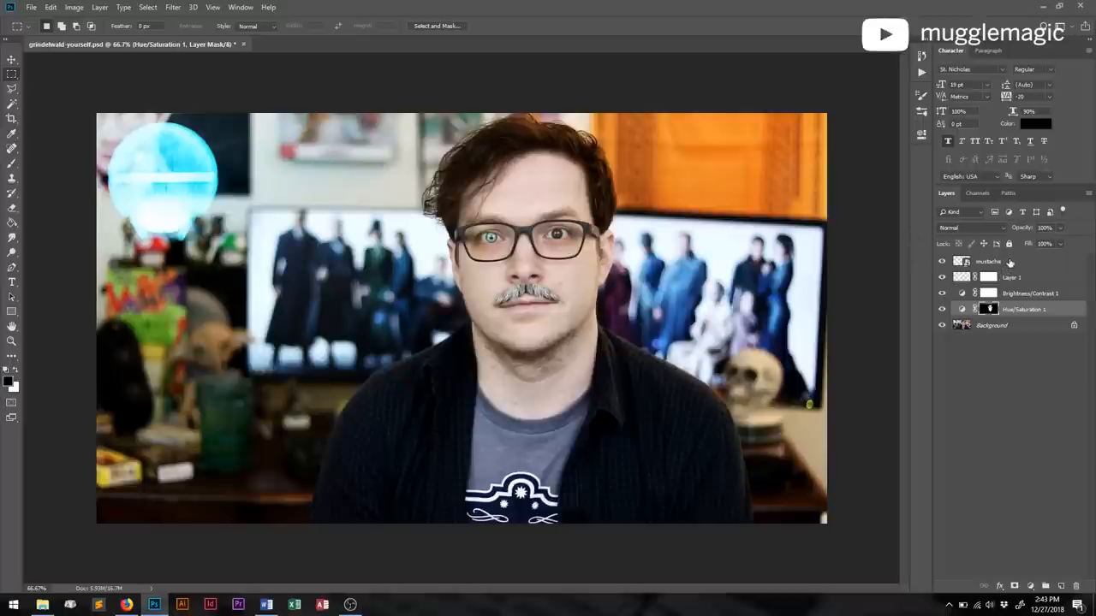
Make the mustache layer the active layer
click(987, 261)
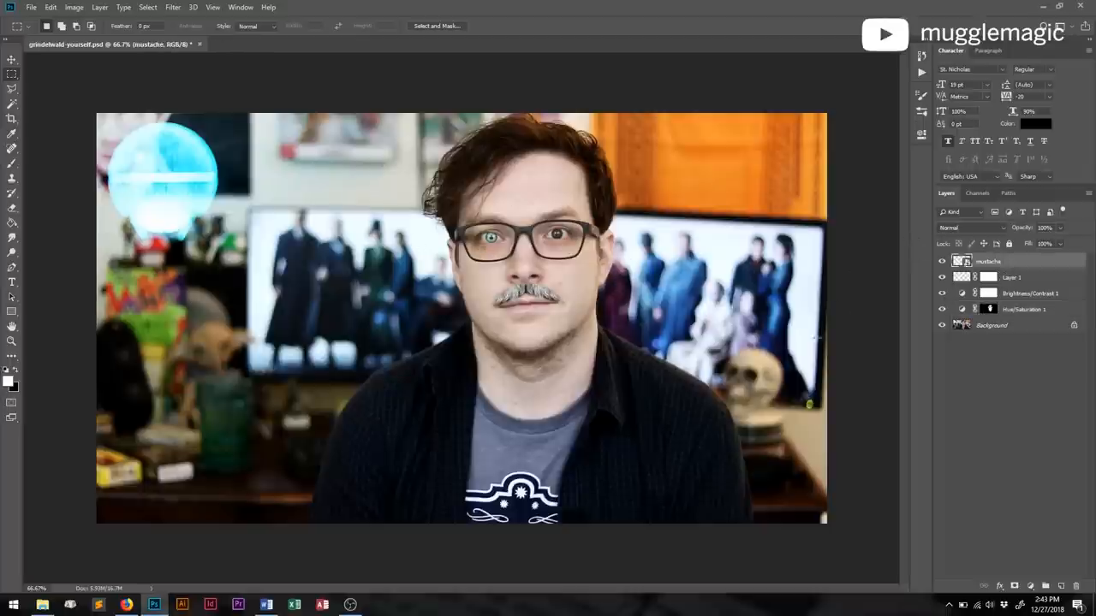
mouse_move(420, 321)
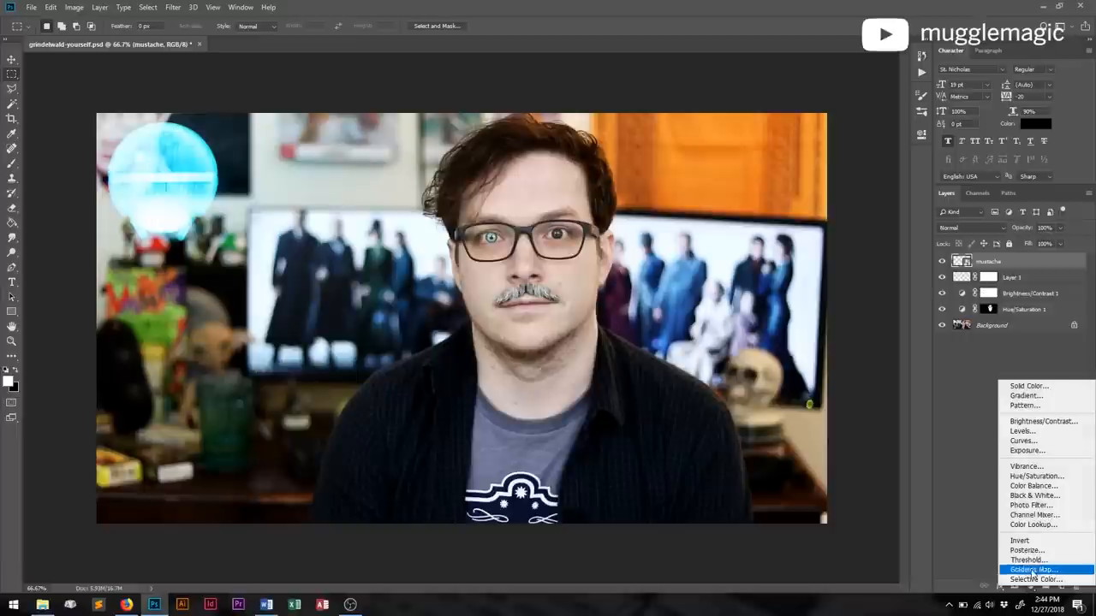
mouse_move(1032, 430)
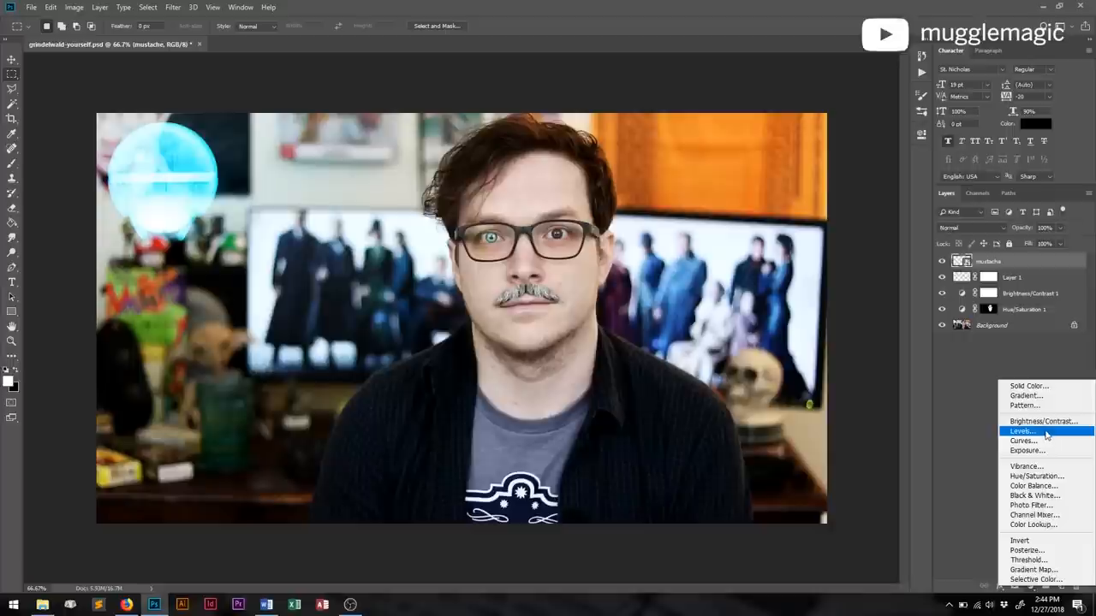
mouse_move(1042, 487)
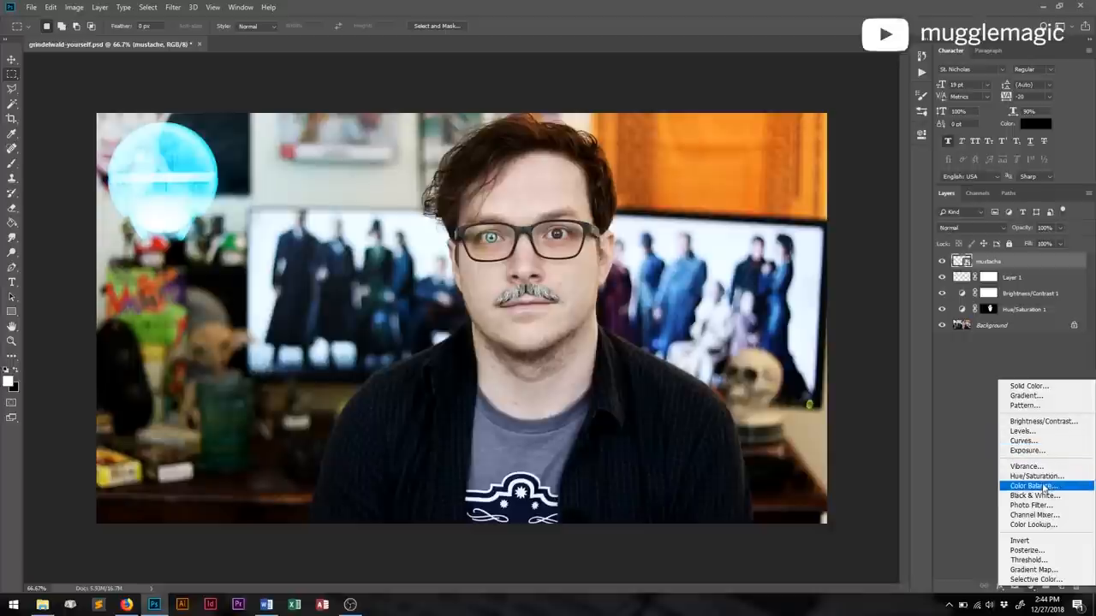
Add a Color Balance adjustment, shifting midtones to Cyan -23 and Blue +22
click(1034, 485)
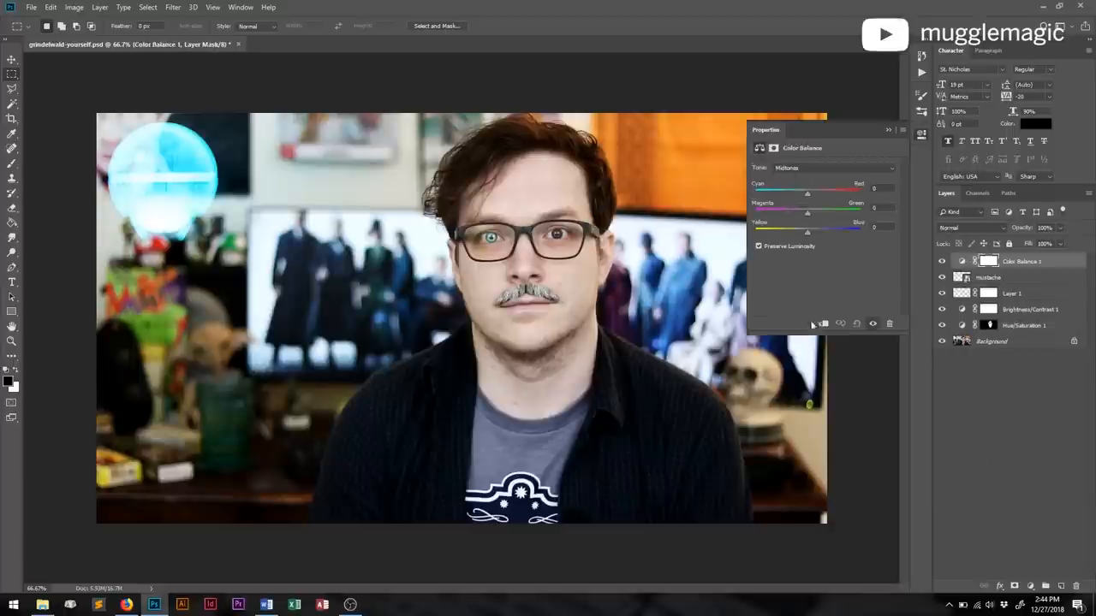
mouse_move(807, 176)
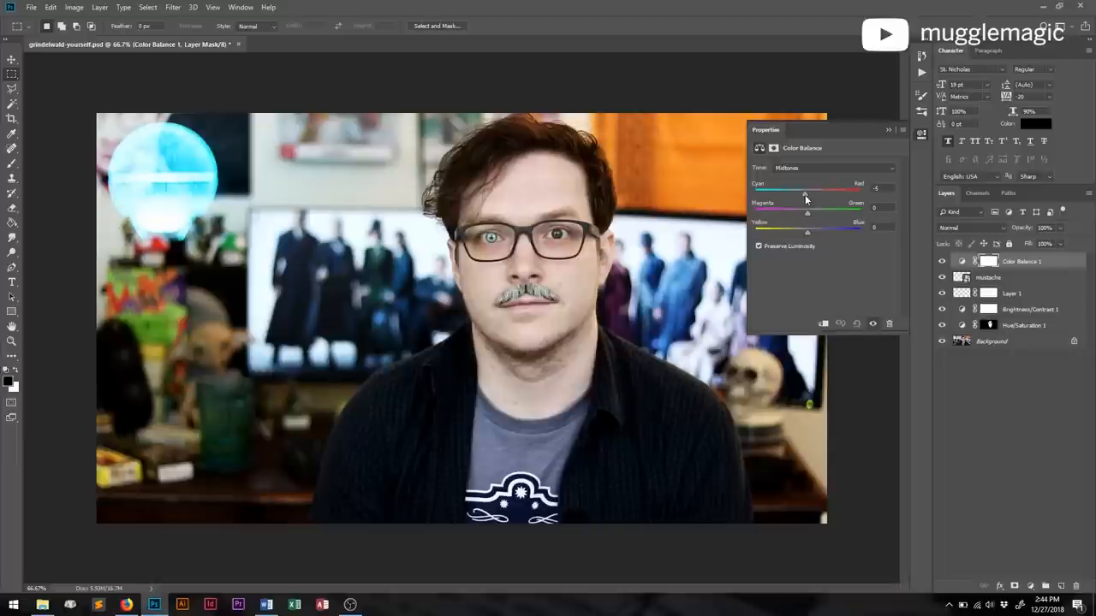
mouse_move(801, 193)
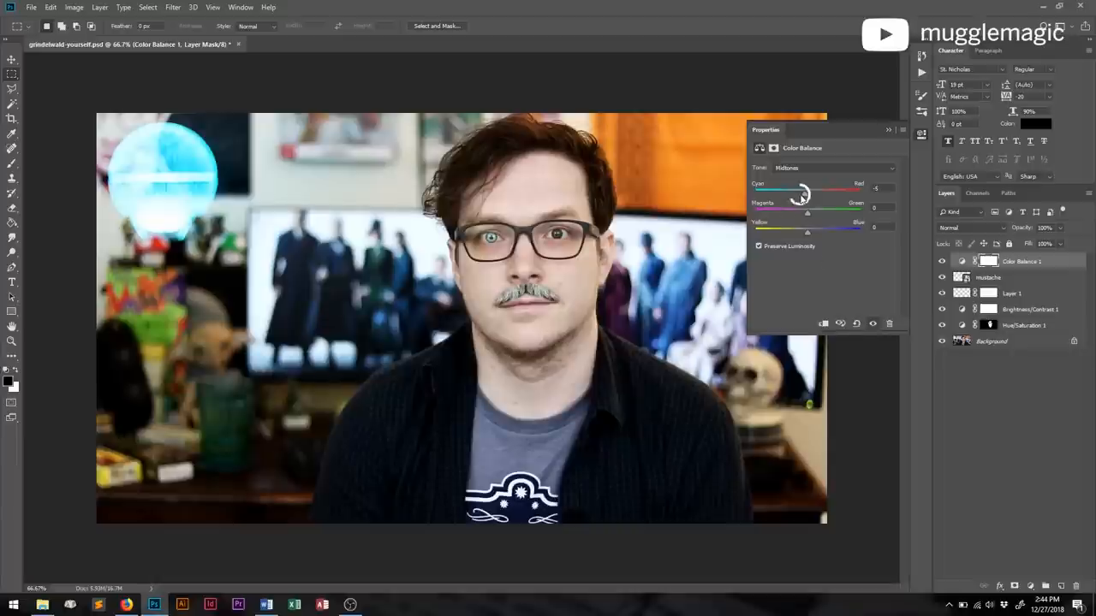
drag(809, 193, 795, 193)
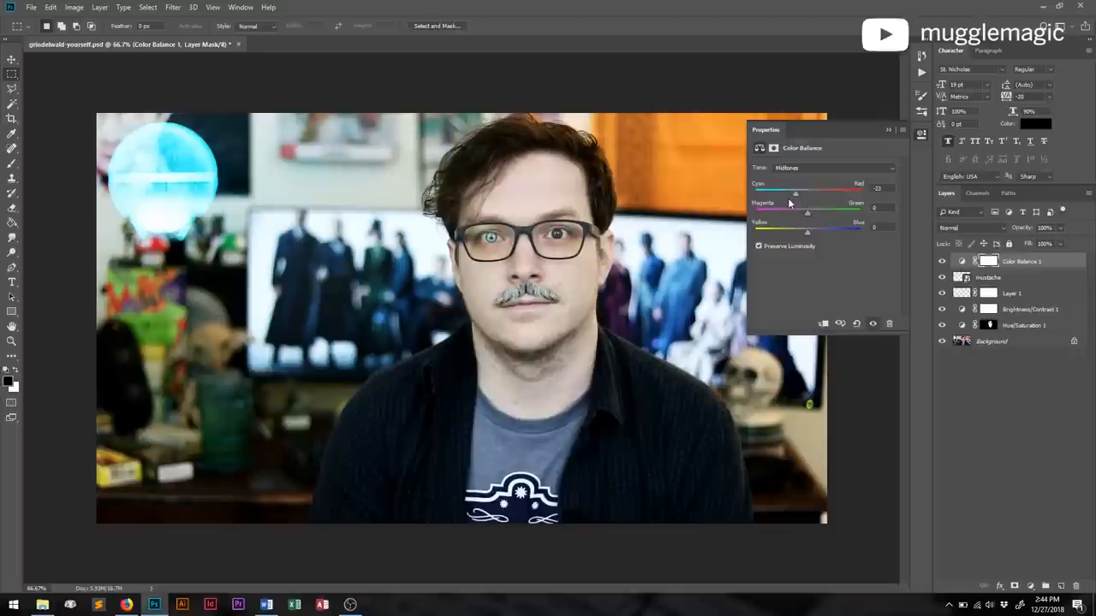
mouse_move(894, 222)
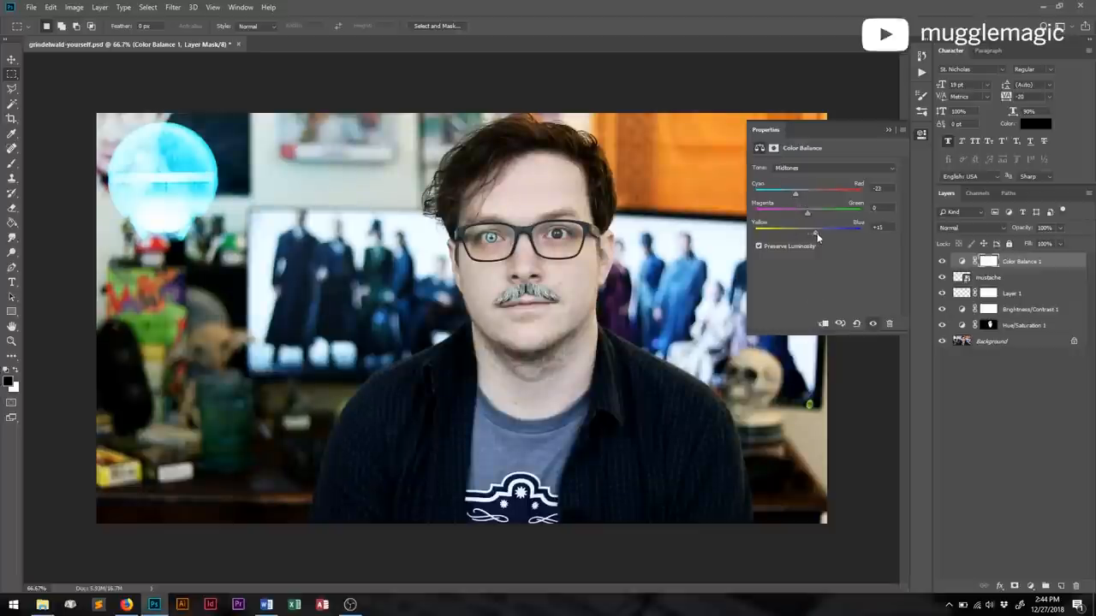
drag(817, 233, 820, 233)
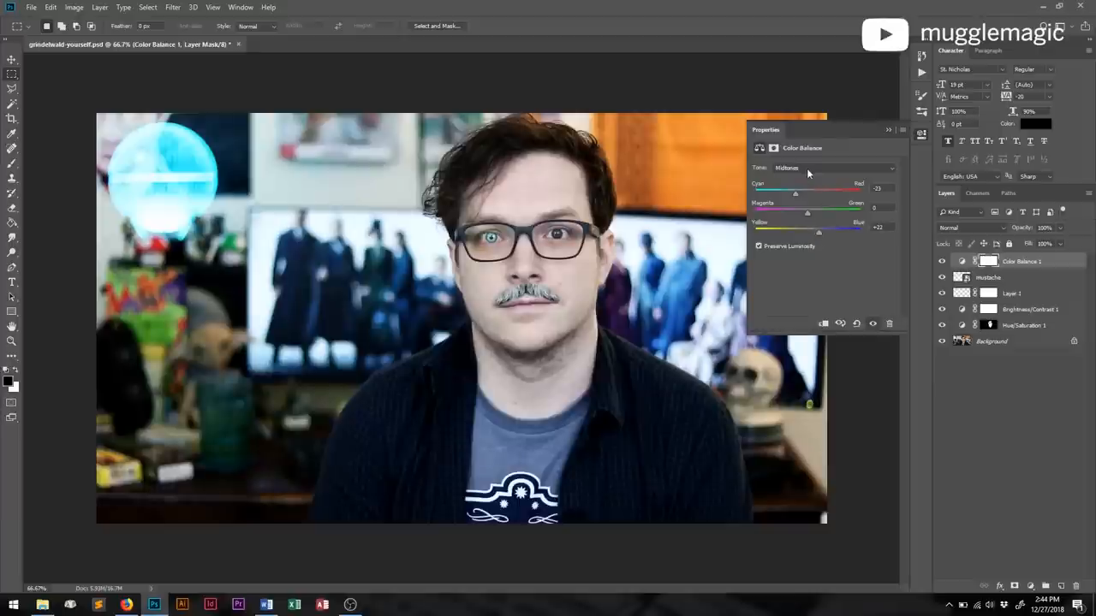
Shift shadows to Cyan -7 and Blue +7, review highlights and midtones, close Properties
click(837, 168)
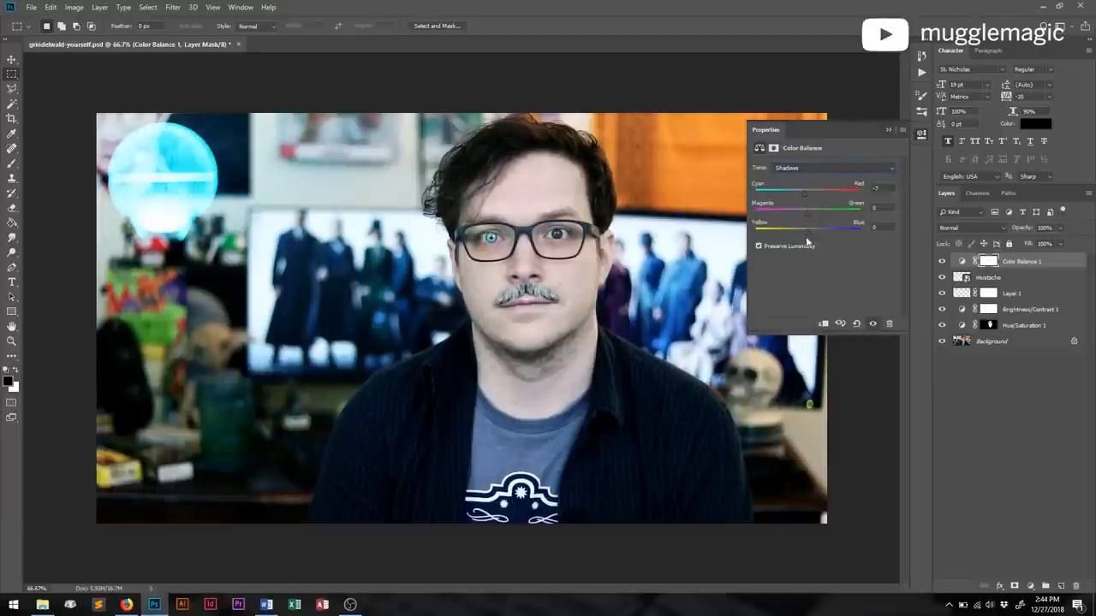
drag(804, 231, 822, 231)
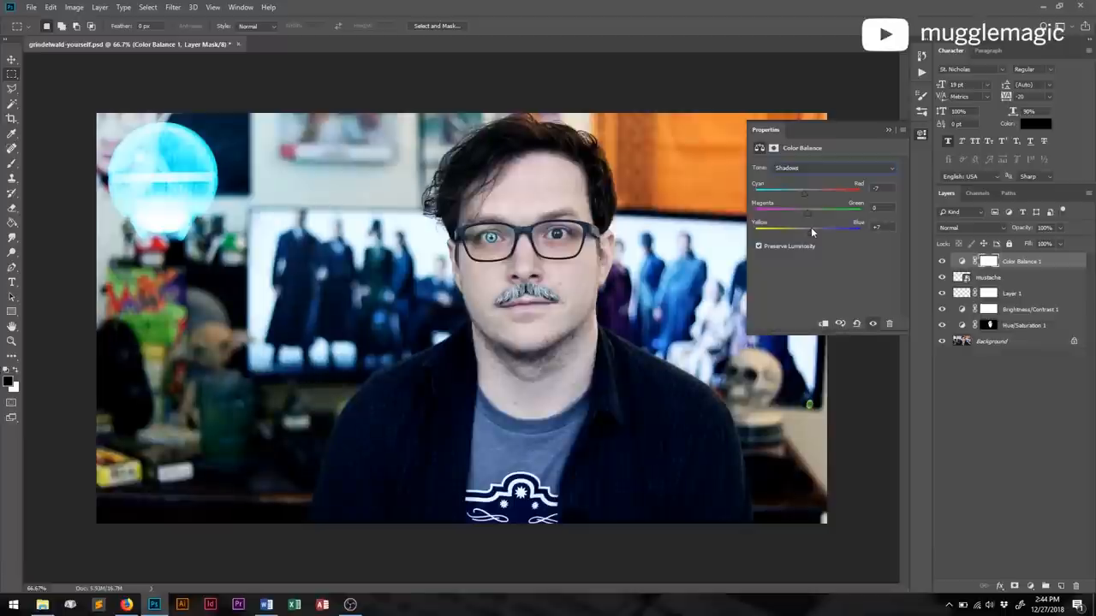
click(830, 167)
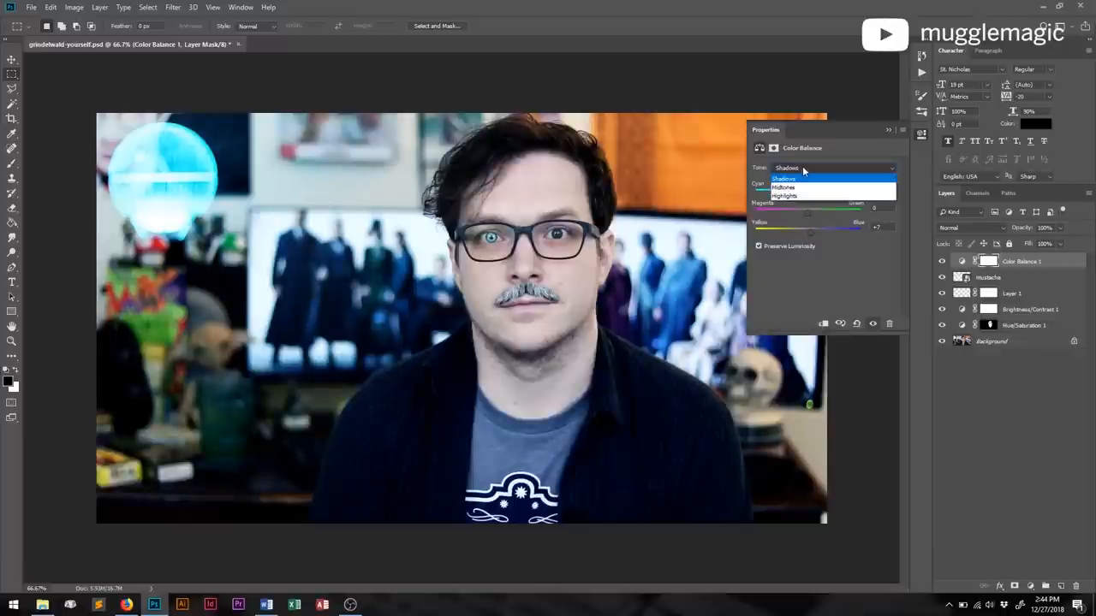
click(784, 196)
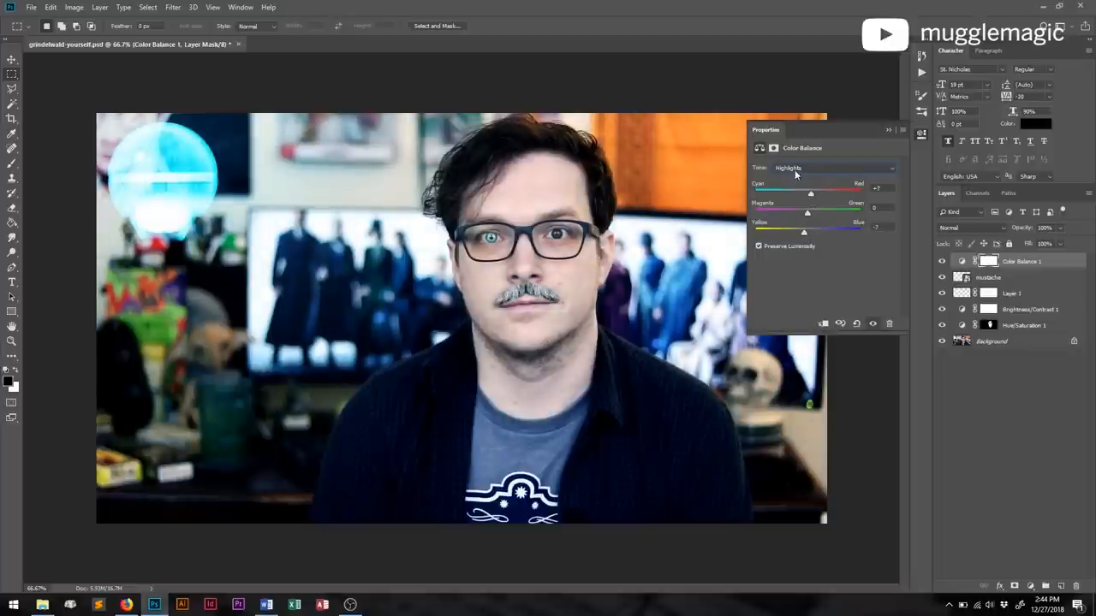
click(831, 167)
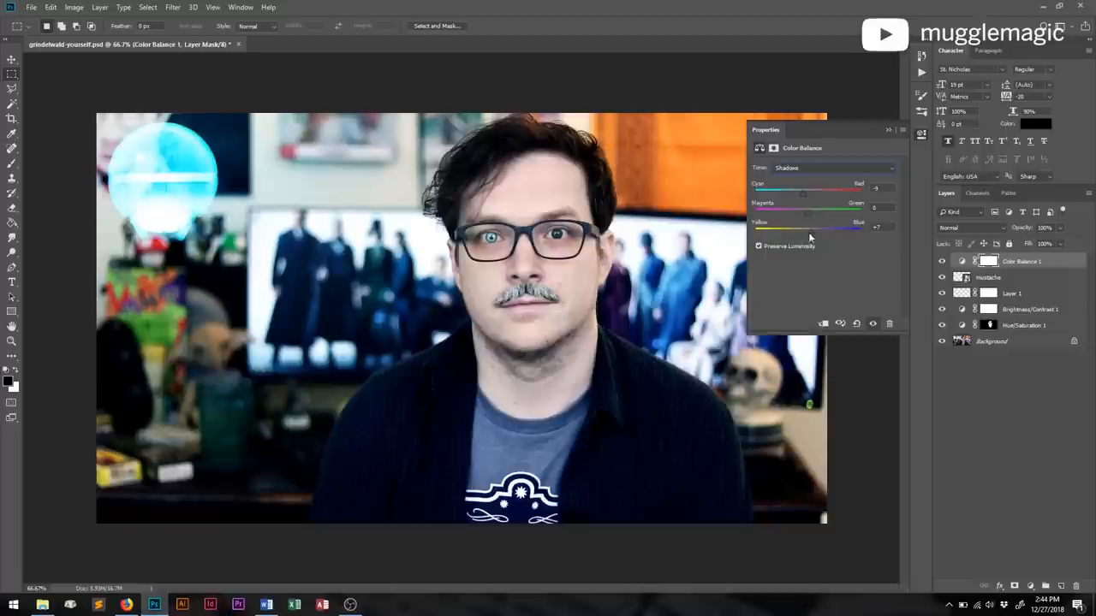
click(830, 167)
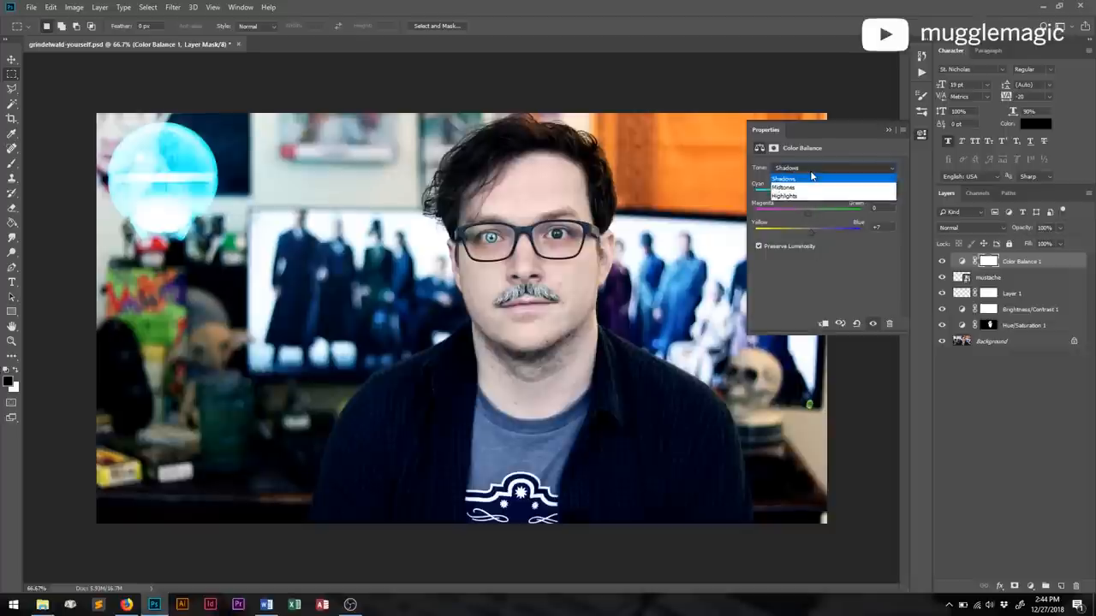
click(783, 186)
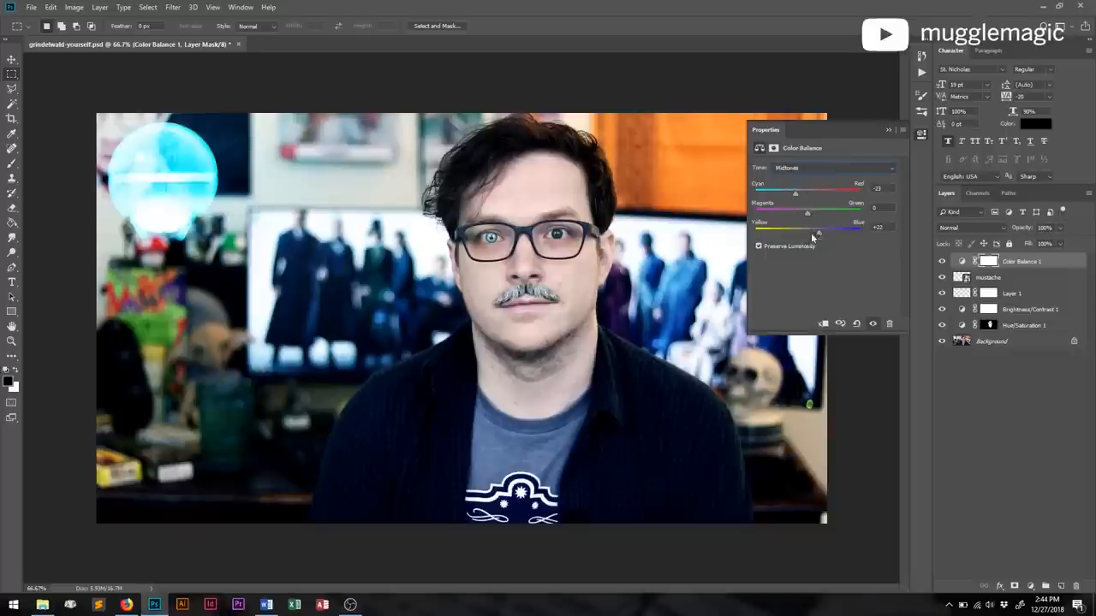
mouse_move(850, 270)
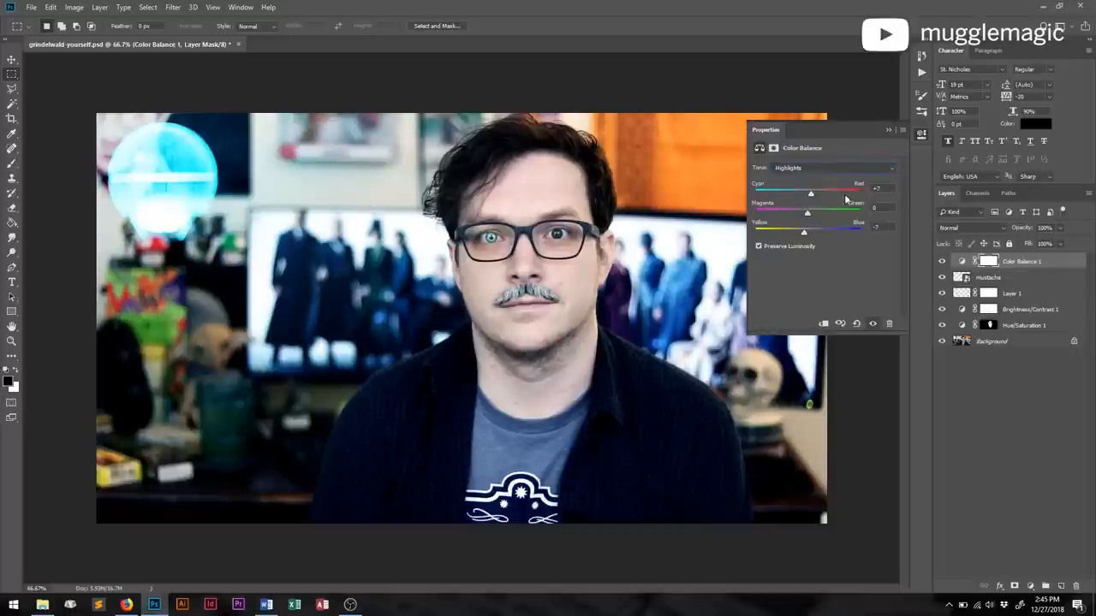
mouse_move(820, 203)
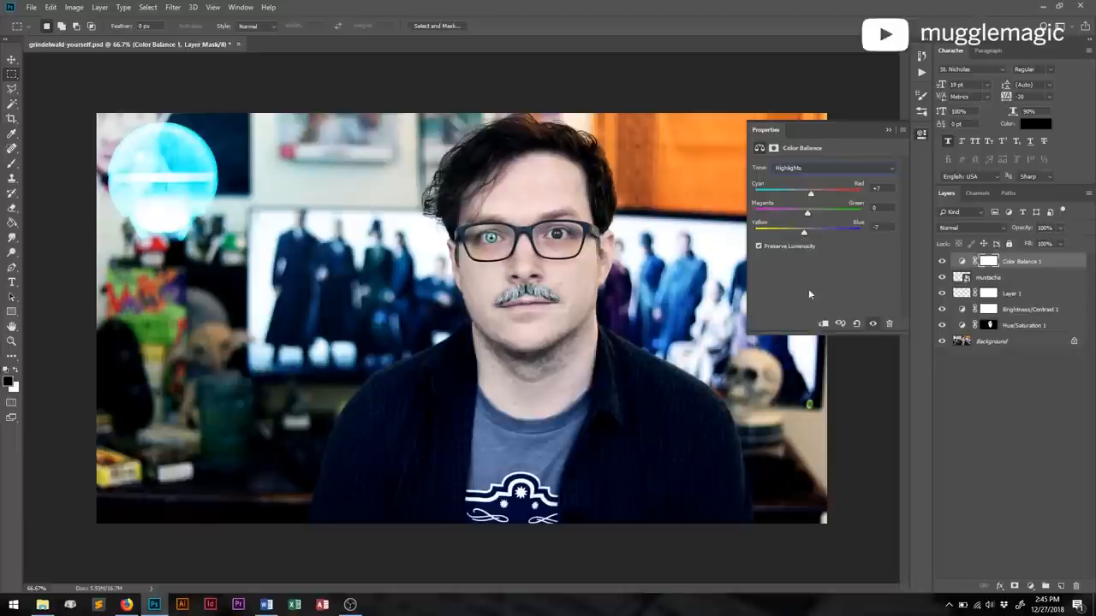
click(889, 129)
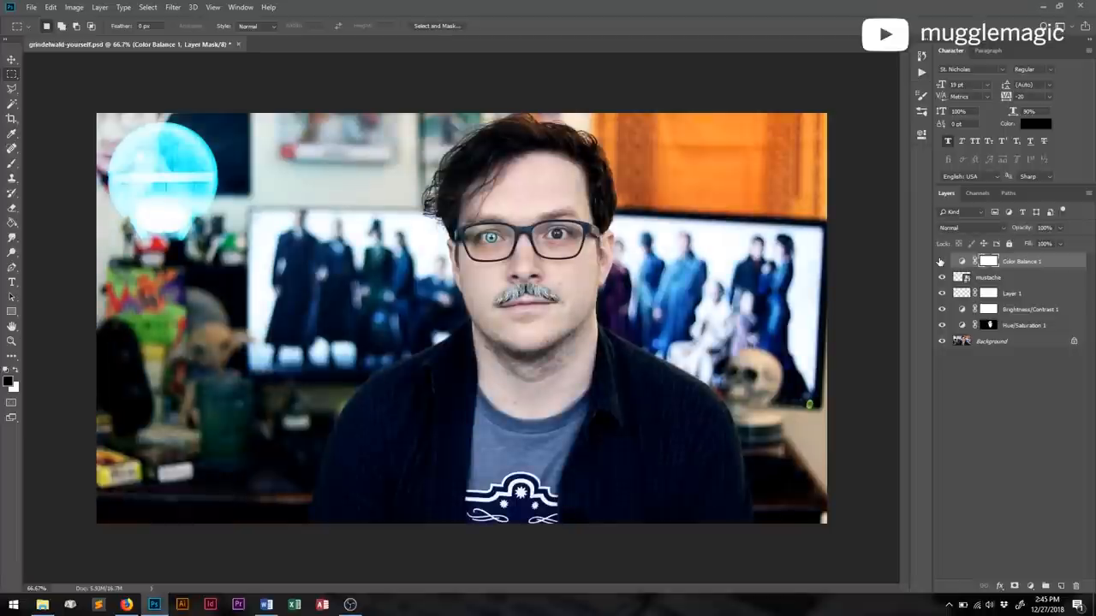
click(942, 261)
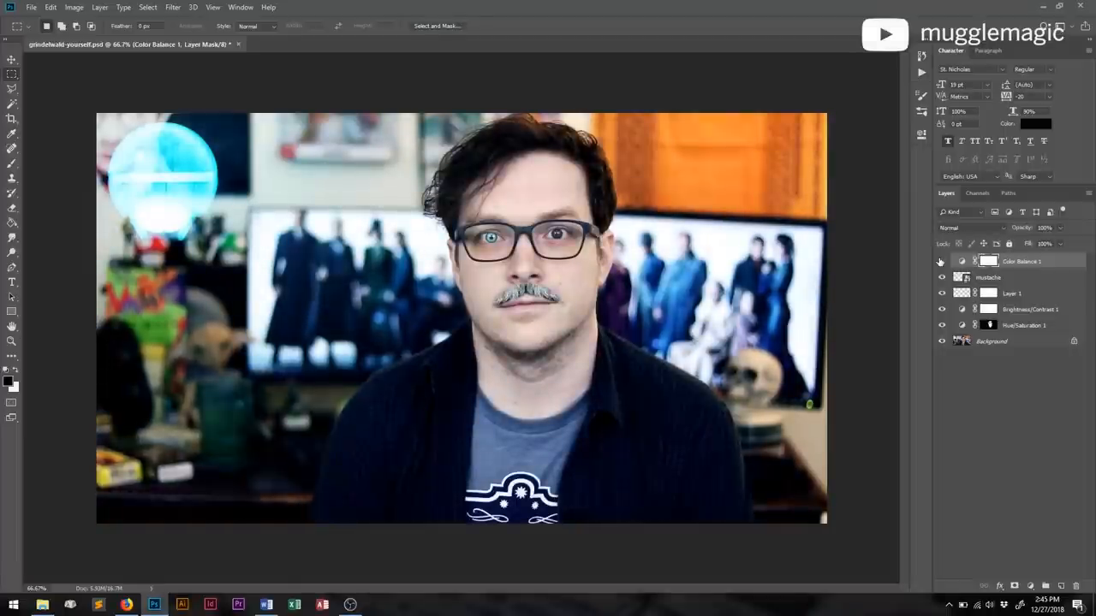
click(942, 261)
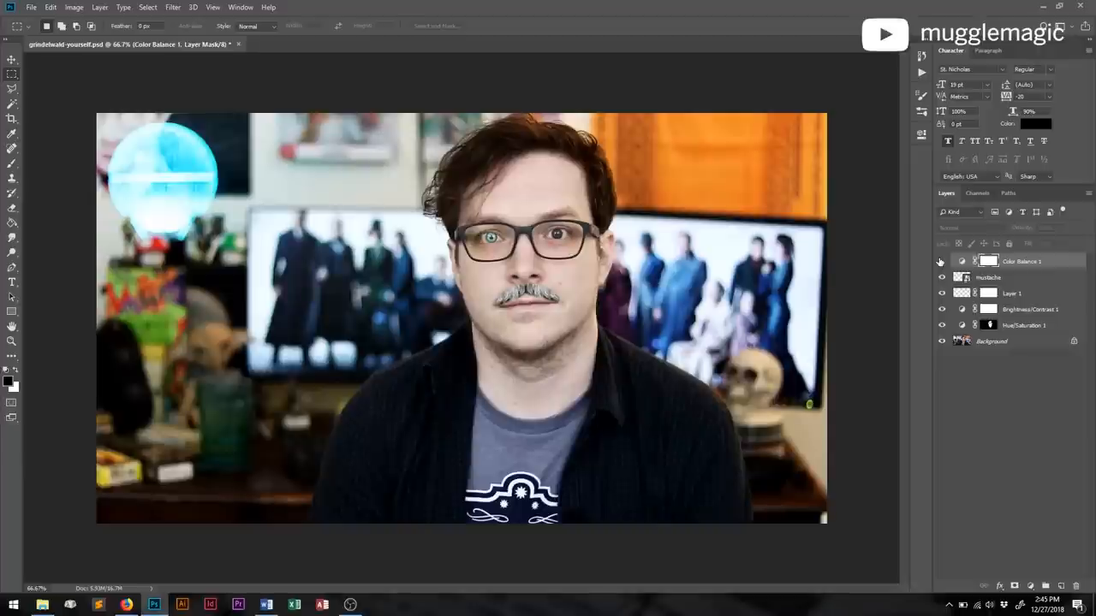
click(1019, 262)
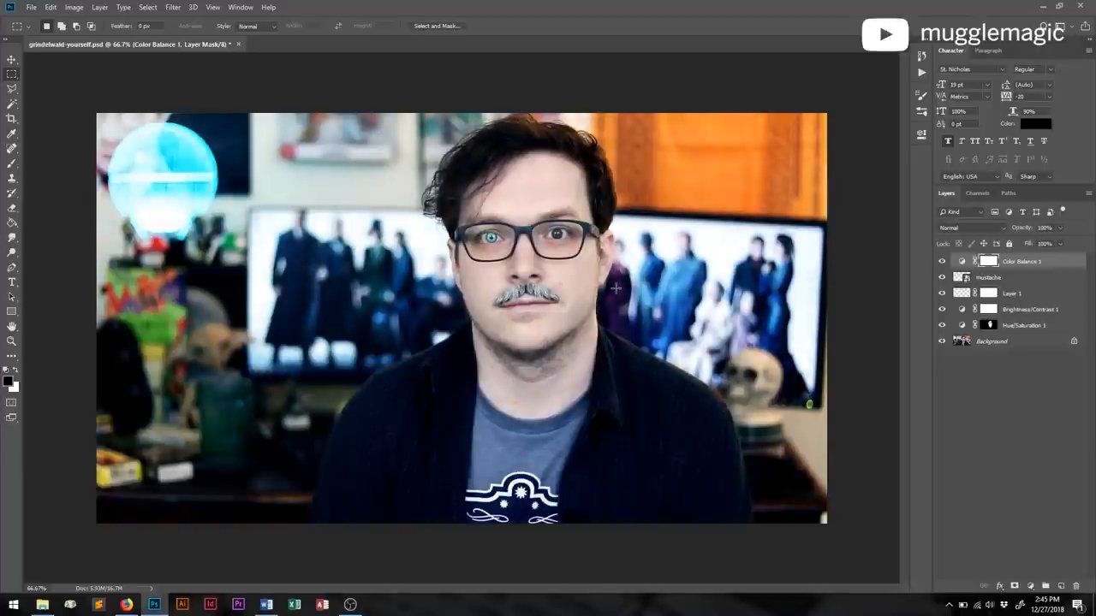